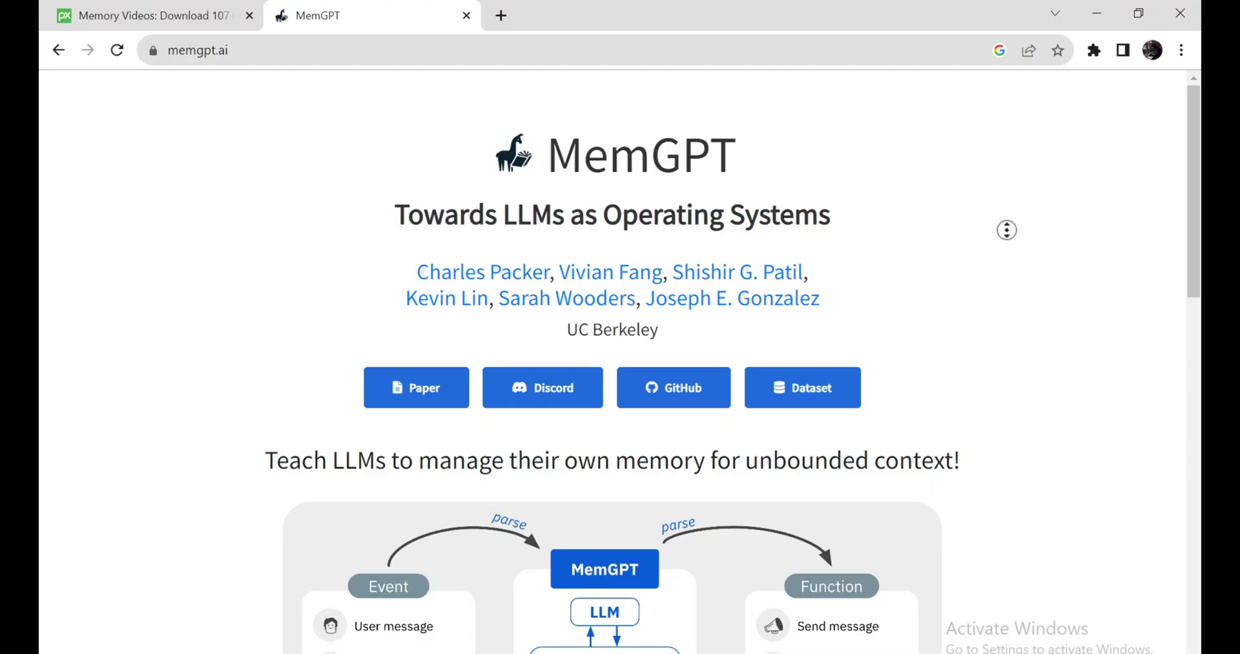
# - Scroll the memgpt.ai page past the architecture diagram to the Overview and Abstract sections
pyautogui.scroll(-3)
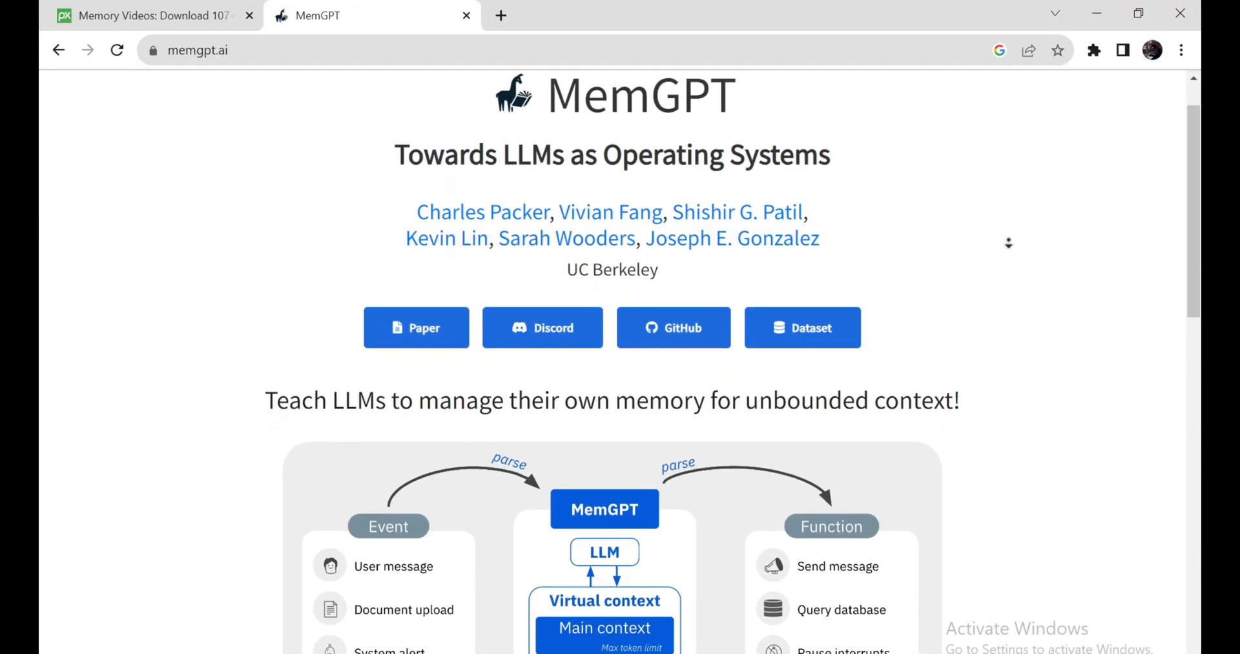
pyautogui.scroll(-3)
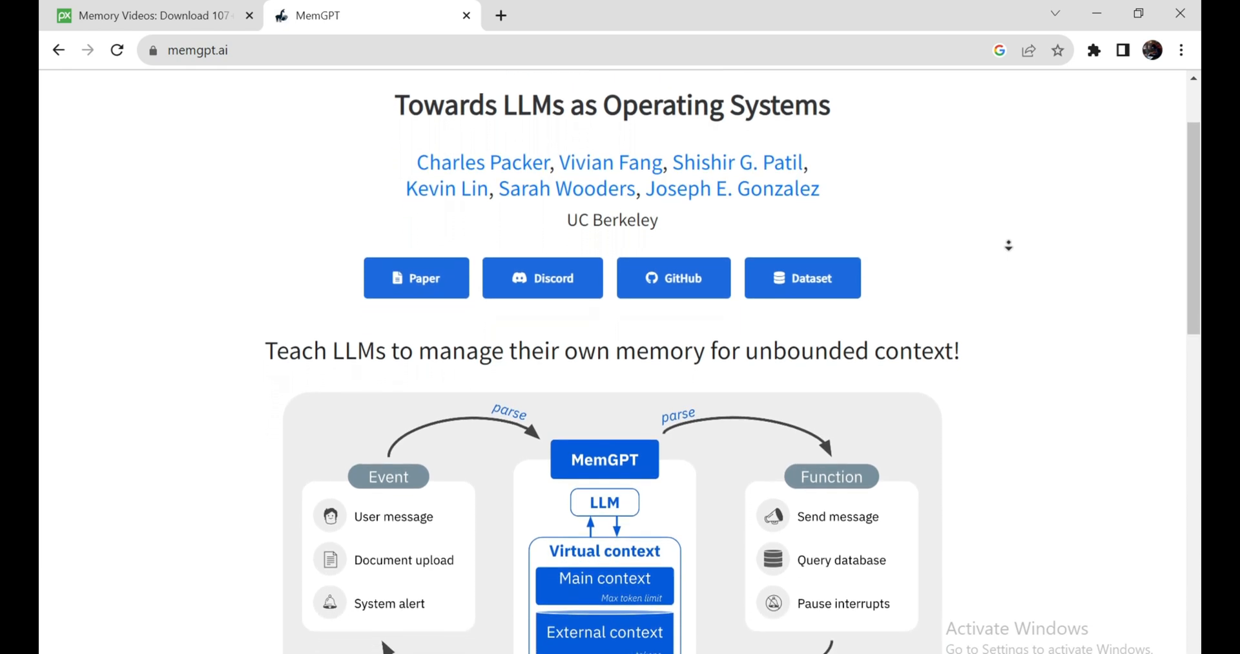
pyautogui.scroll(-3)
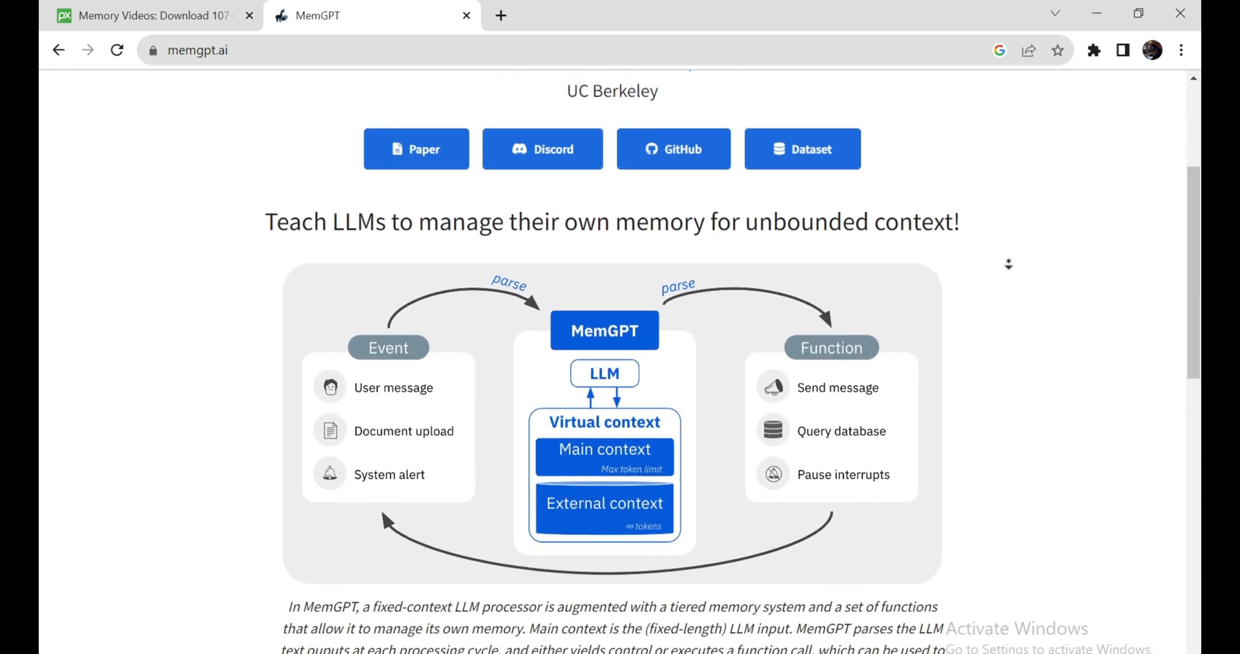
pyautogui.scroll(-3)
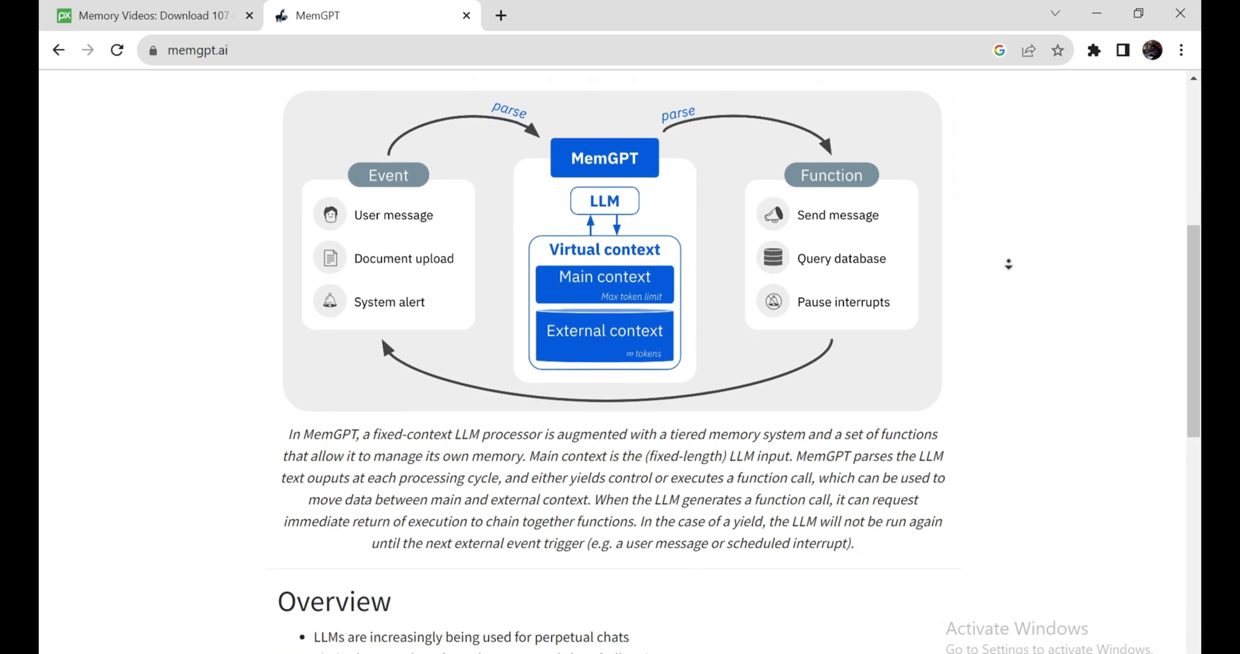
pyautogui.scroll(-3)
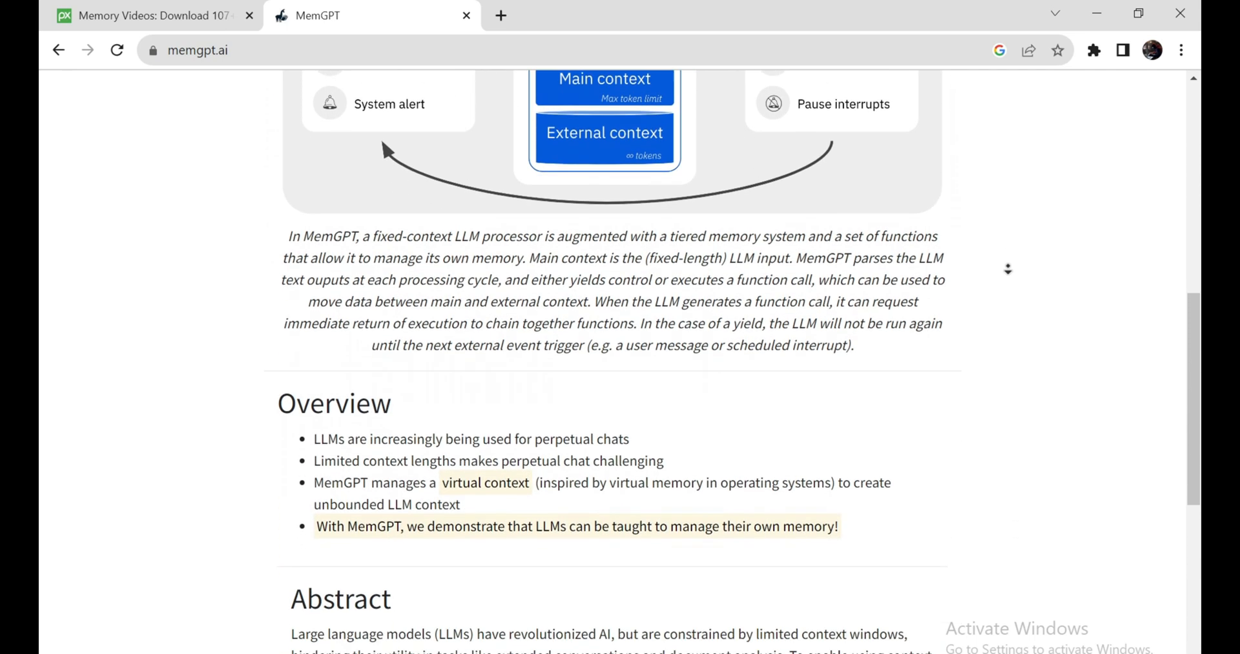
pyautogui.scroll(3)
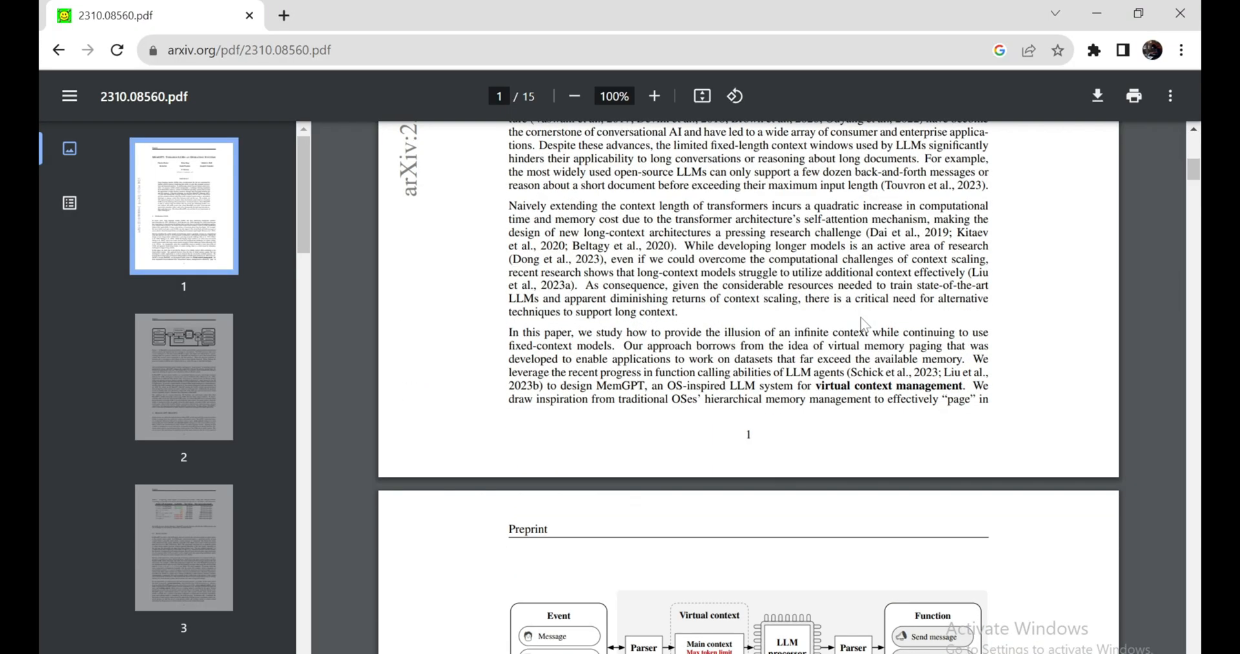
# - Read the arXiv 2310.08560 PDF's abstract and introduction down to Figure 1
pyautogui.scroll(3)
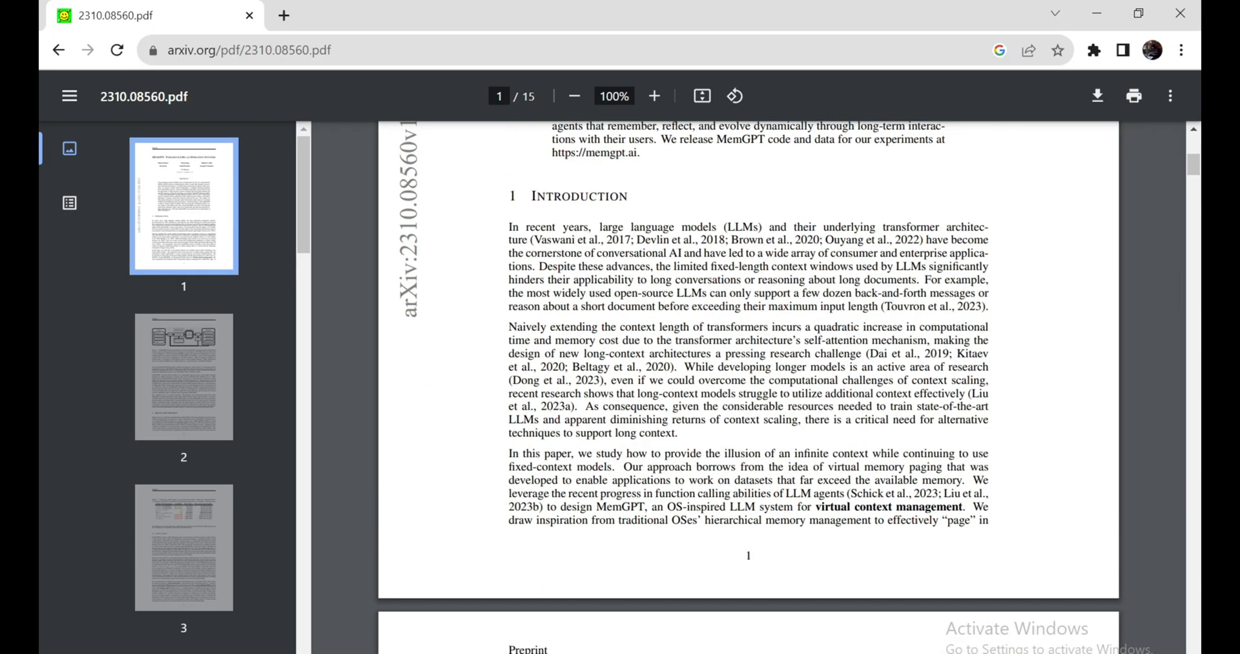
pyautogui.scroll(3)
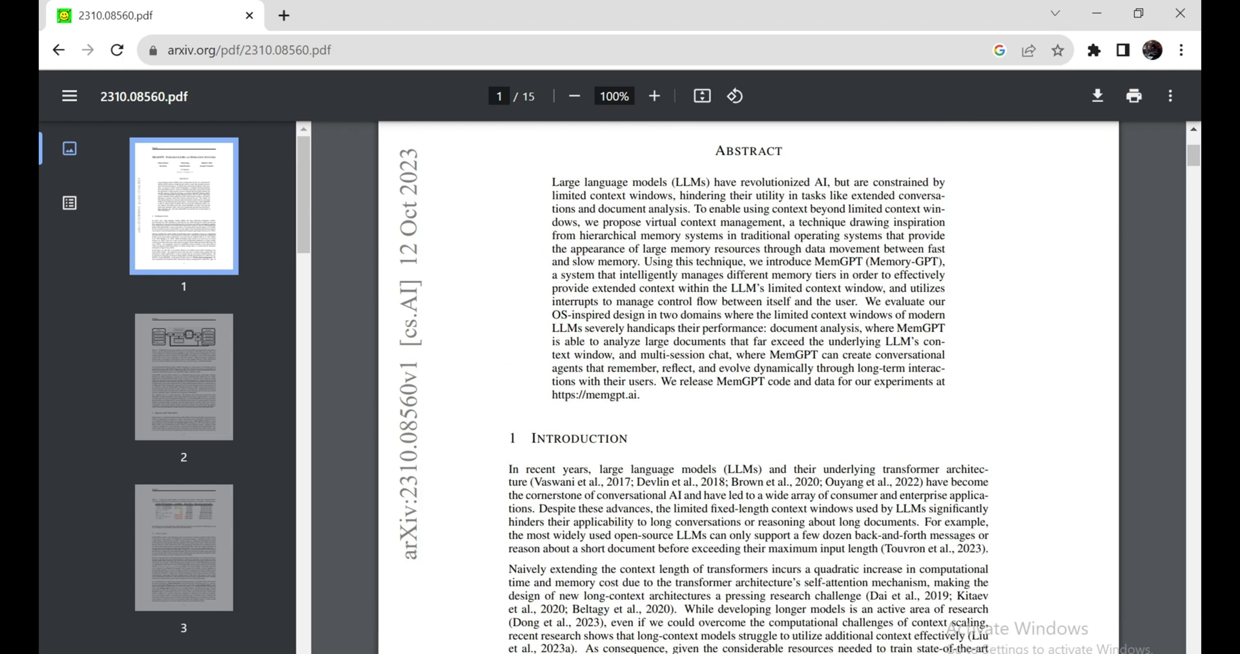
pyautogui.scroll(-3)
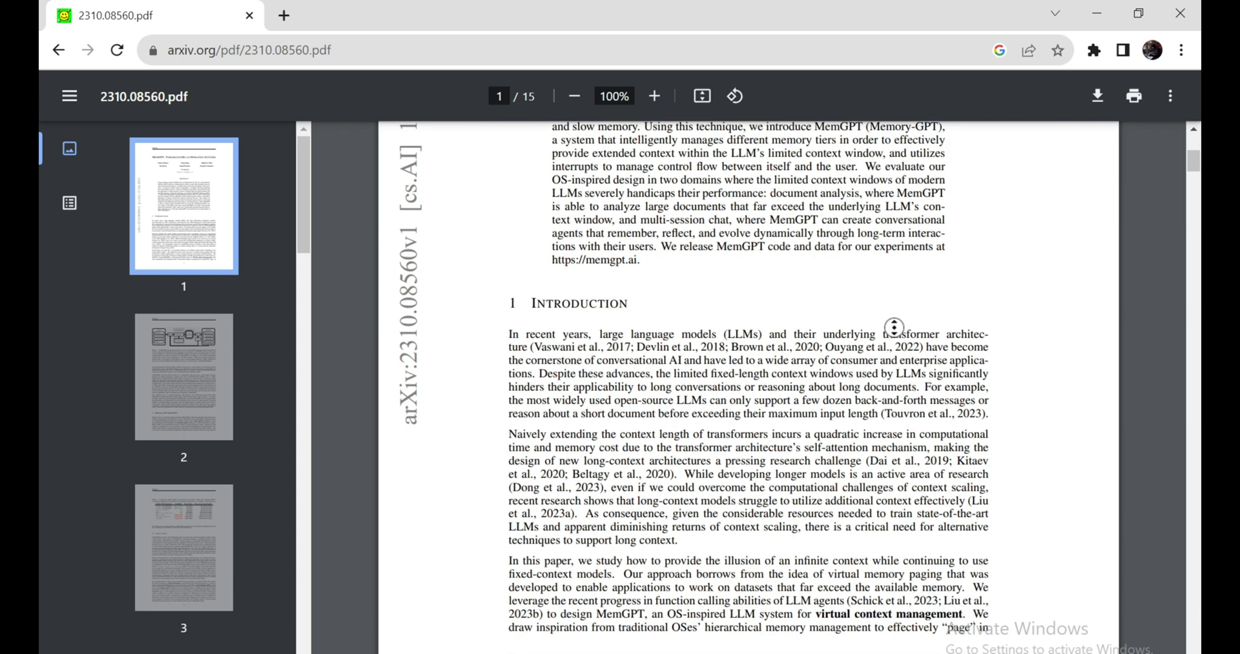
pyautogui.scroll(-3)
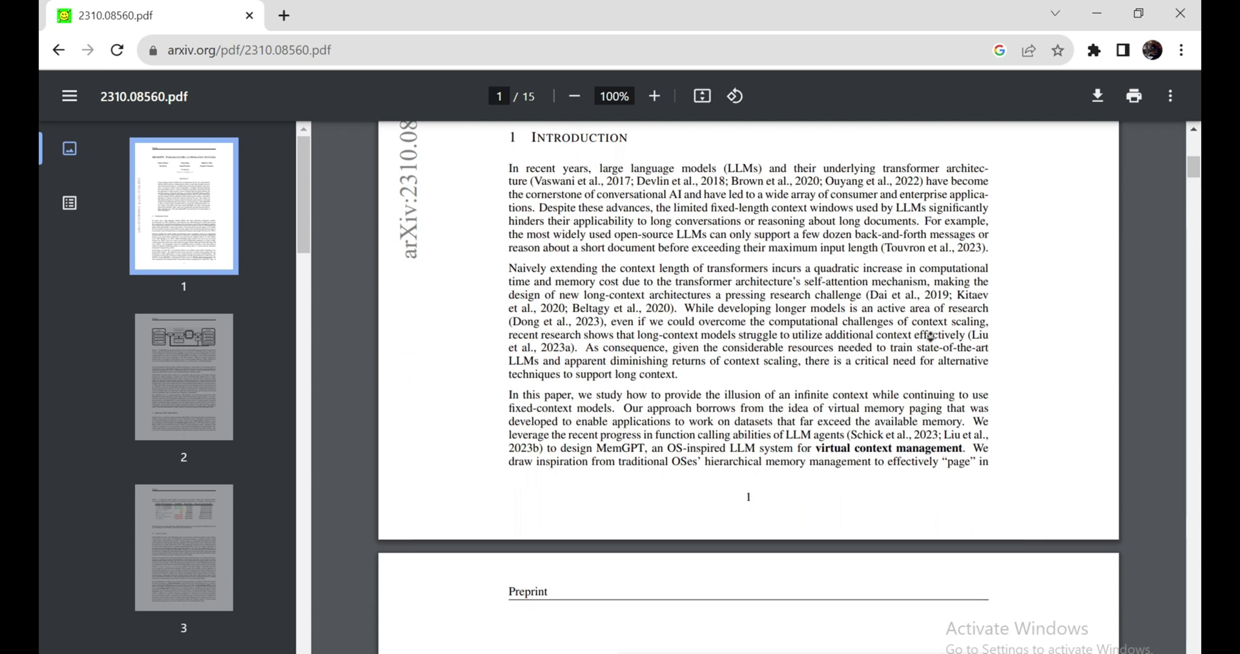
pyautogui.scroll(-3)
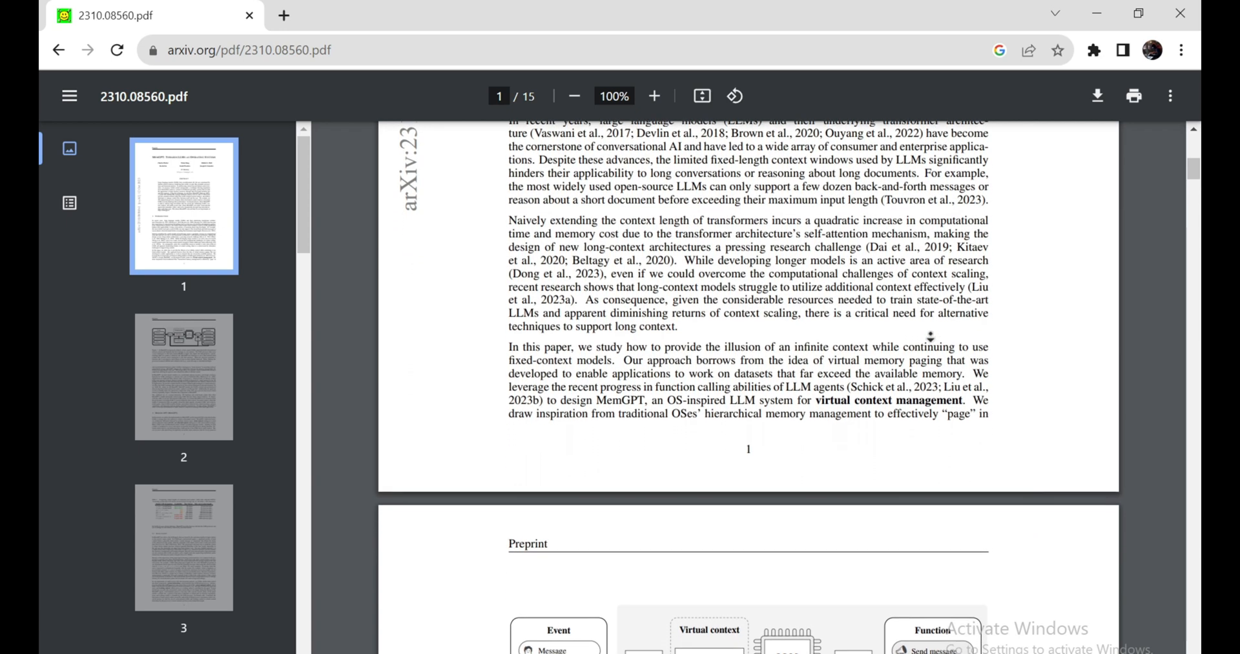
pyautogui.scroll(-3)
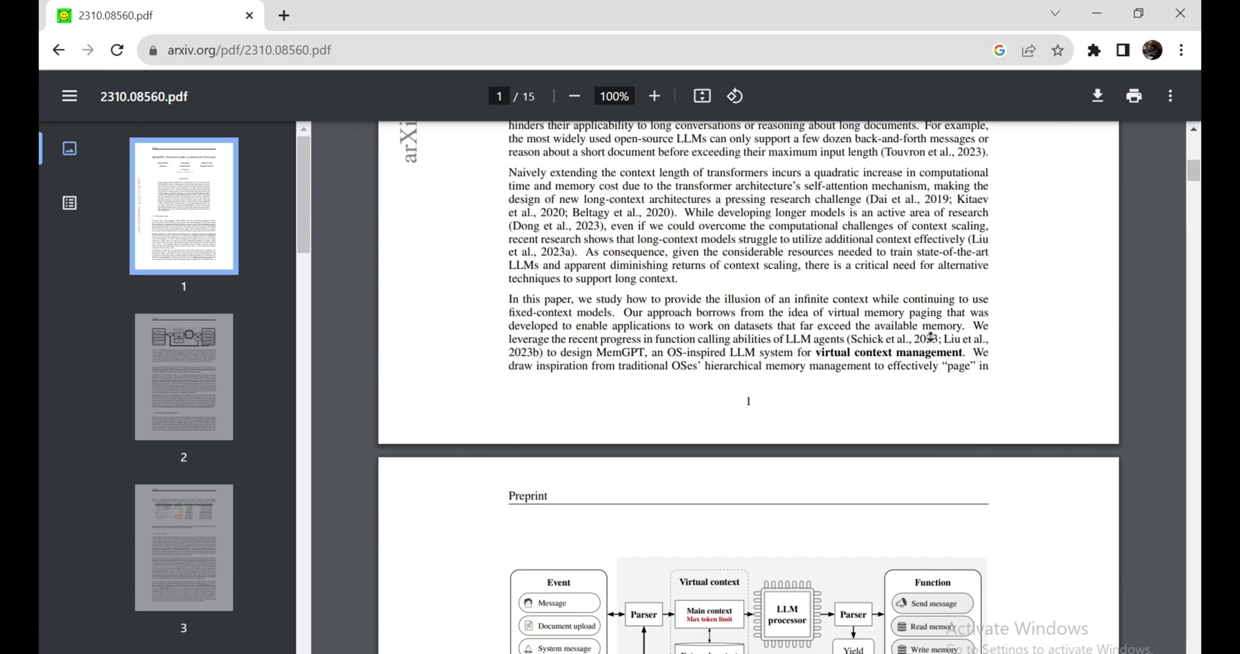
# - Scroll down through page 2 of the MemGPT paper
pyautogui.scroll(-3)
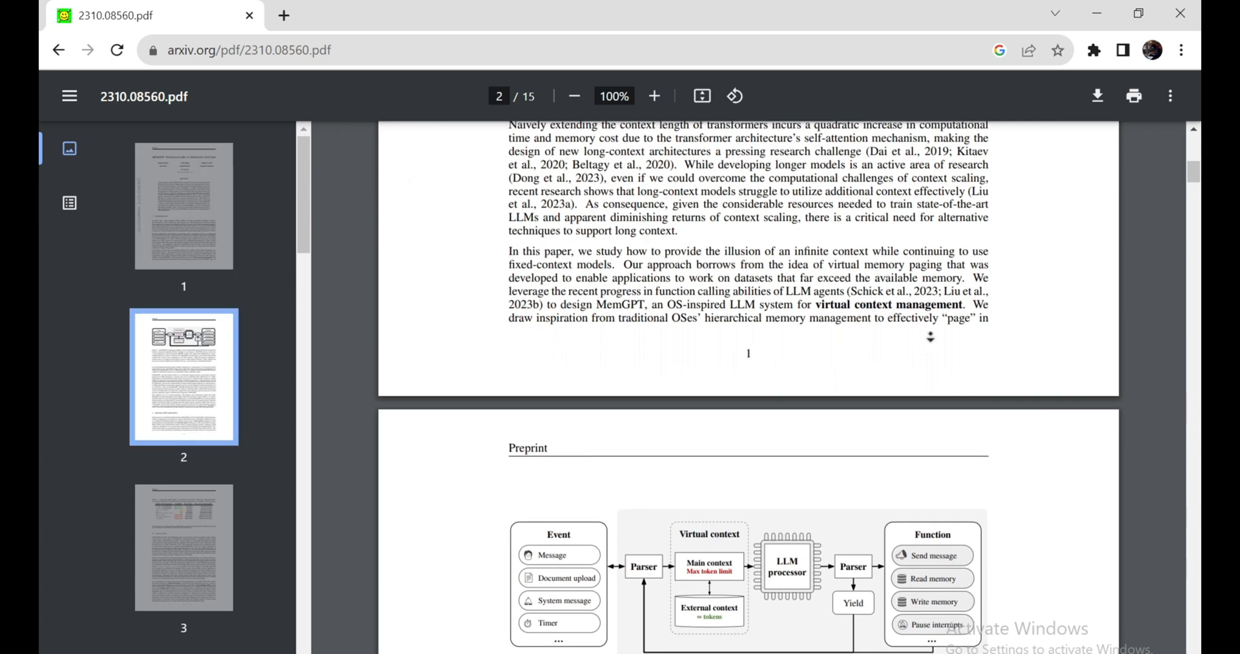
pyautogui.scroll(-3)
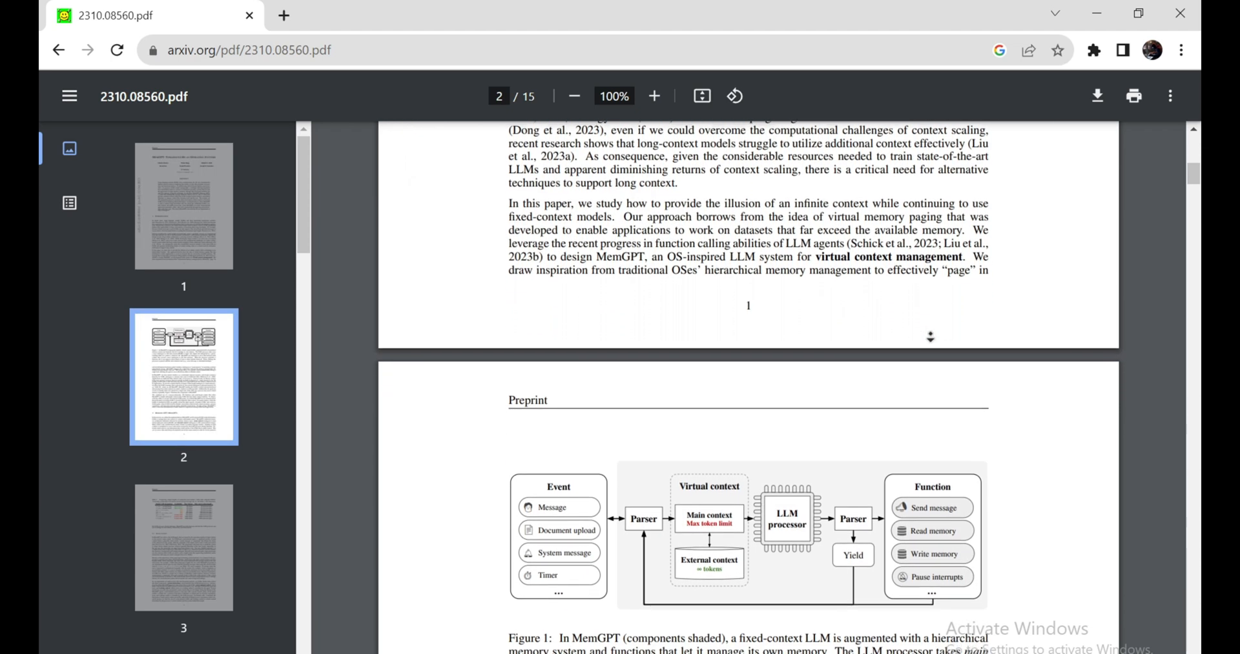
pyautogui.scroll(-3)
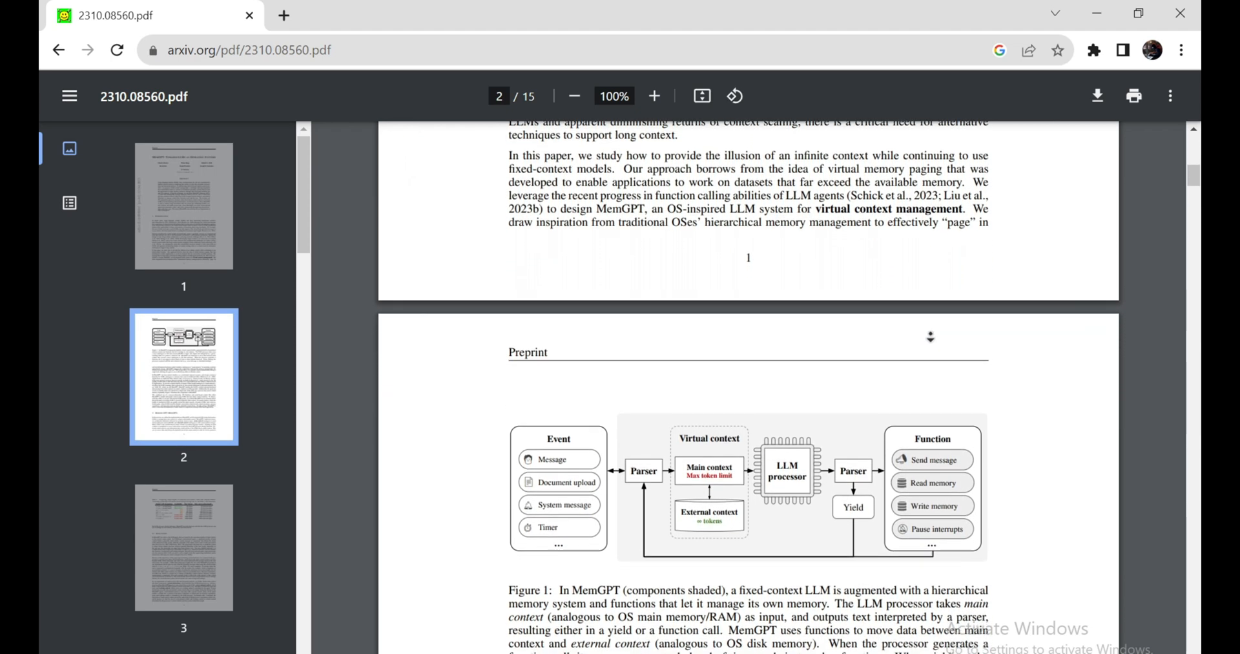
pyautogui.scroll(-3)
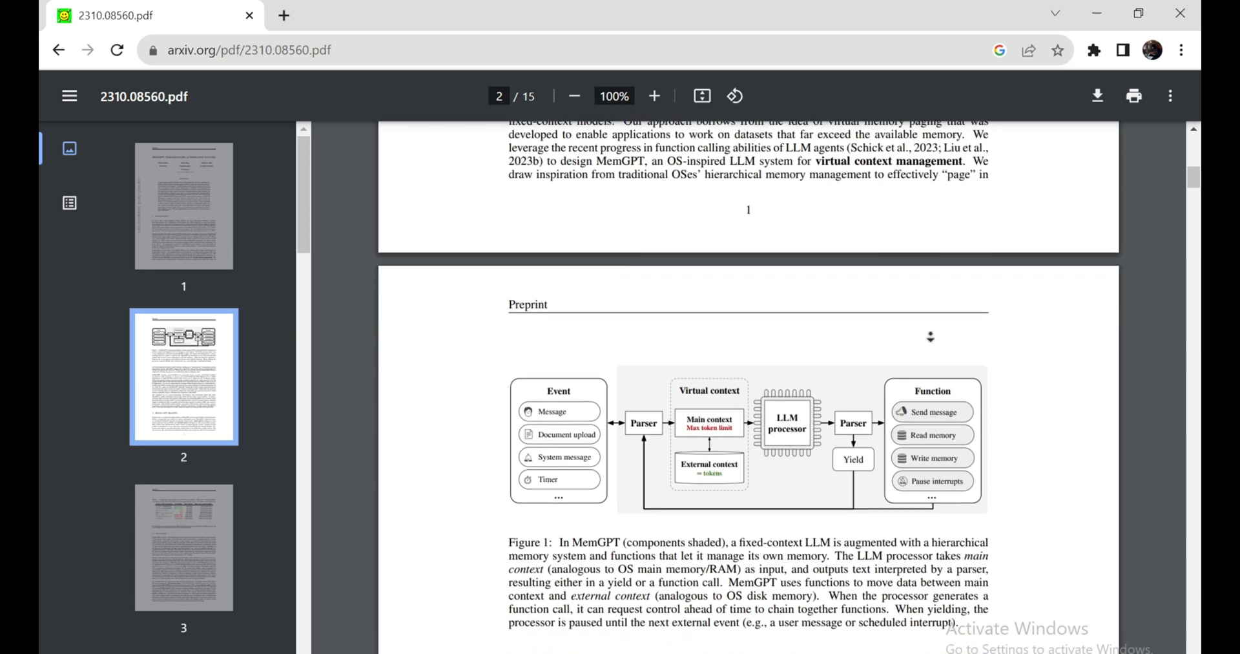
pyautogui.scroll(-3)
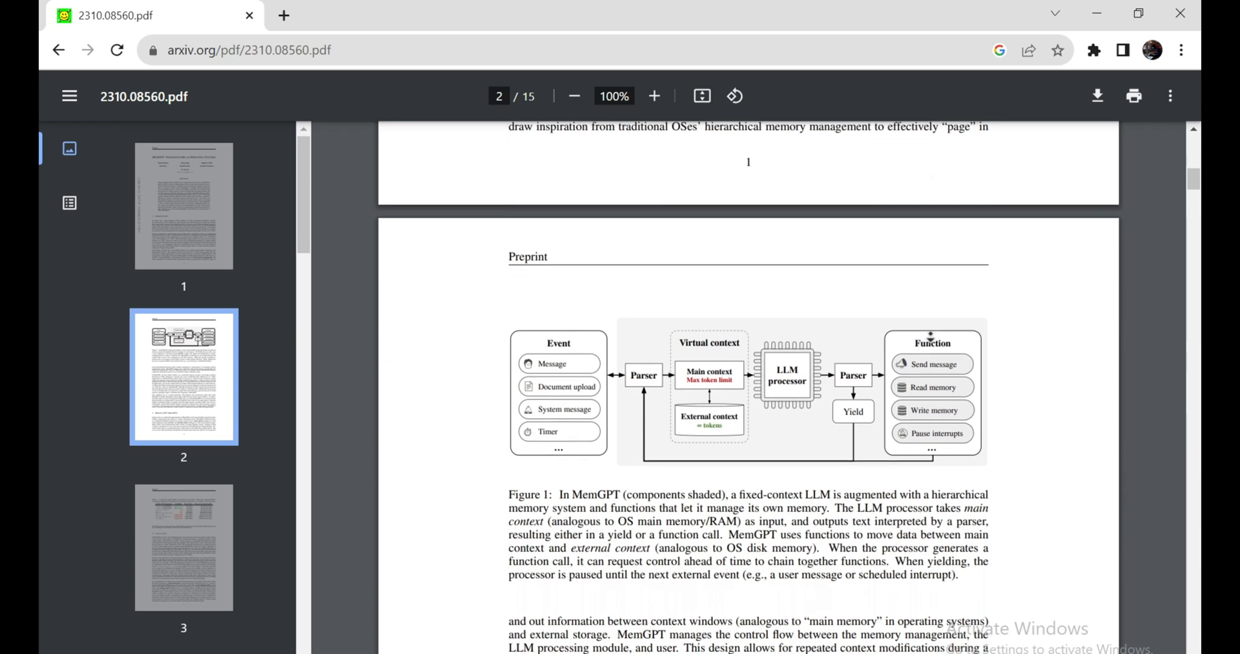
pyautogui.scroll(-3)
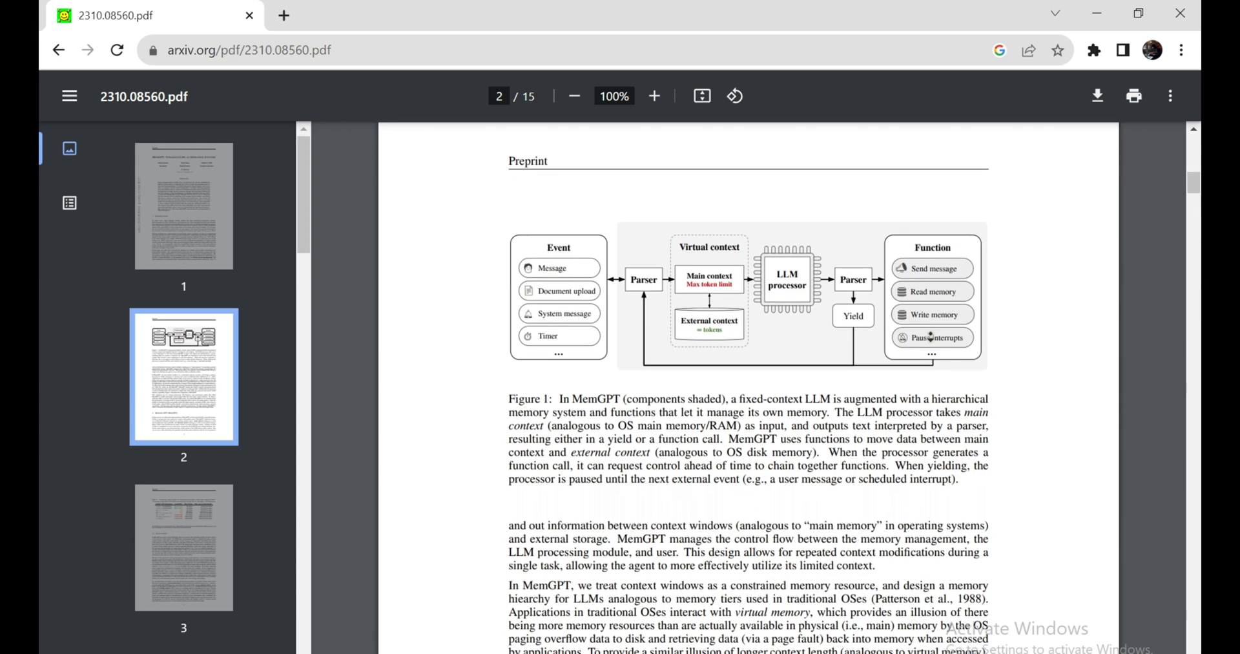
pyautogui.scroll(-3)
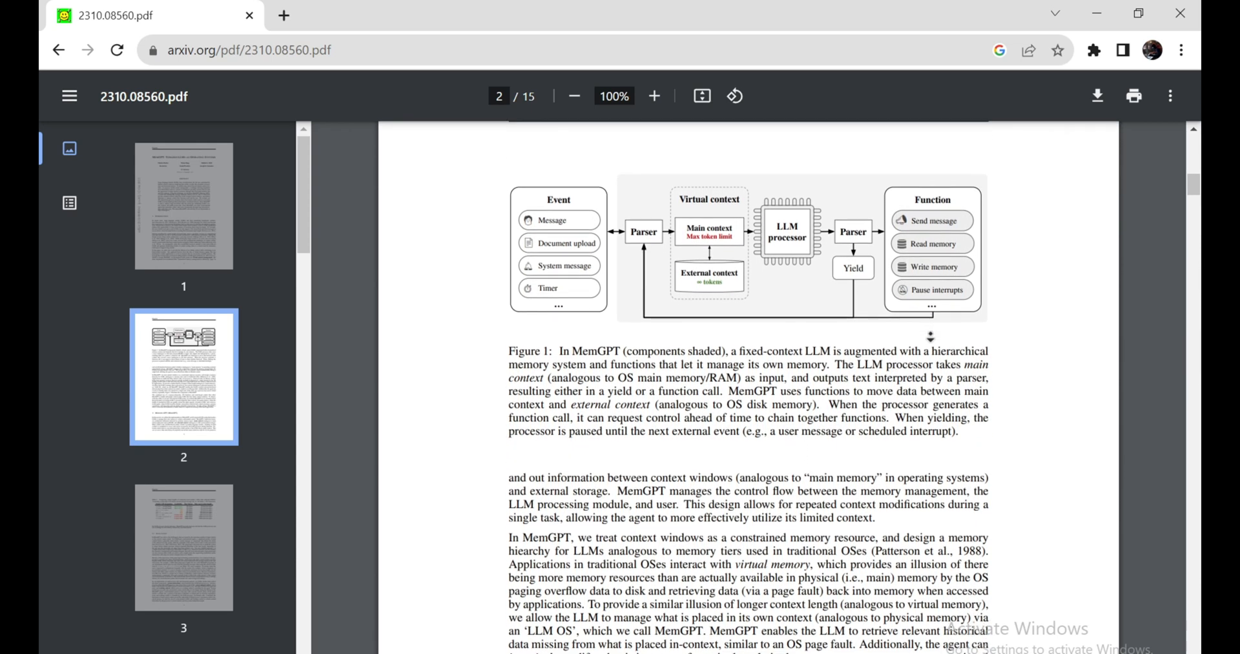
pyautogui.scroll(3)
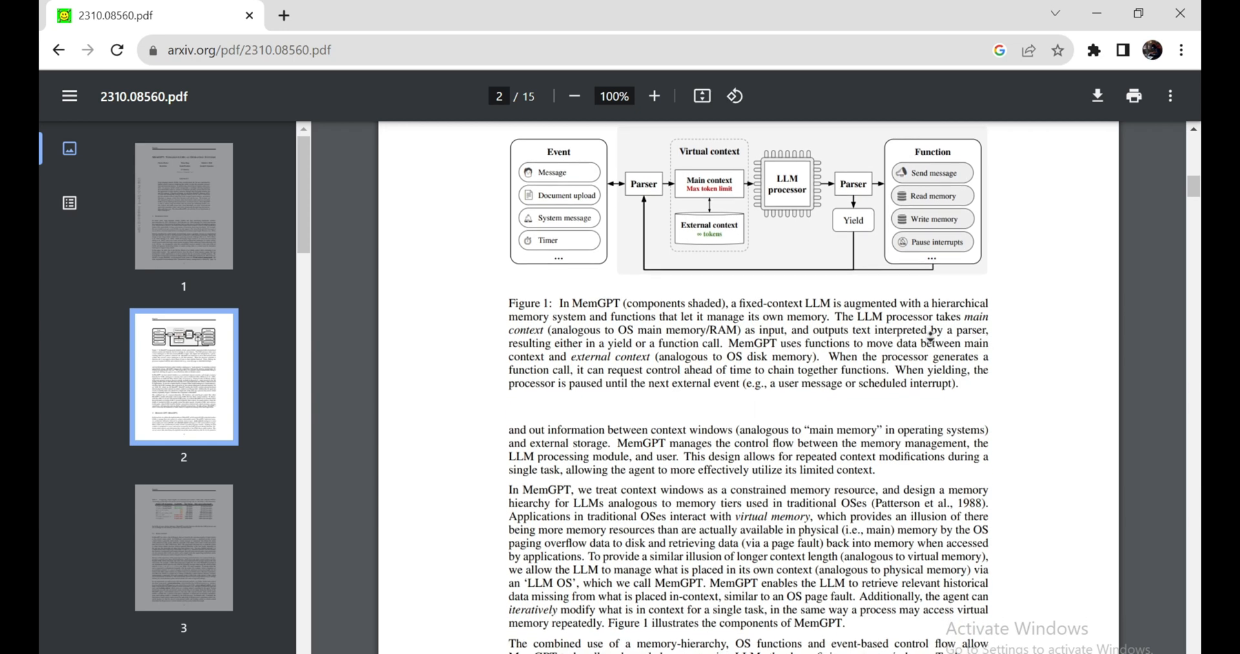
# - Continue to Section 2 Memory-GPT's opening and Table 1 on page 3
pyautogui.scroll(-3)
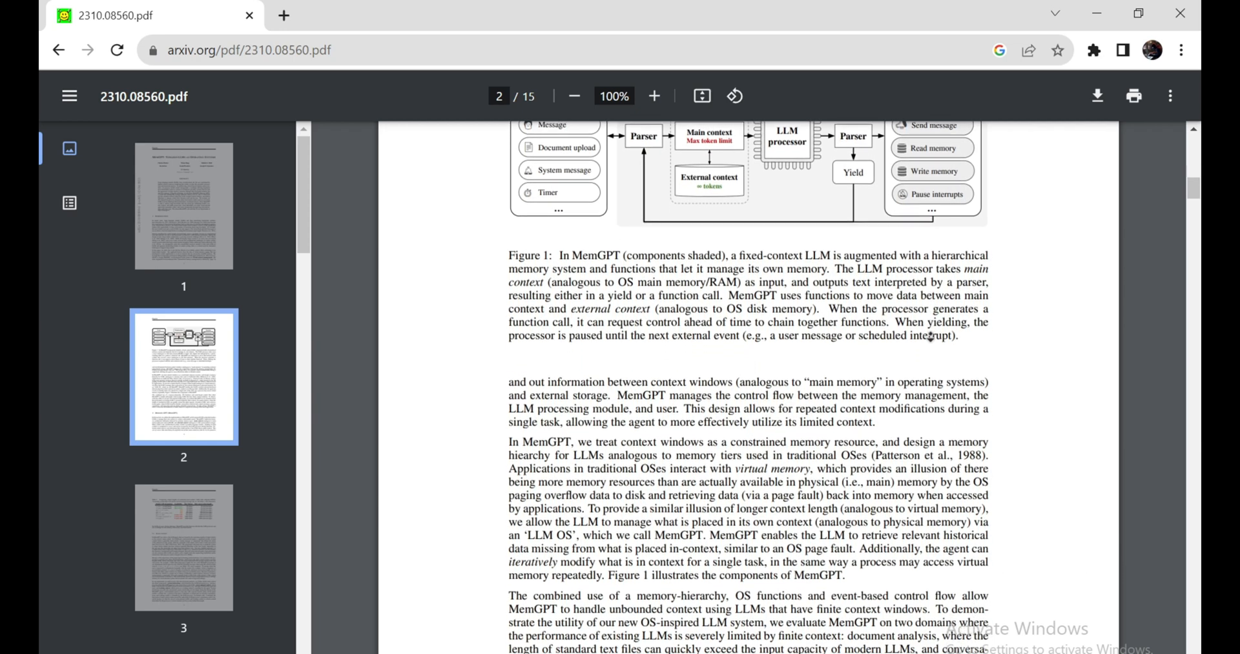
pyautogui.scroll(-3)
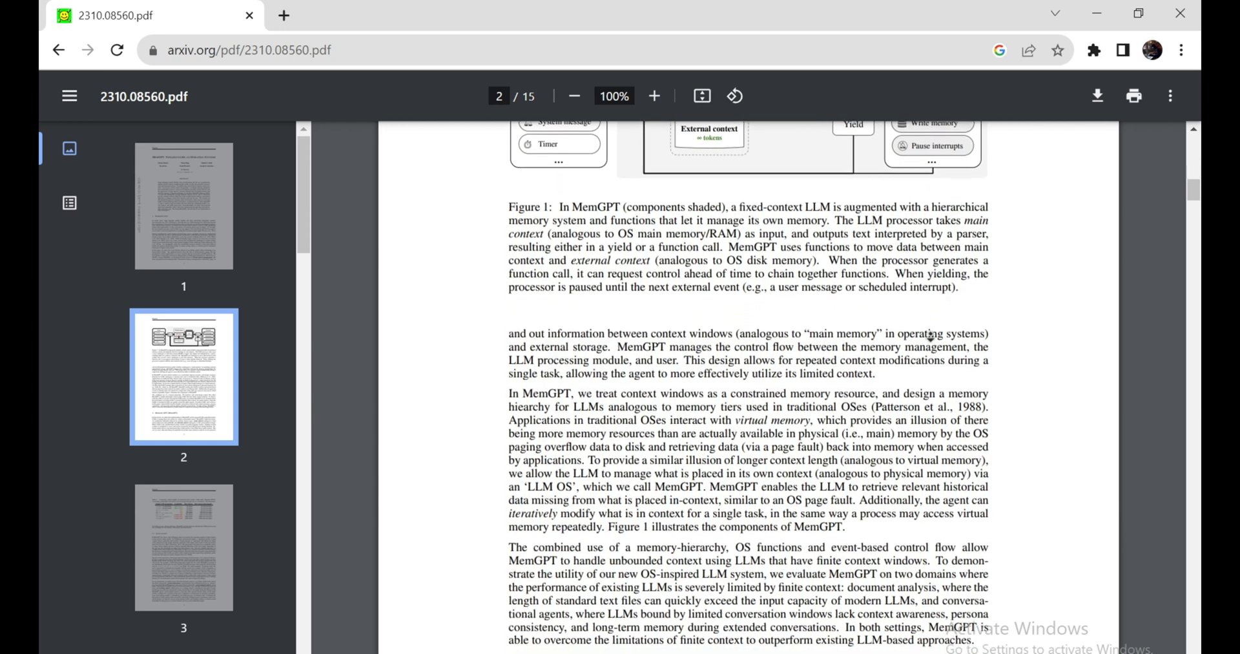
pyautogui.scroll(-3)
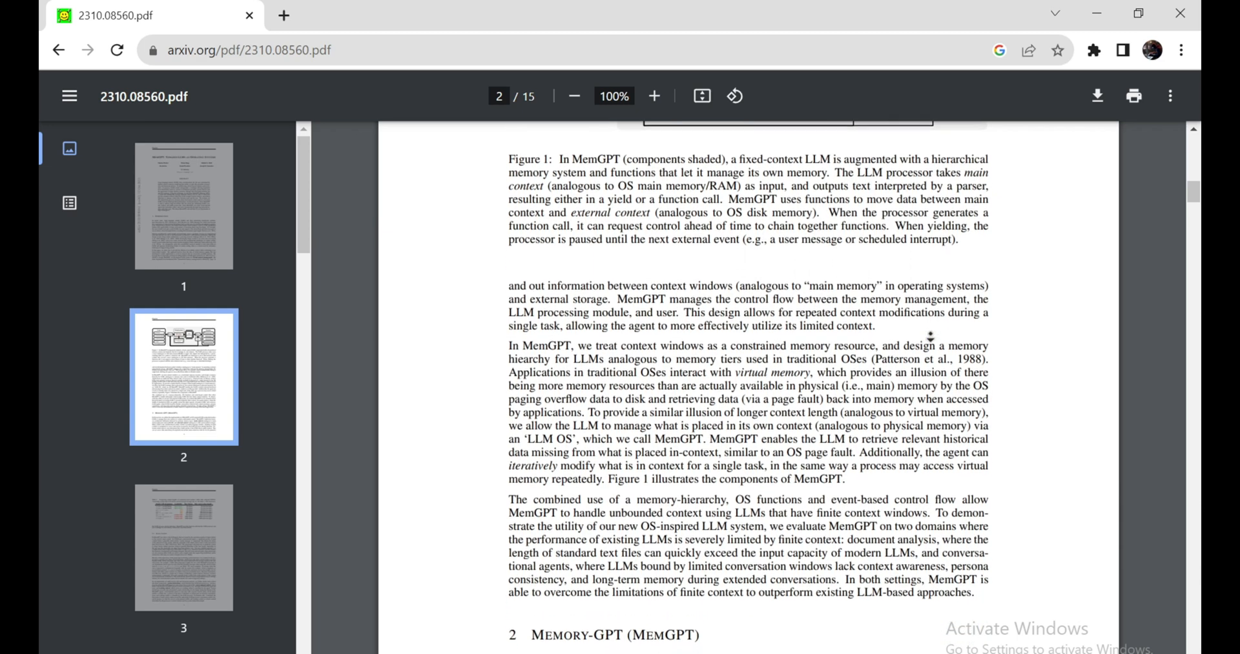
pyautogui.scroll(-3)
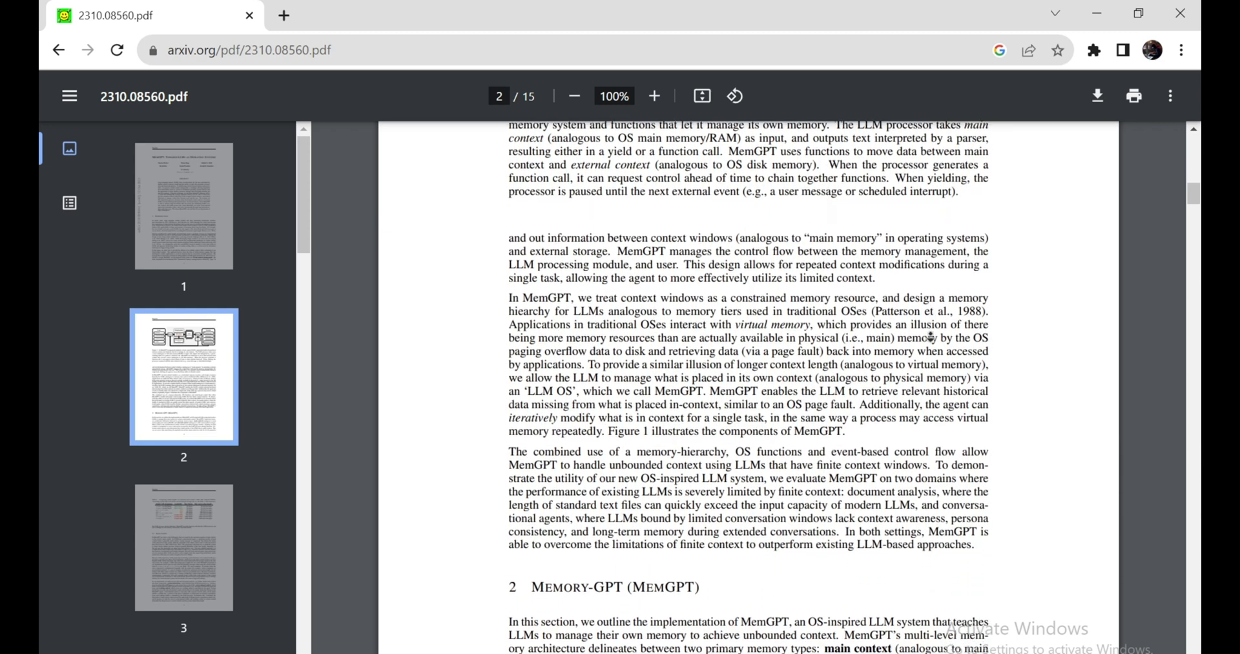
pyautogui.scroll(-3)
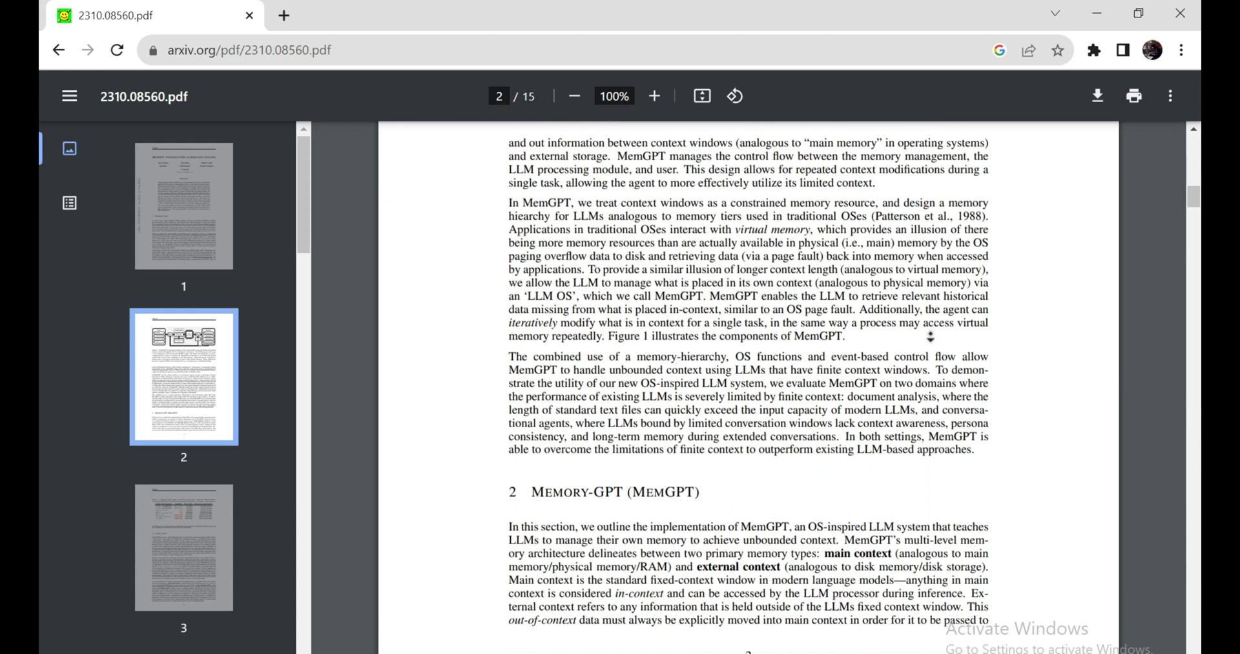
pyautogui.scroll(-3)
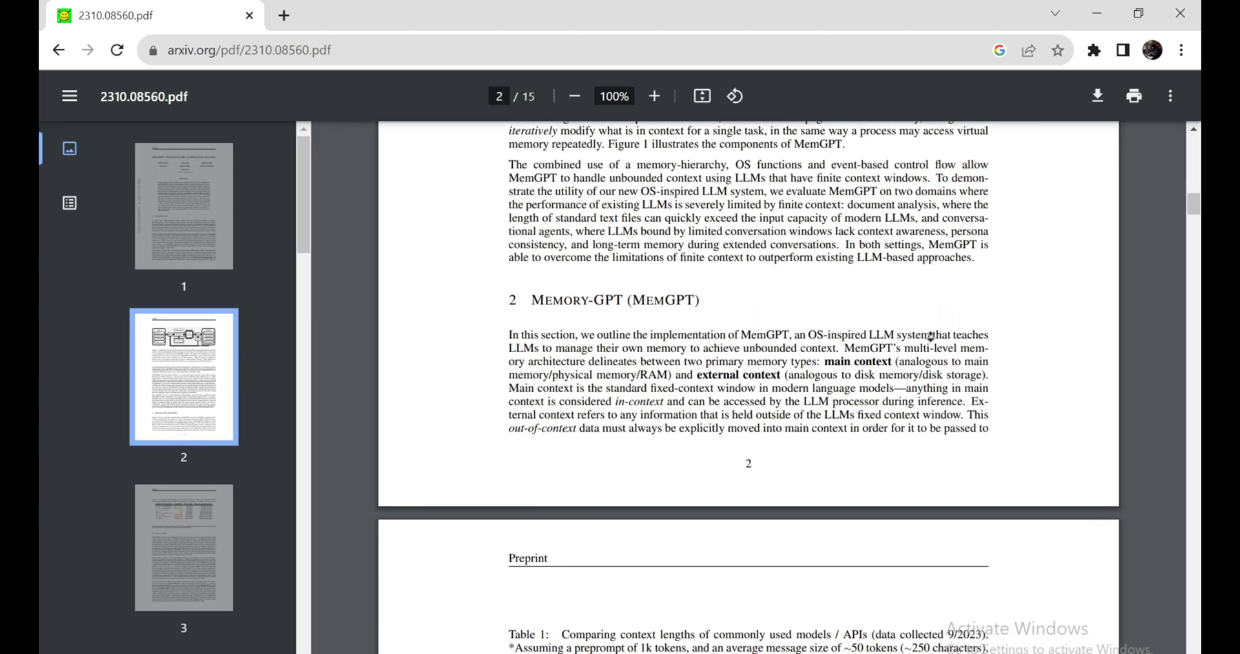
pyautogui.scroll(-3)
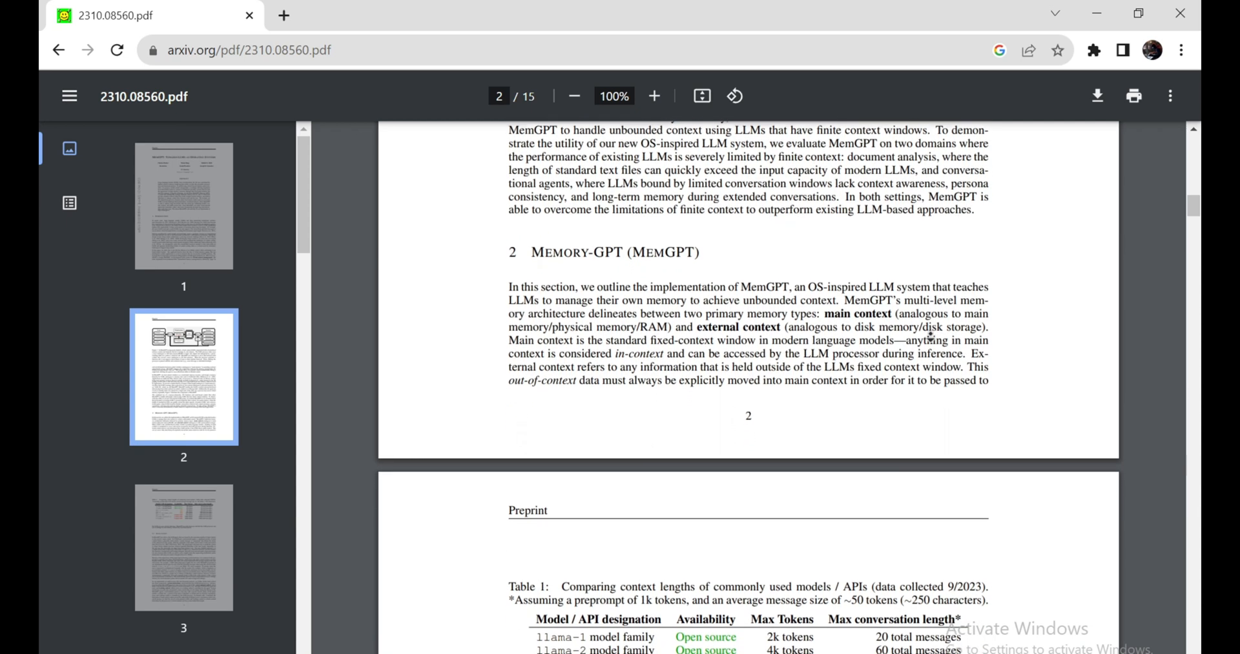
pyautogui.scroll(-3)
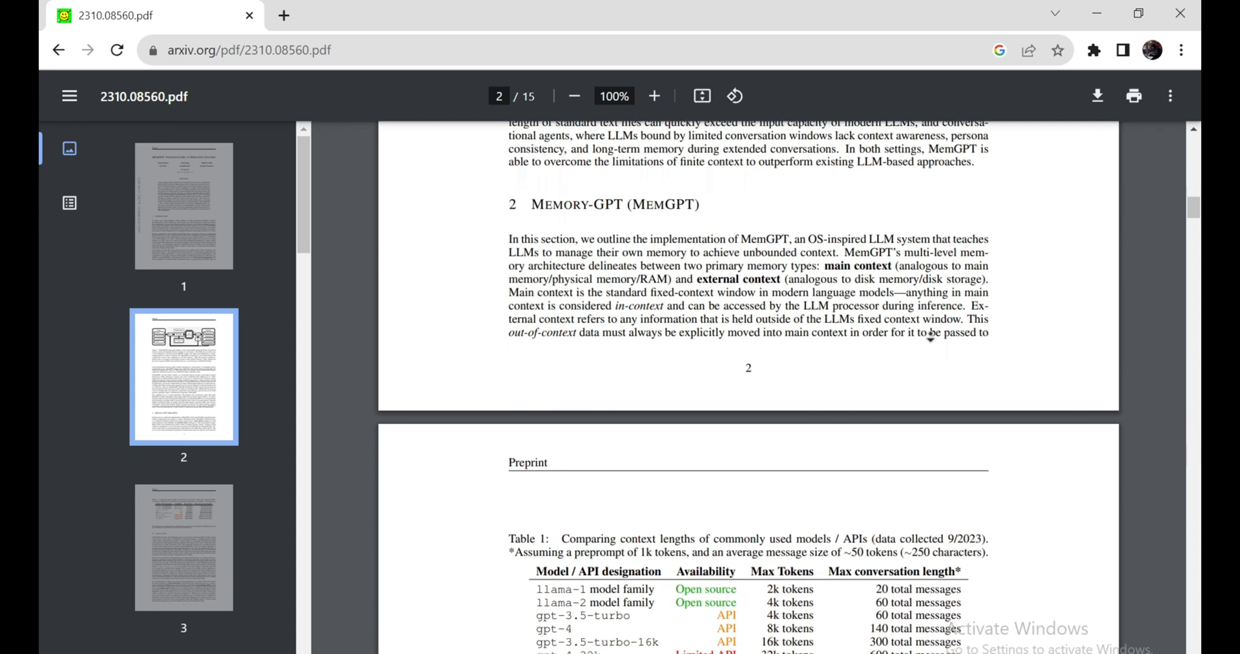
# - Read Section 2.2 on external context in the MemGPT paper
pyautogui.scroll(-3)
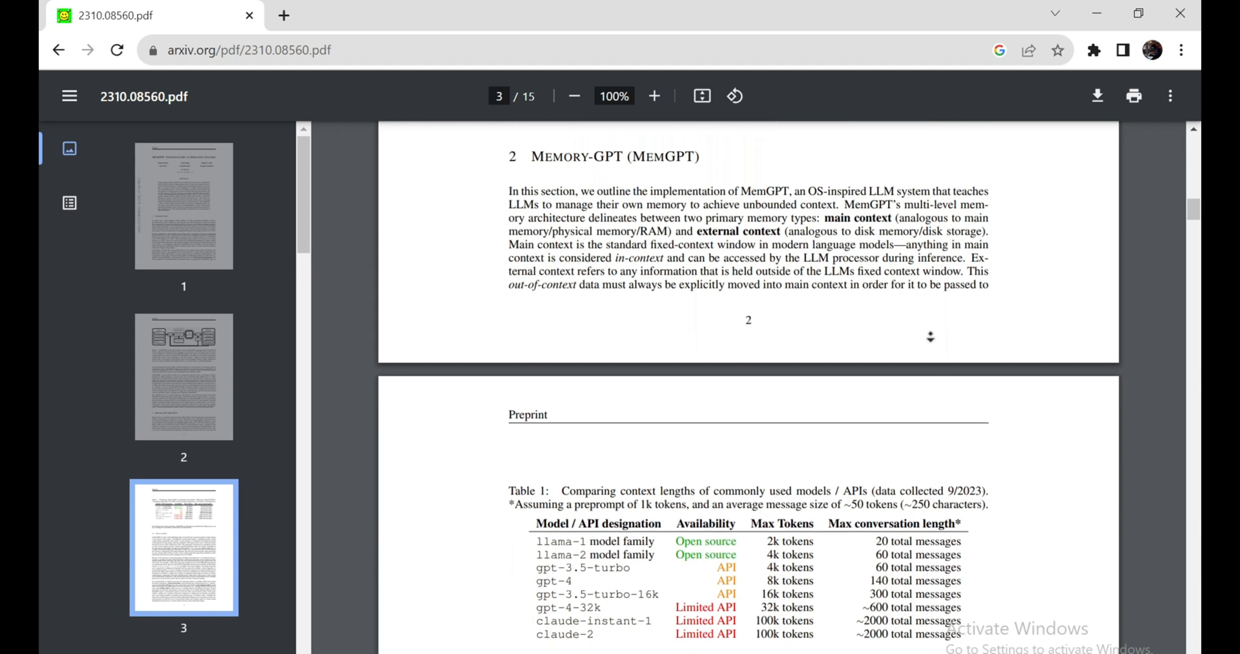
pyautogui.scroll(-3)
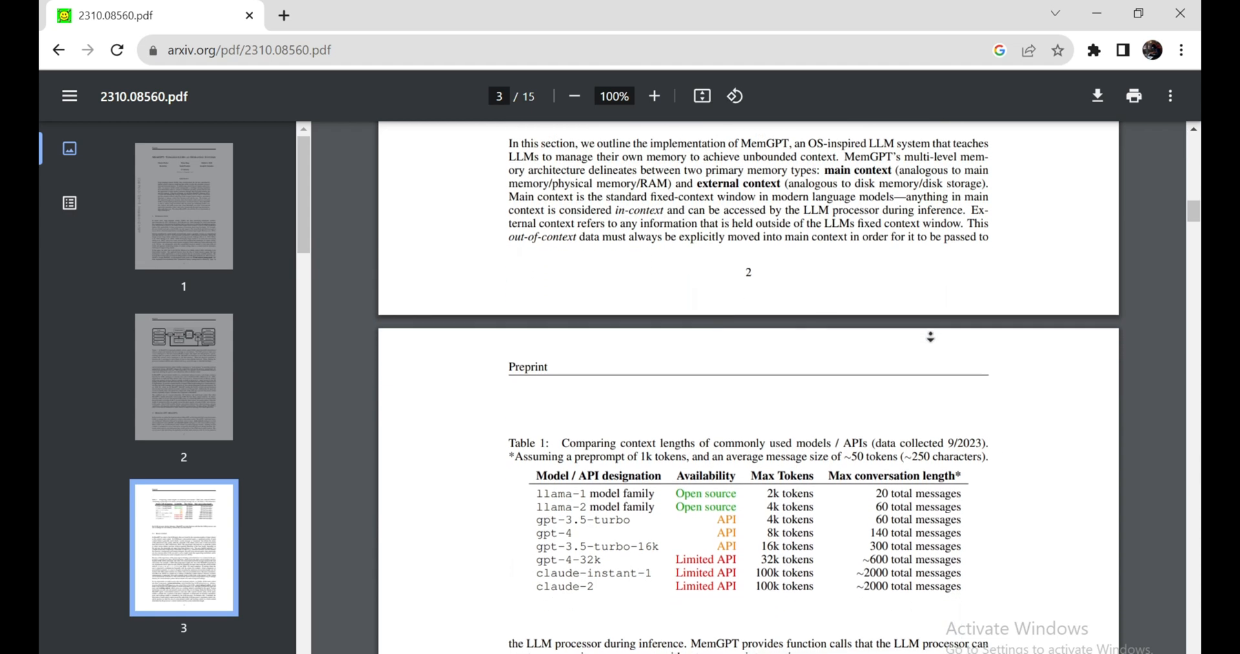
pyautogui.scroll(-3)
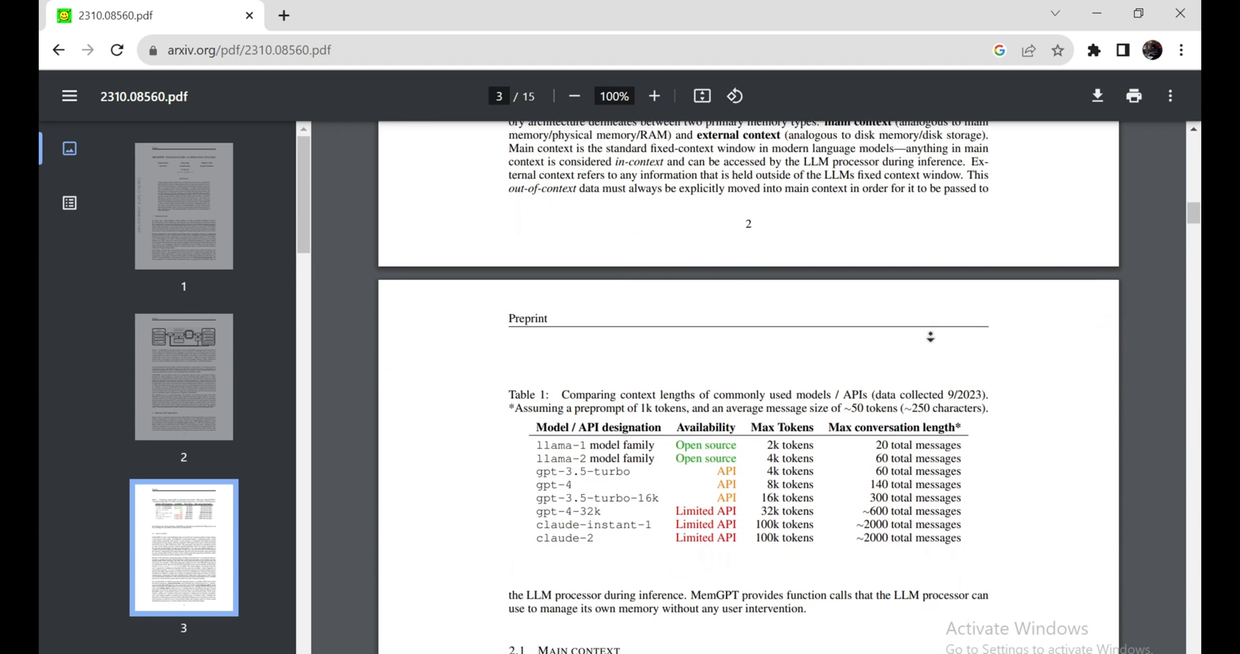
pyautogui.scroll(-3)
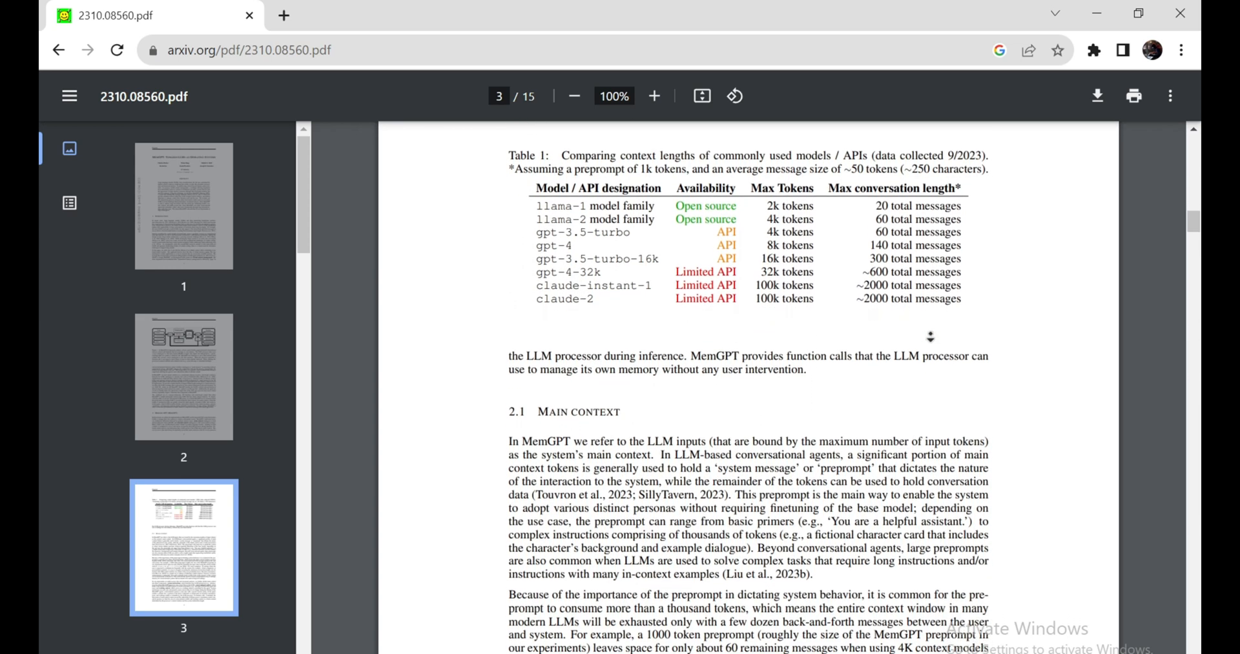
pyautogui.scroll(-3)
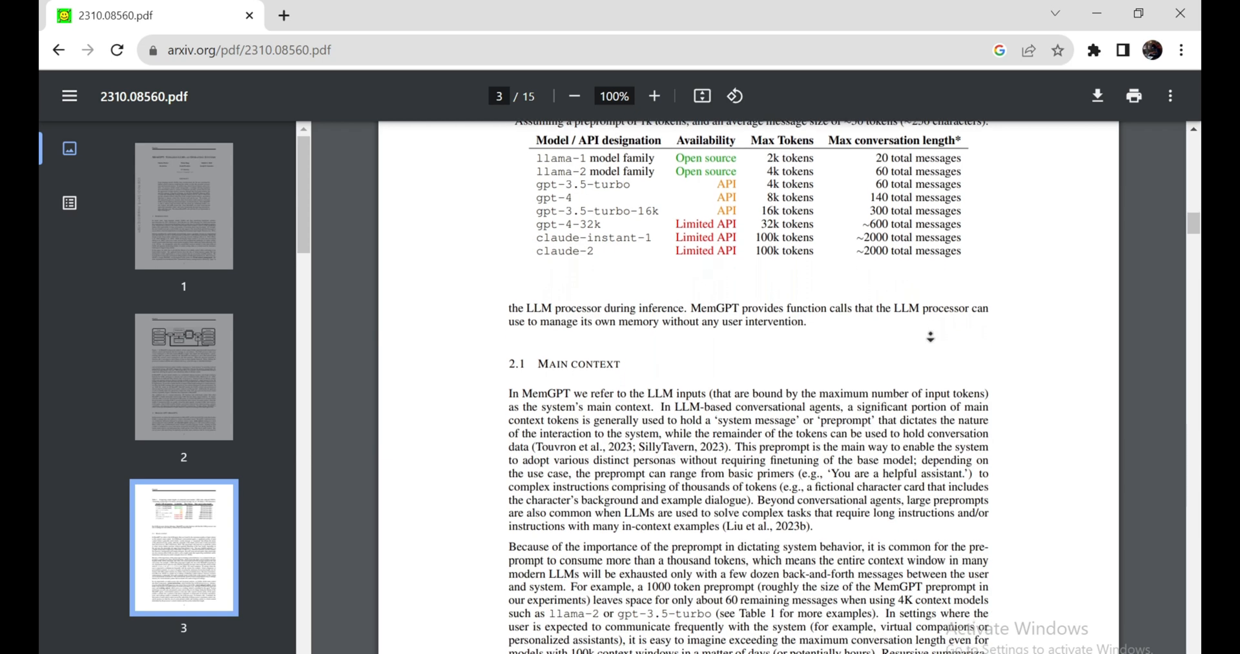
pyautogui.scroll(-3)
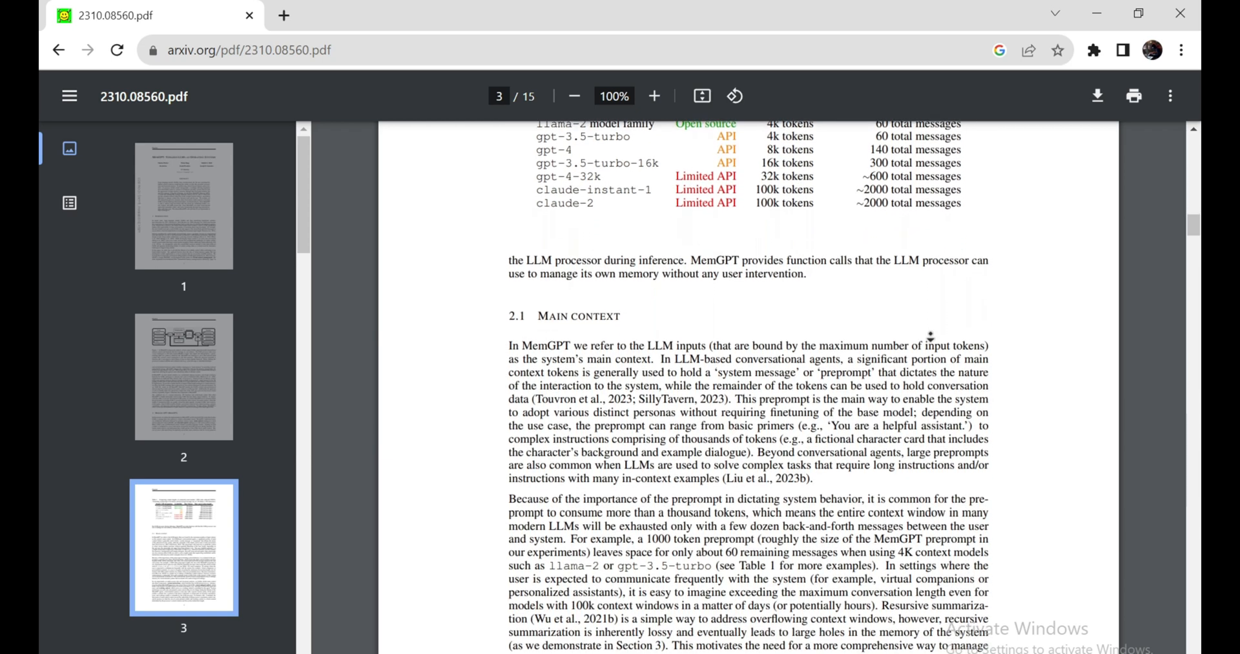
pyautogui.scroll(-3)
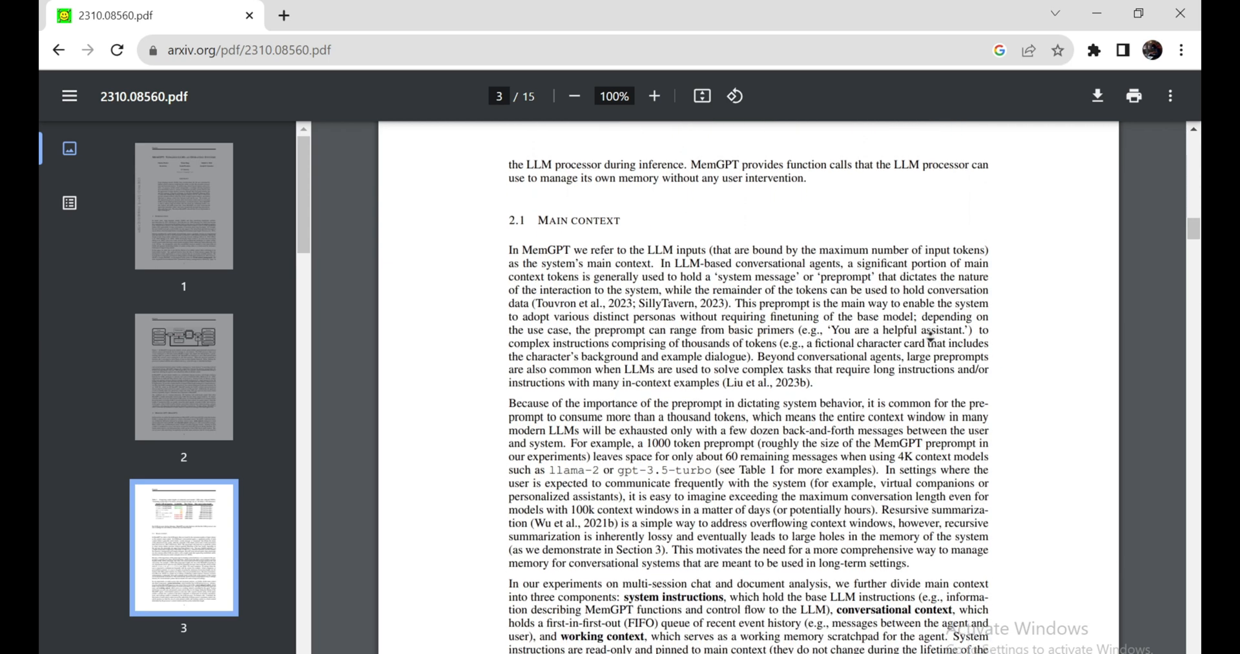
pyautogui.scroll(-3)
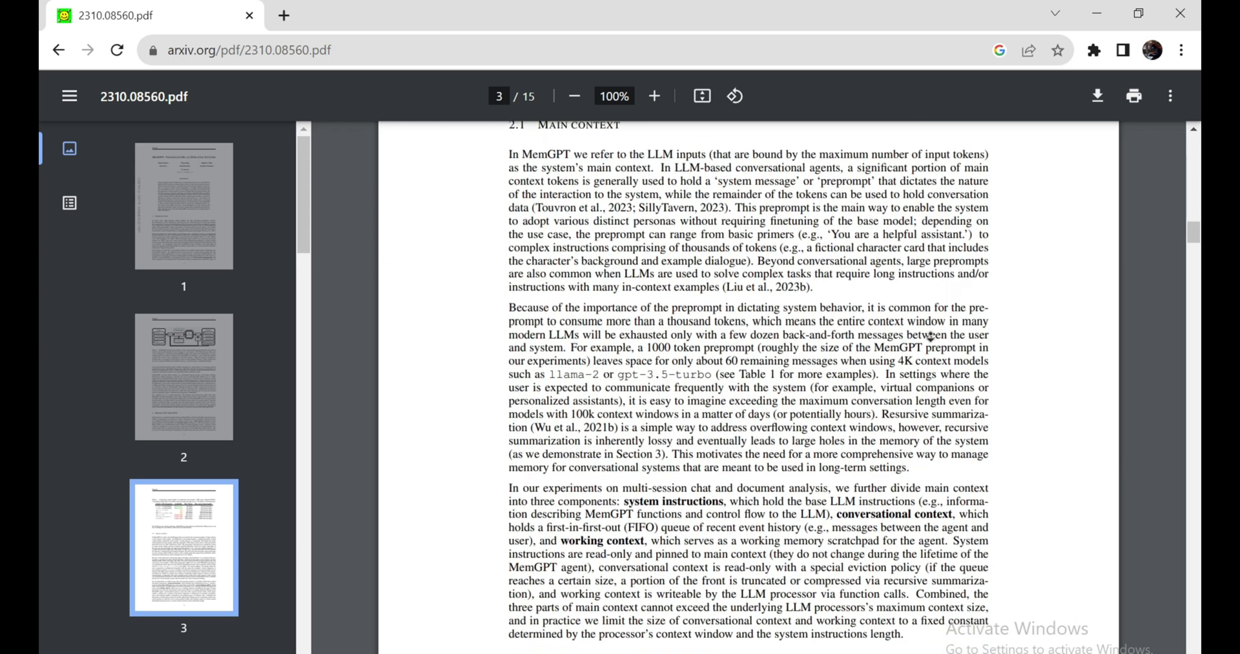
pyautogui.scroll(-3)
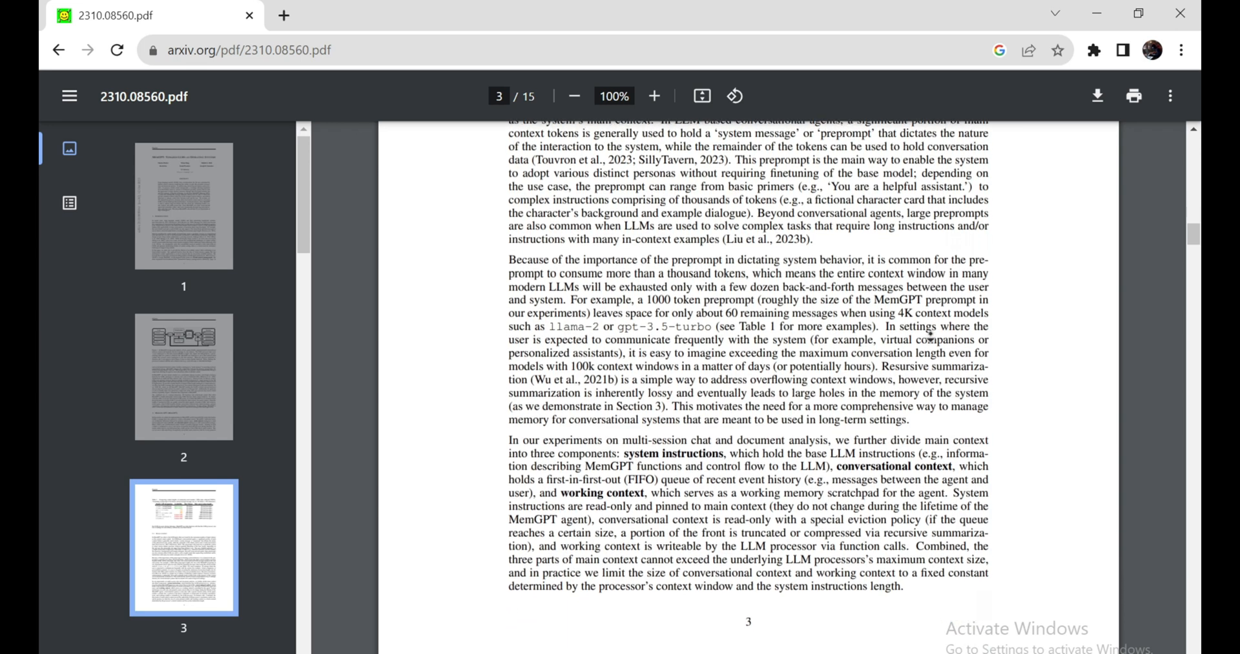
pyautogui.scroll(-3)
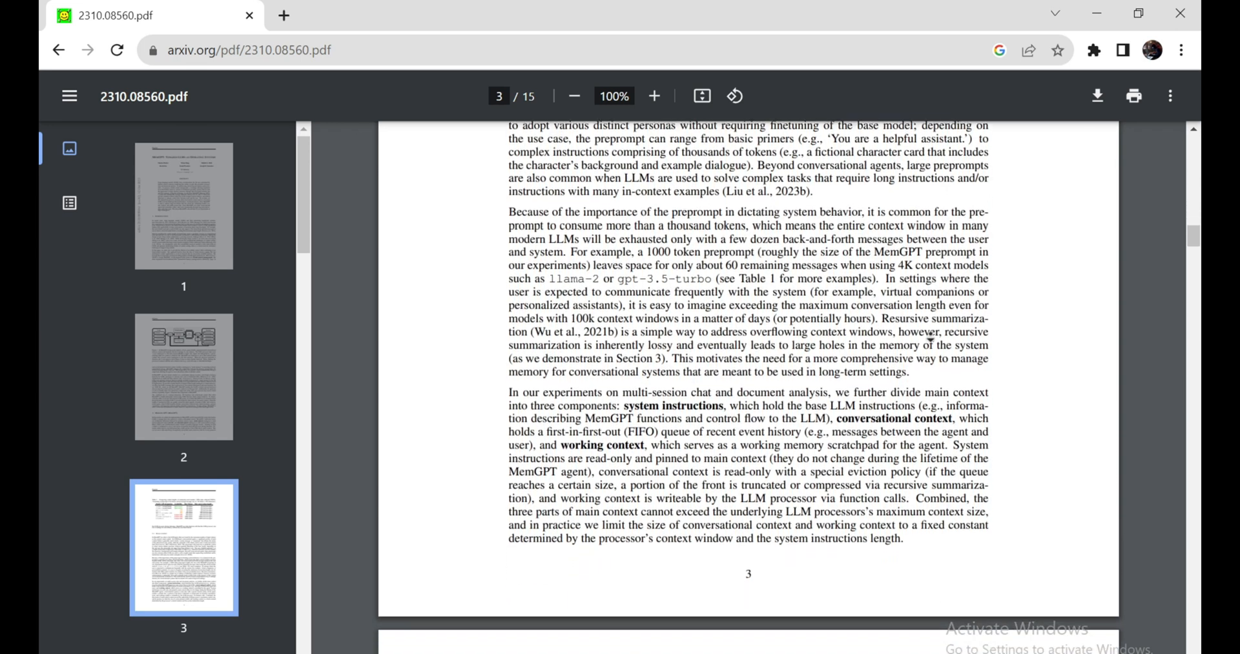
pyautogui.scroll(-3)
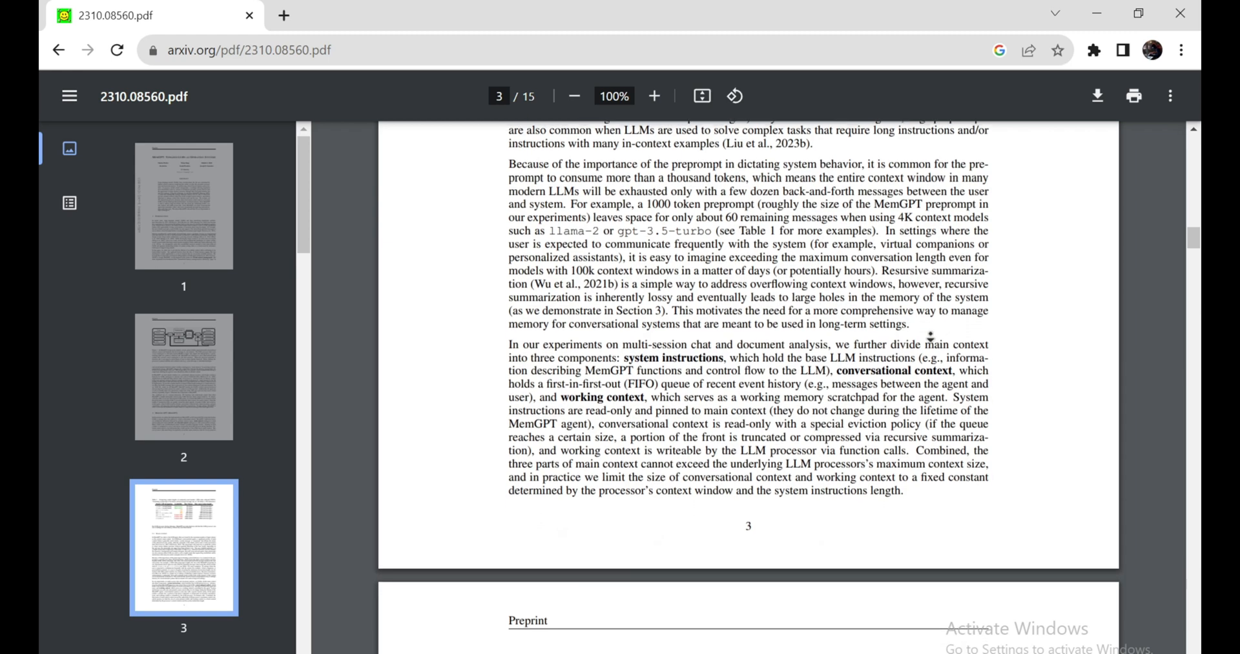
pyautogui.scroll(-3)
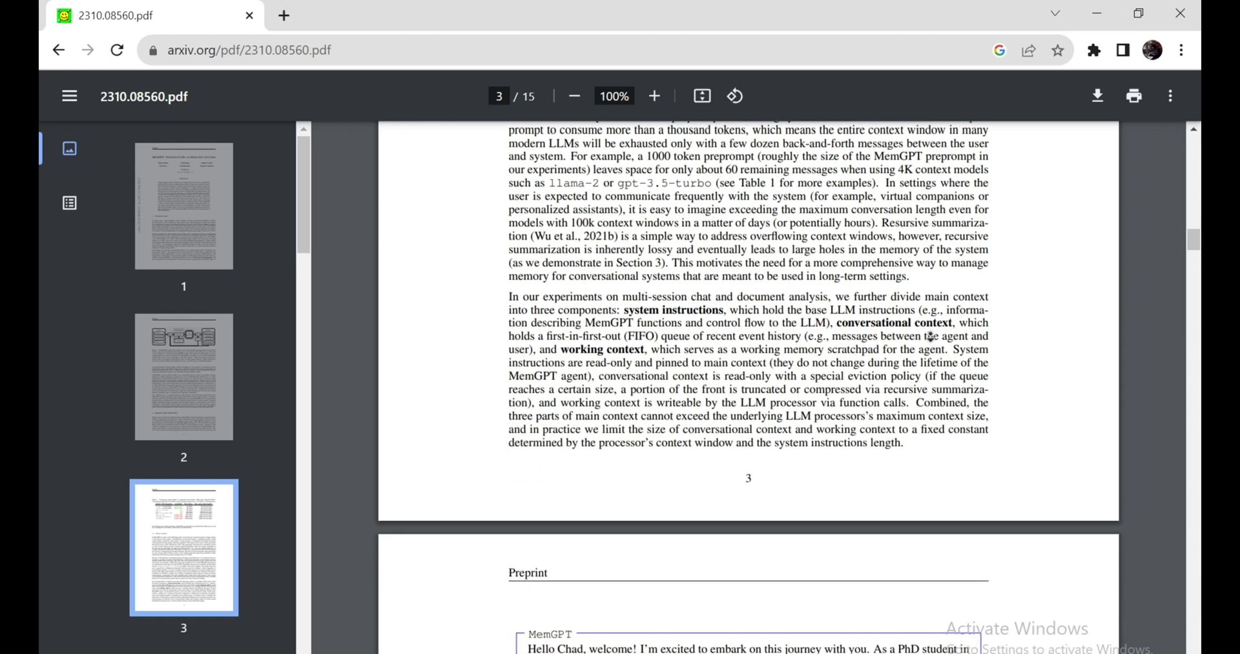
pyautogui.scroll(-3)
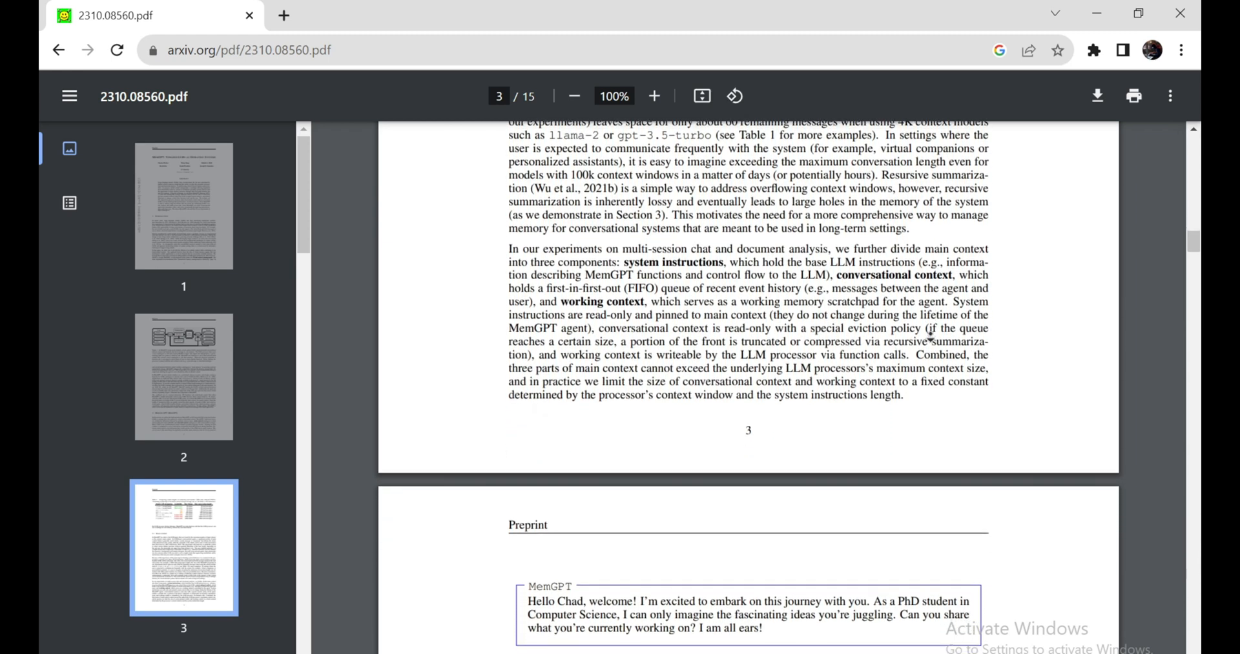
pyautogui.scroll(-3)
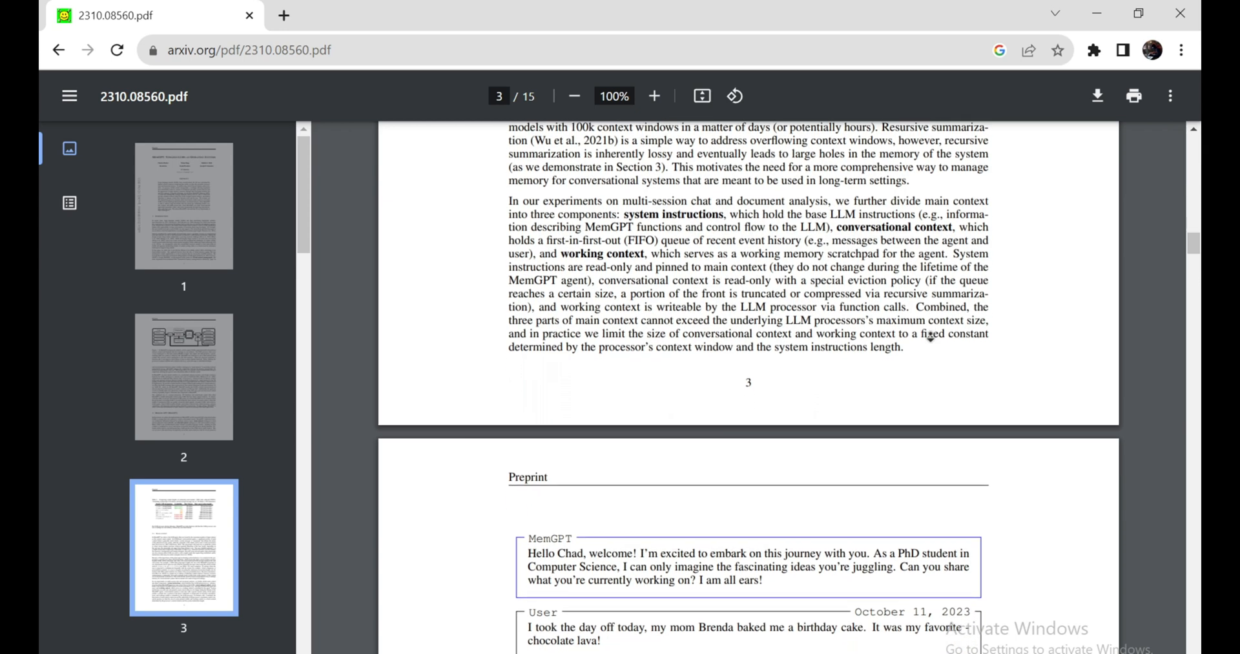
pyautogui.scroll(-3)
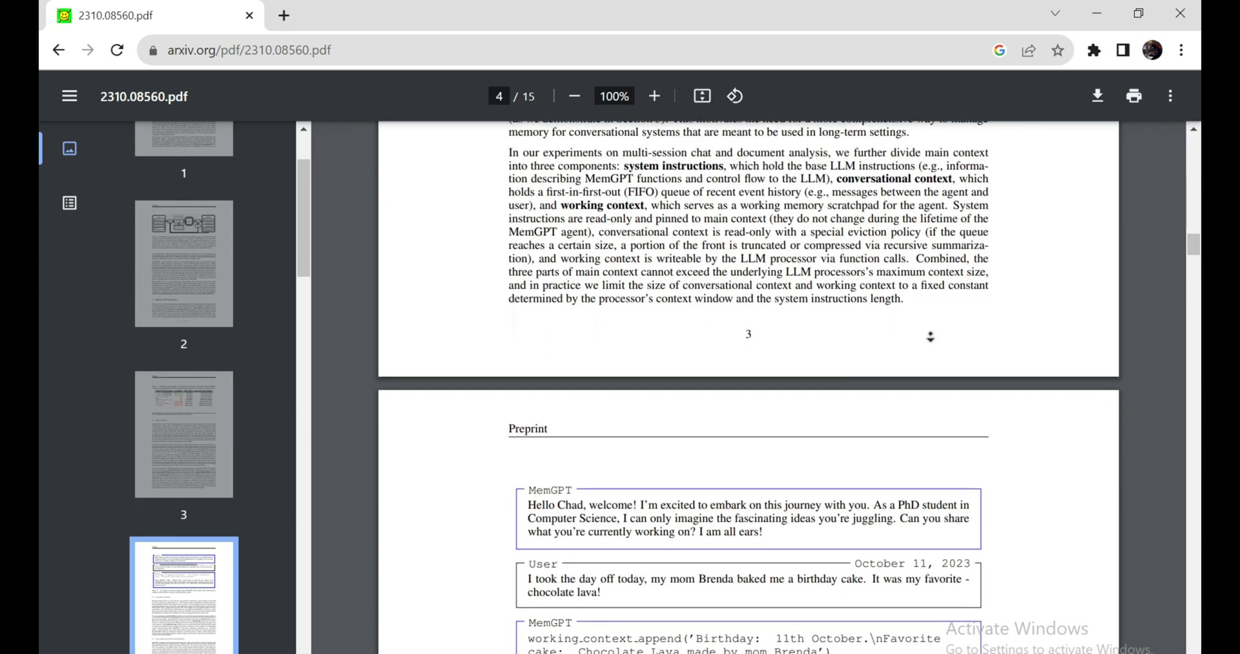
pyautogui.scroll(-3)
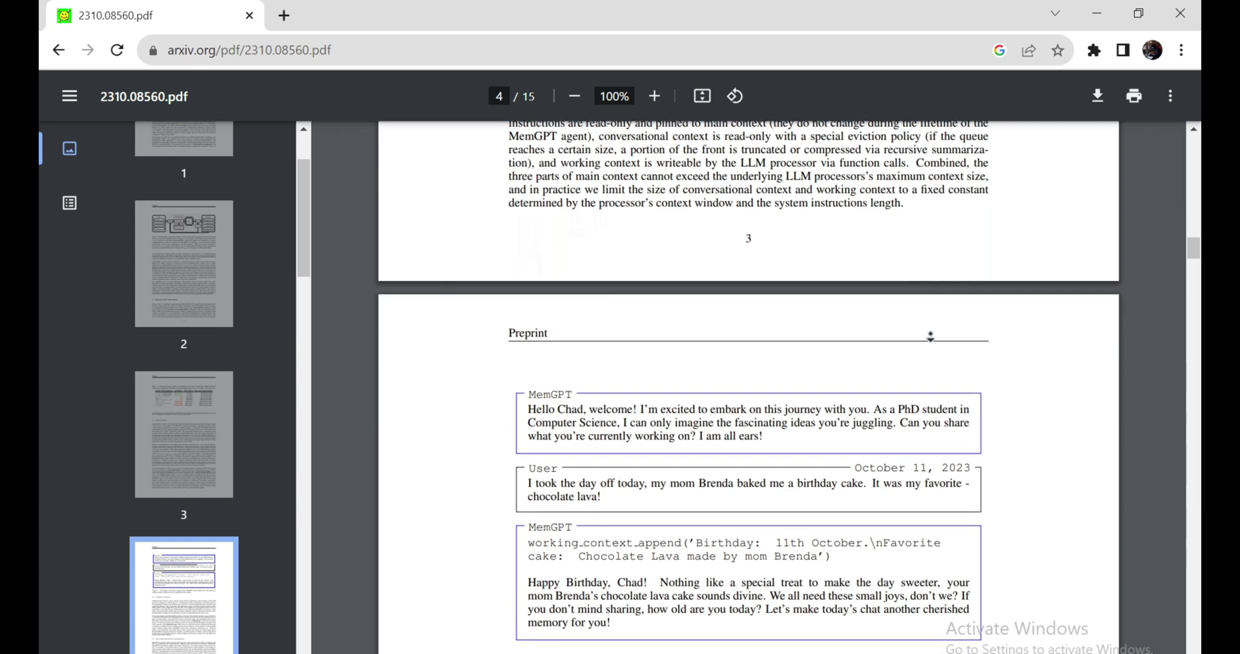
pyautogui.scroll(-3)
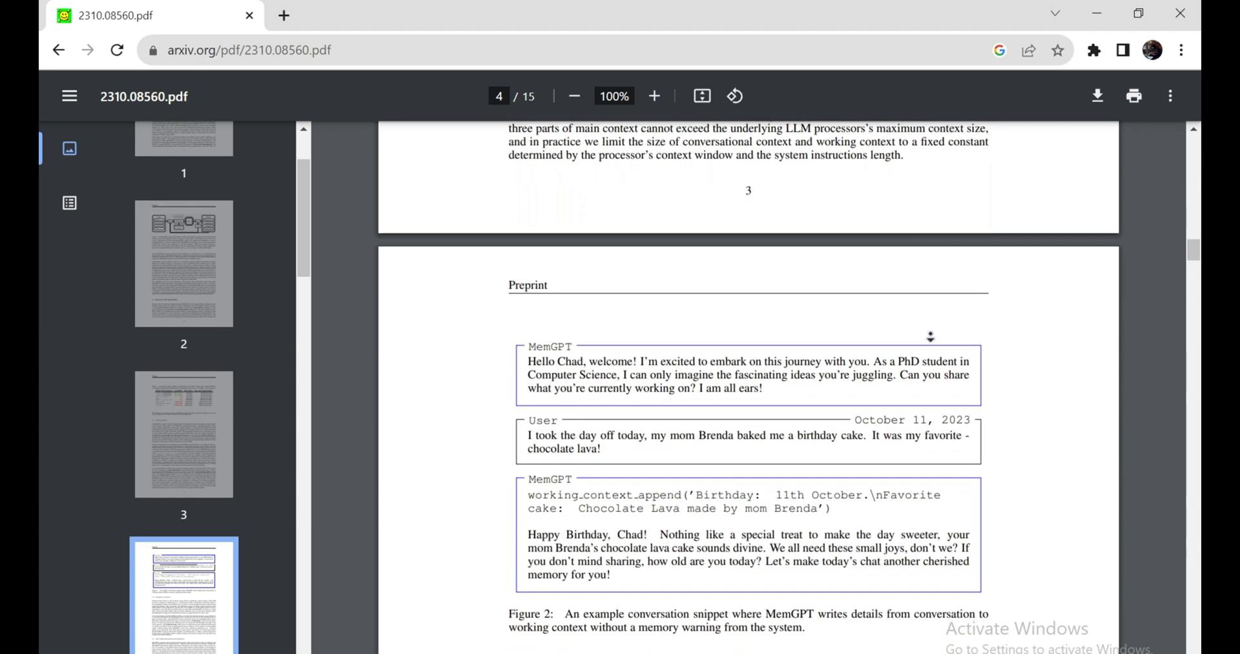
pyautogui.scroll(-3)
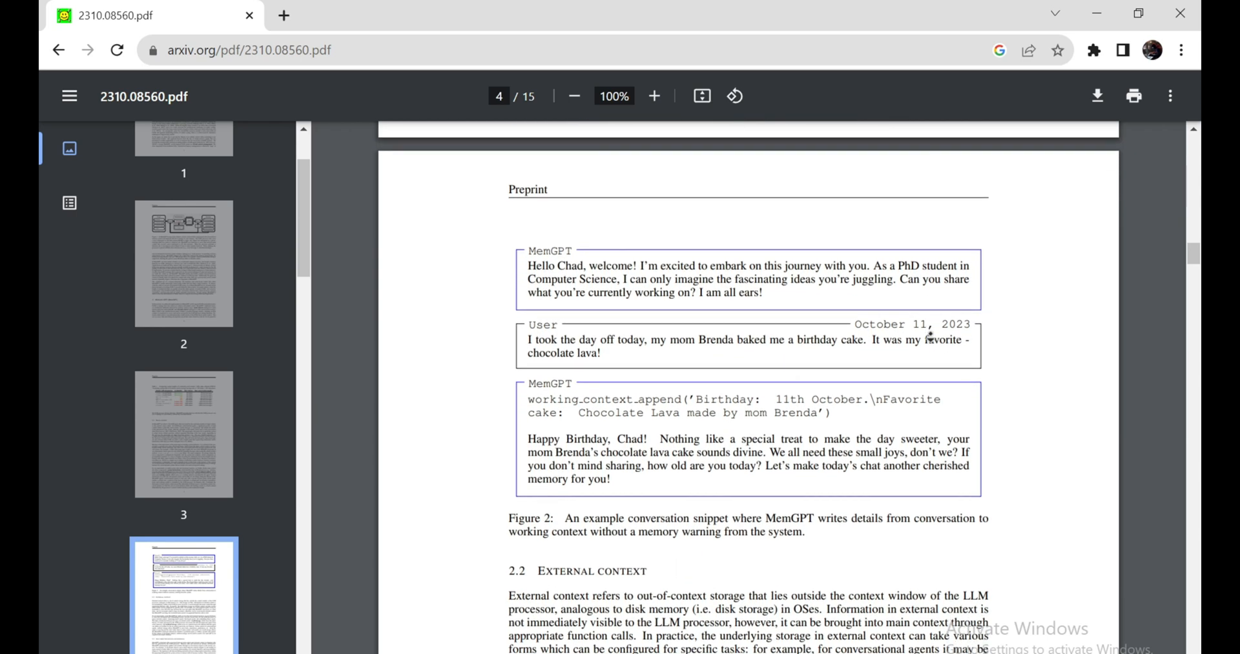
# - Read Section 2.3 on self-directed editing and retrieval to the top of page 5
pyautogui.scroll(3)
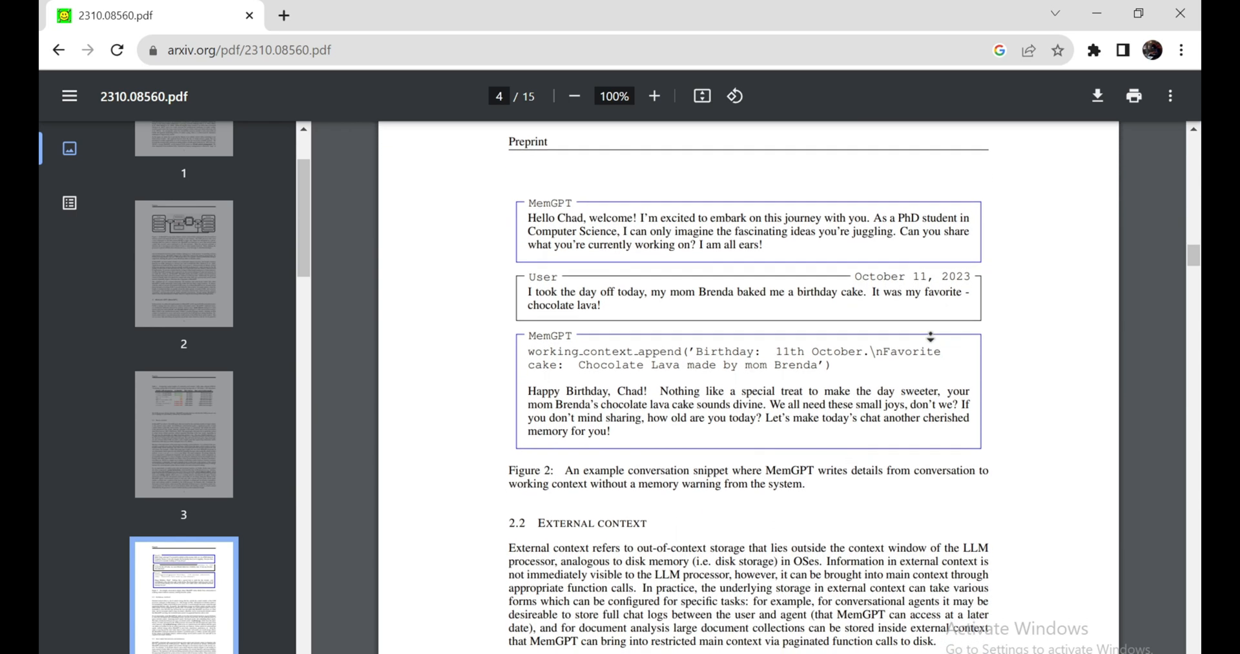
pyautogui.scroll(-3)
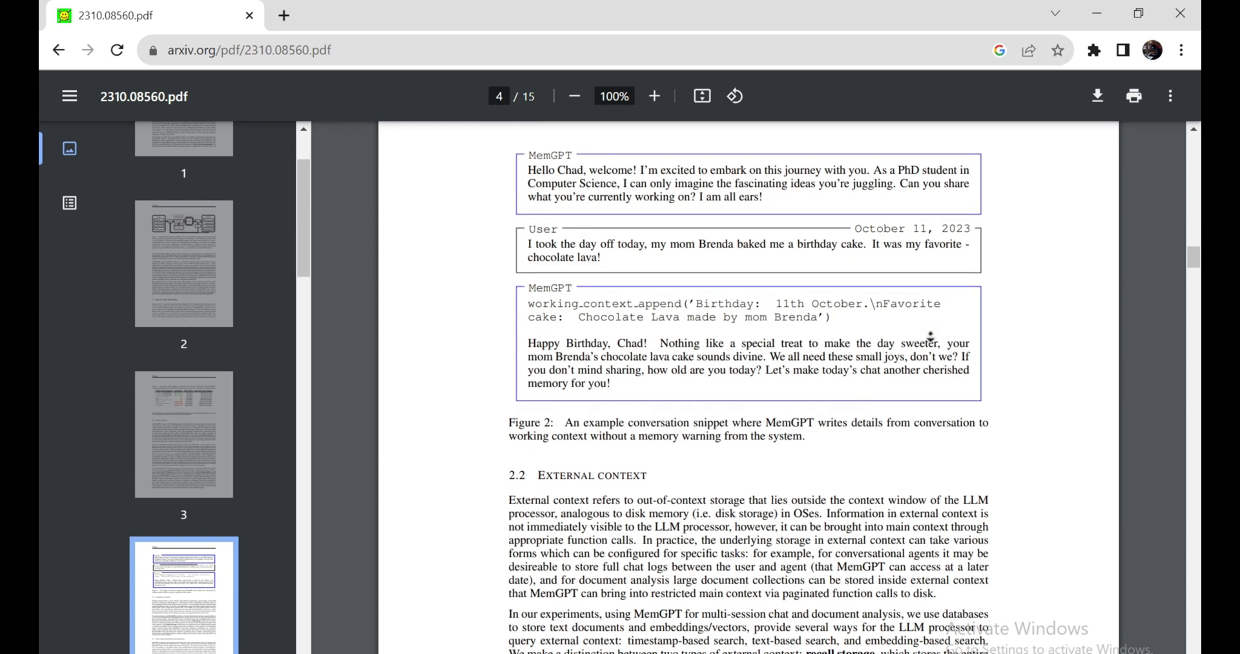
pyautogui.scroll(-3)
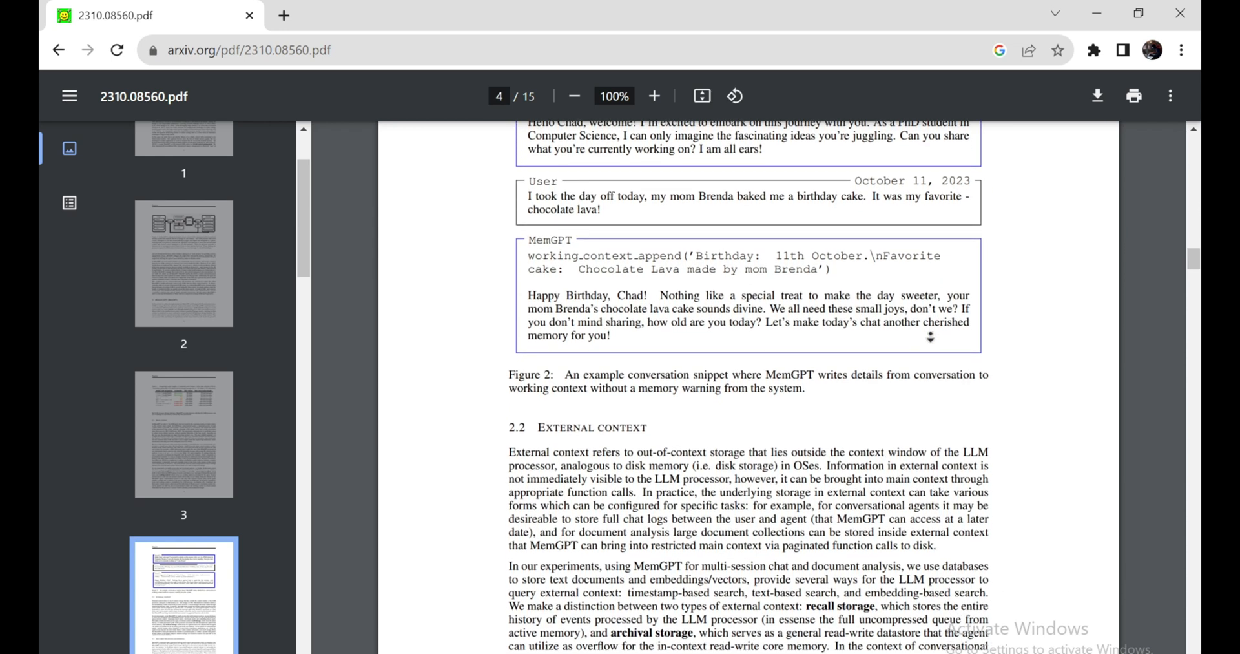
pyautogui.scroll(-3)
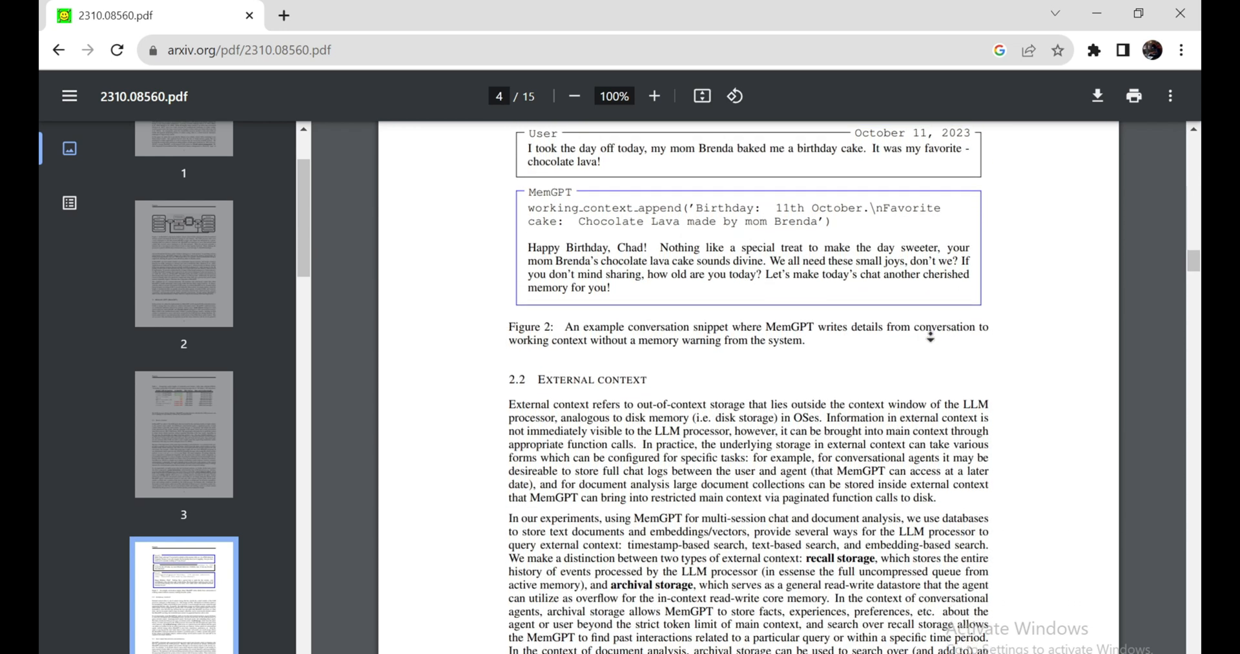
pyautogui.scroll(-3)
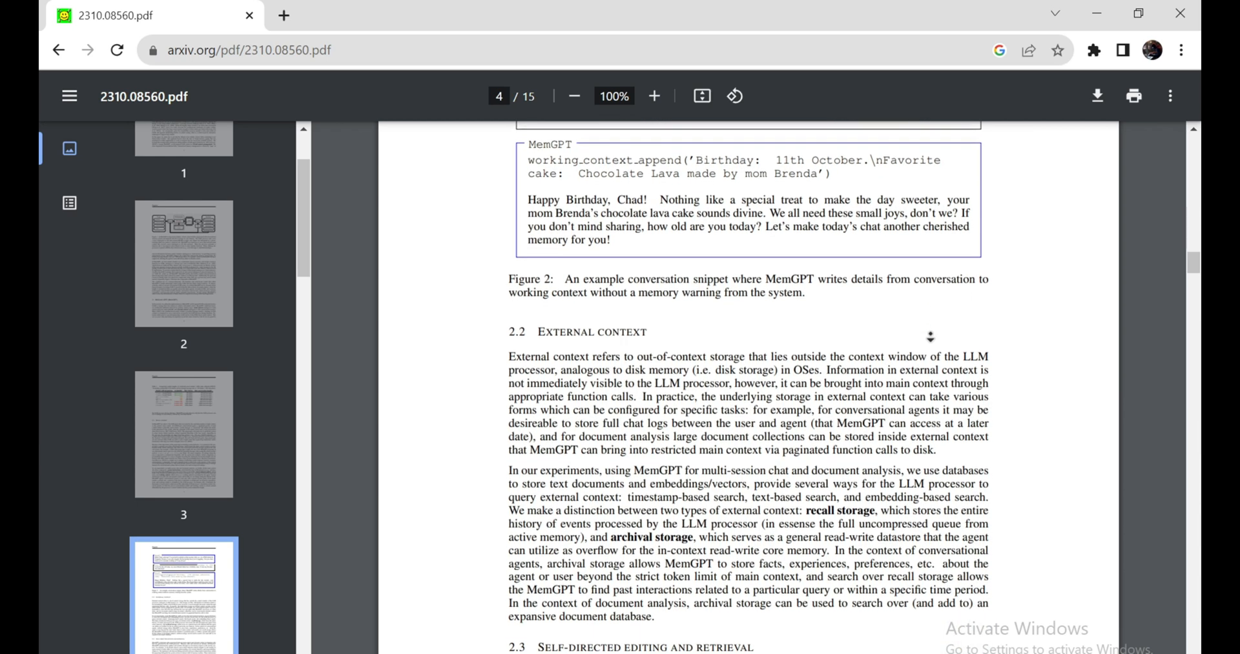
pyautogui.scroll(-3)
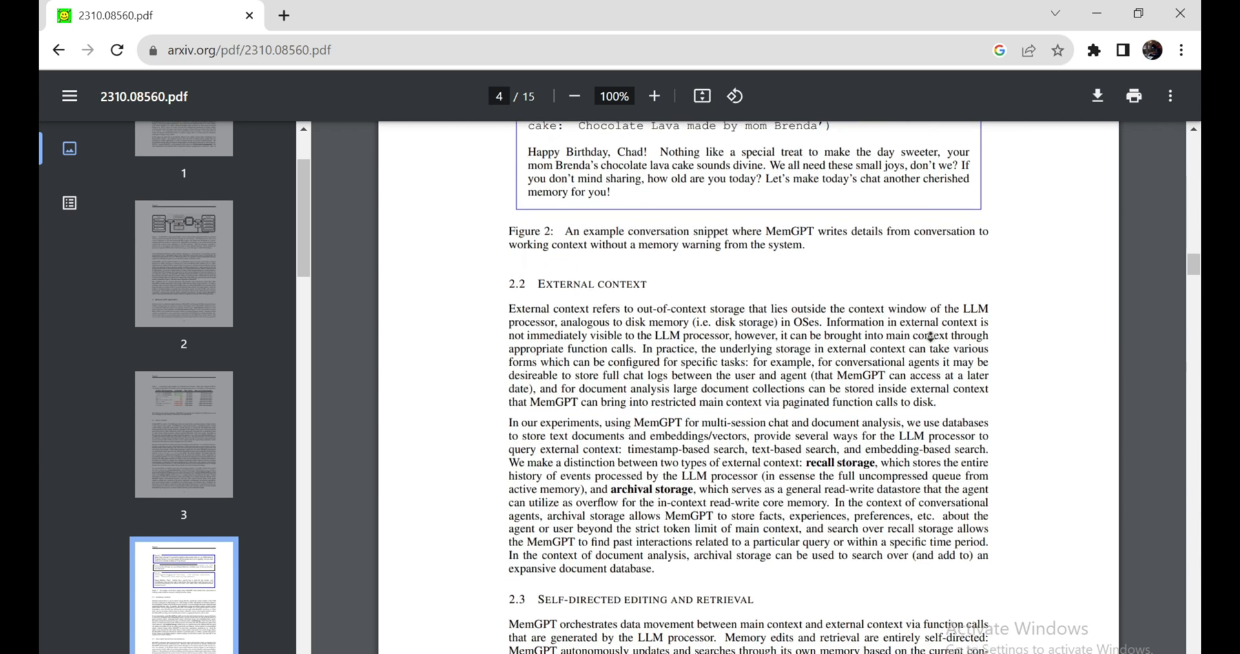
pyautogui.scroll(-3)
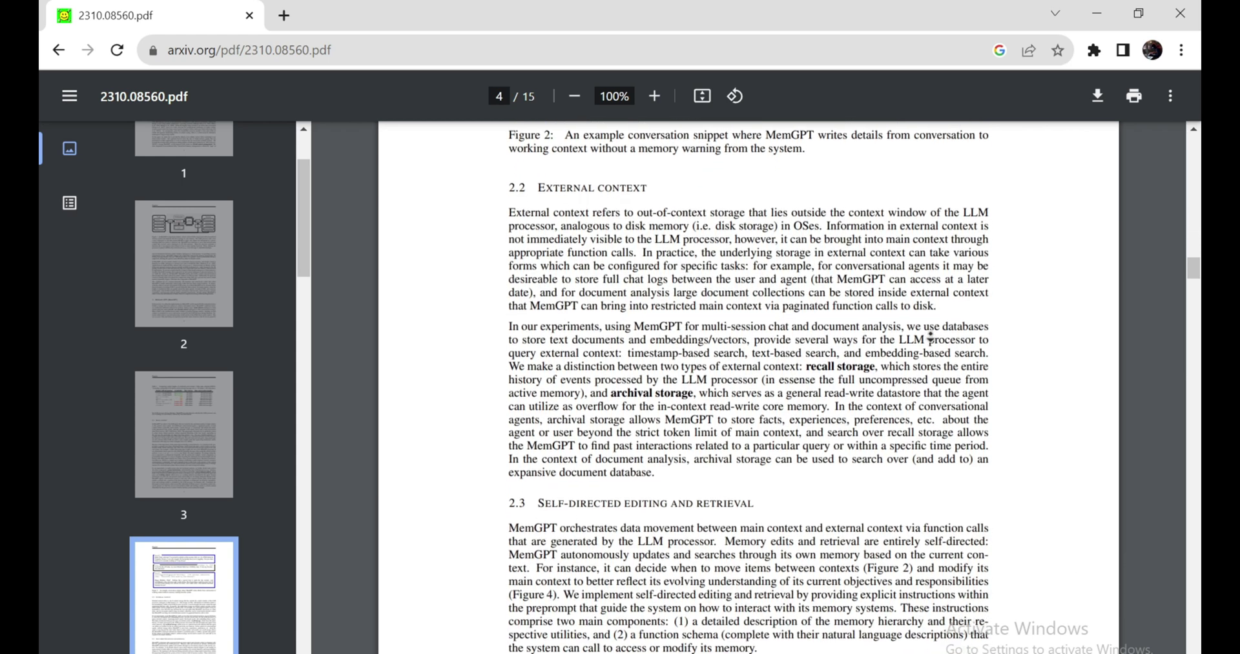
pyautogui.scroll(3)
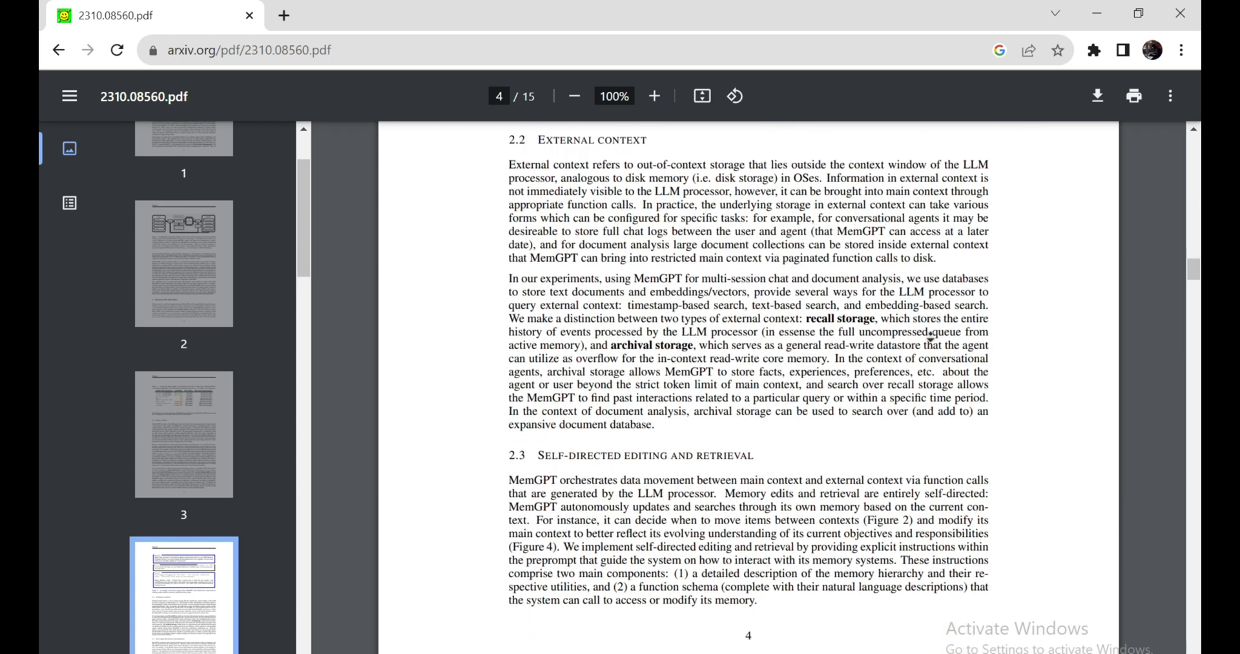
pyautogui.scroll(-3)
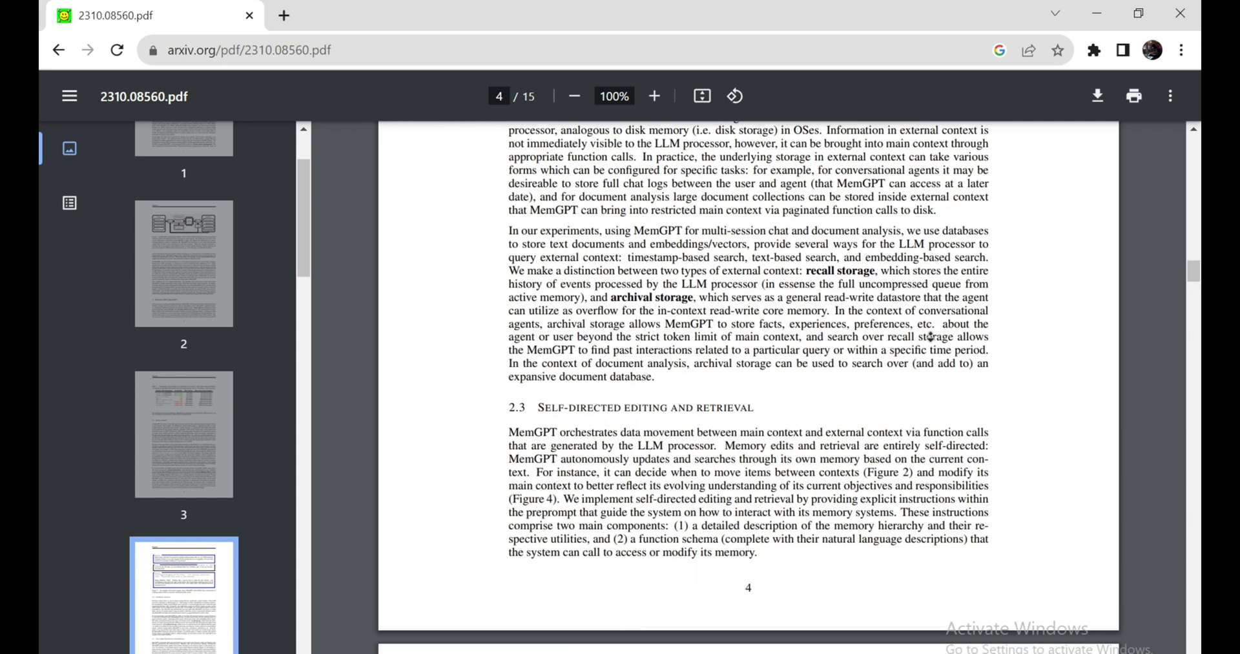
pyautogui.scroll(-3)
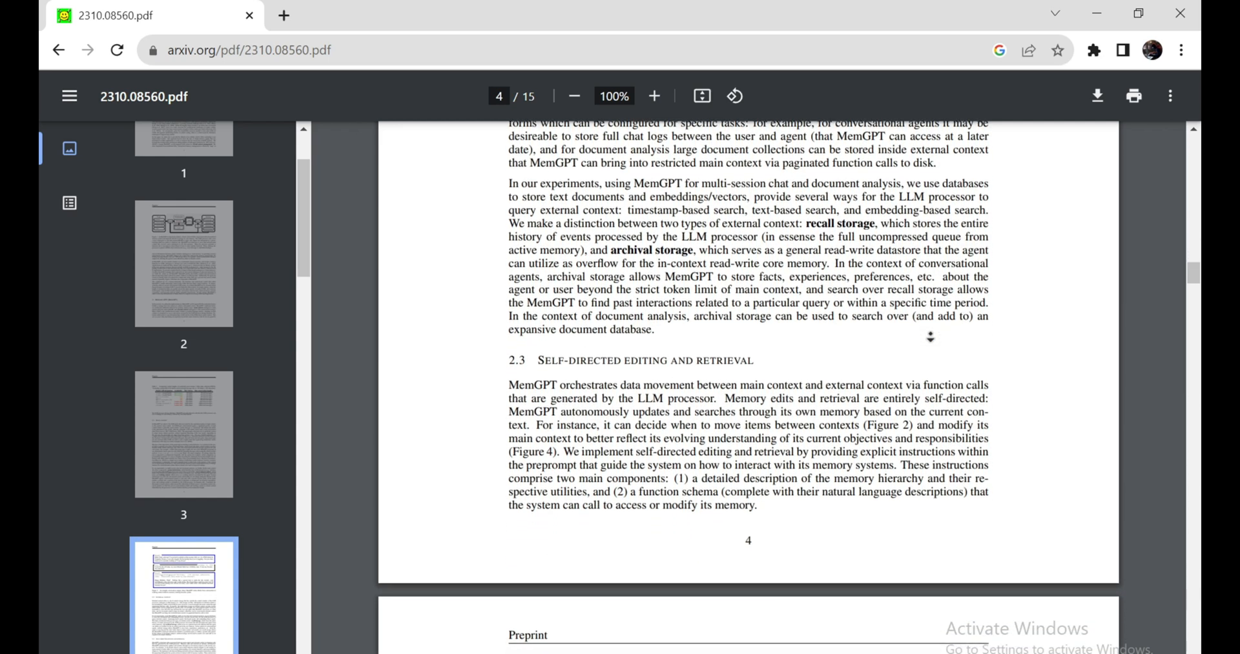
pyautogui.scroll(-3)
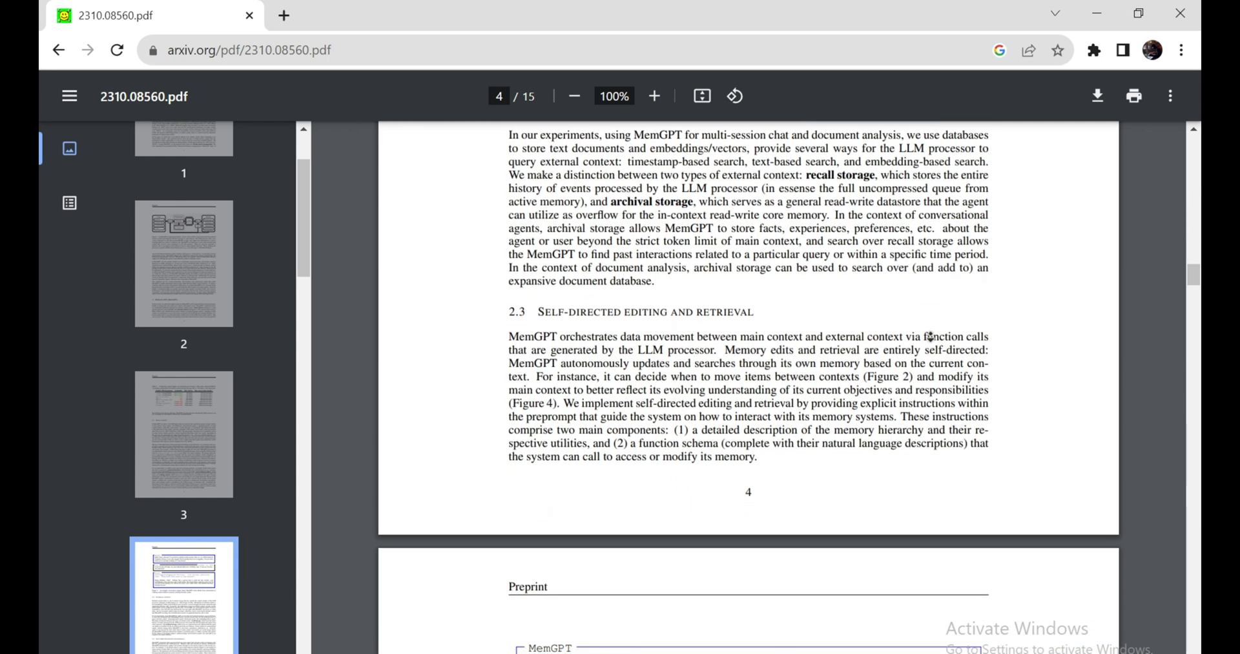
pyautogui.scroll(-3)
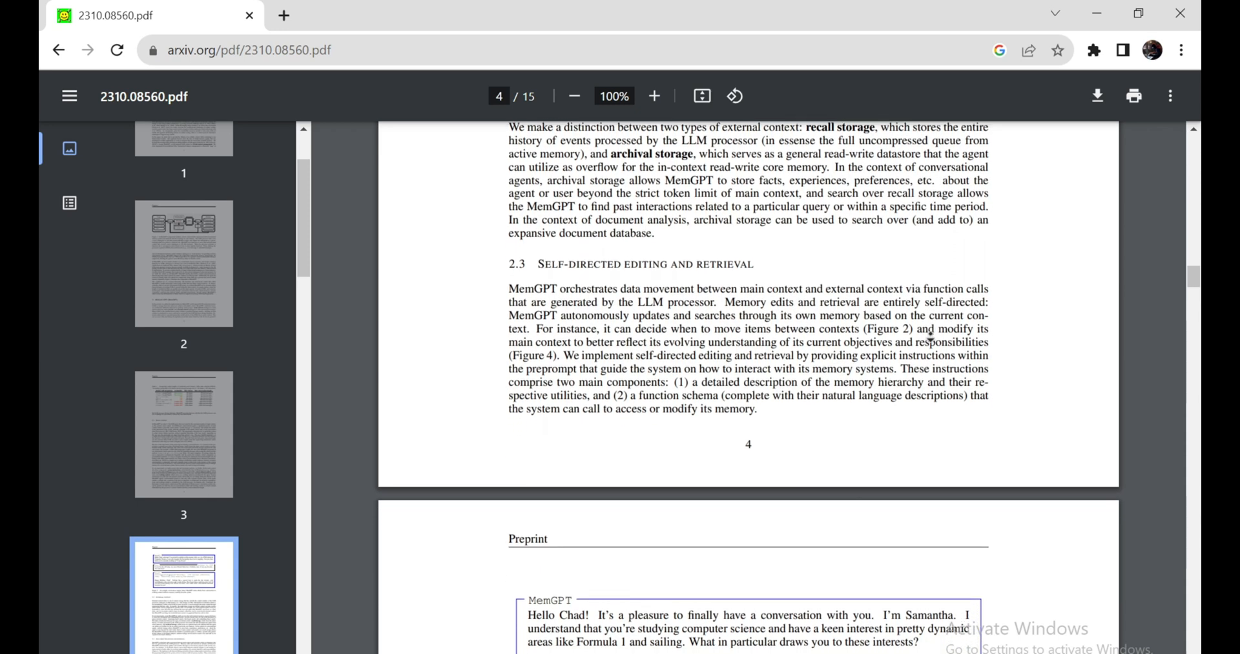
pyautogui.scroll(-3)
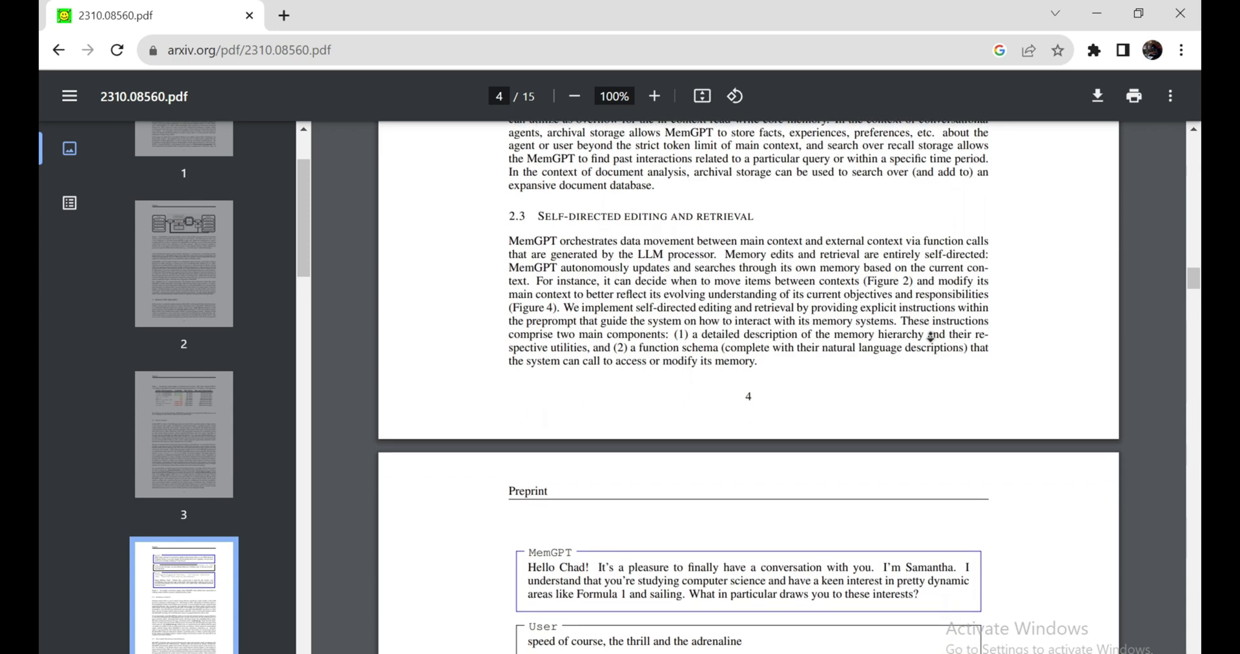
# - Bring page 5's Figure 3 memory-pressure conversation snippet into view
pyautogui.scroll(-3)
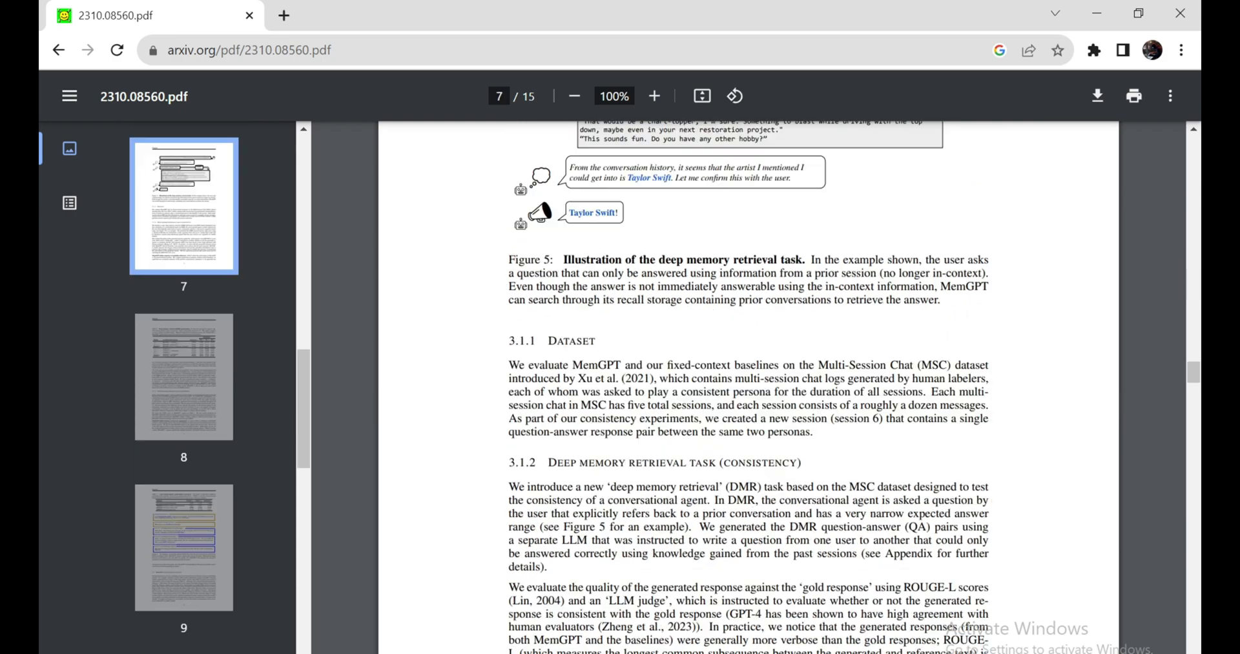
pyautogui.scroll(3)
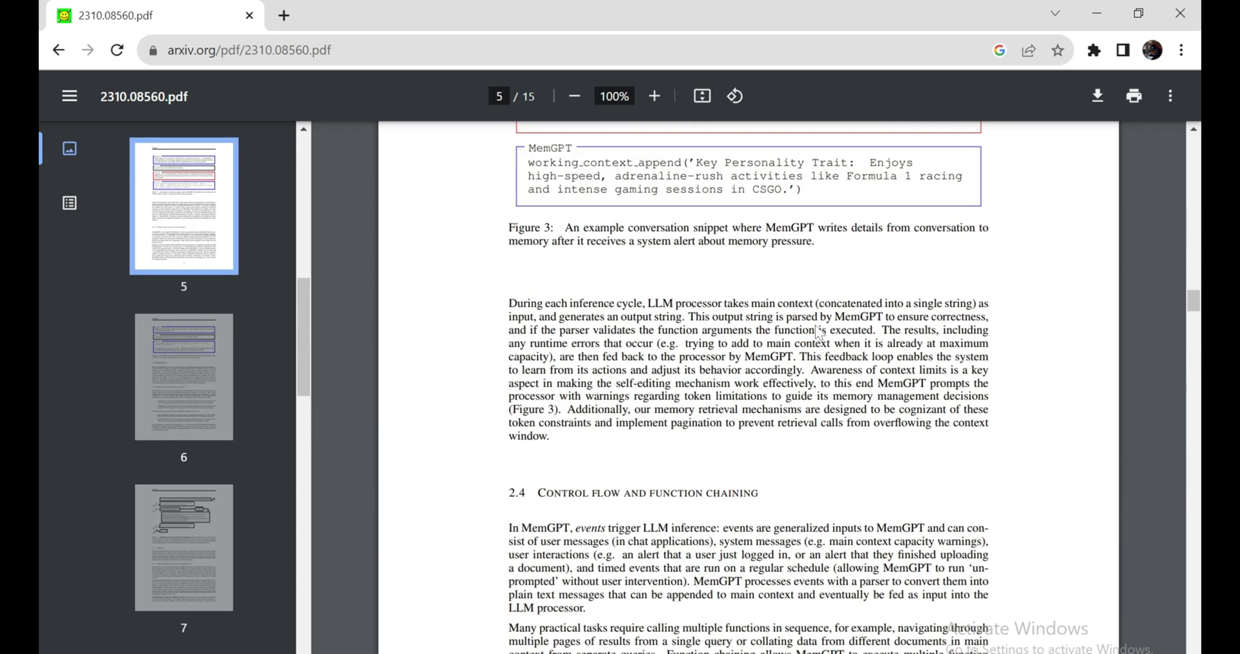
pyautogui.scroll(3)
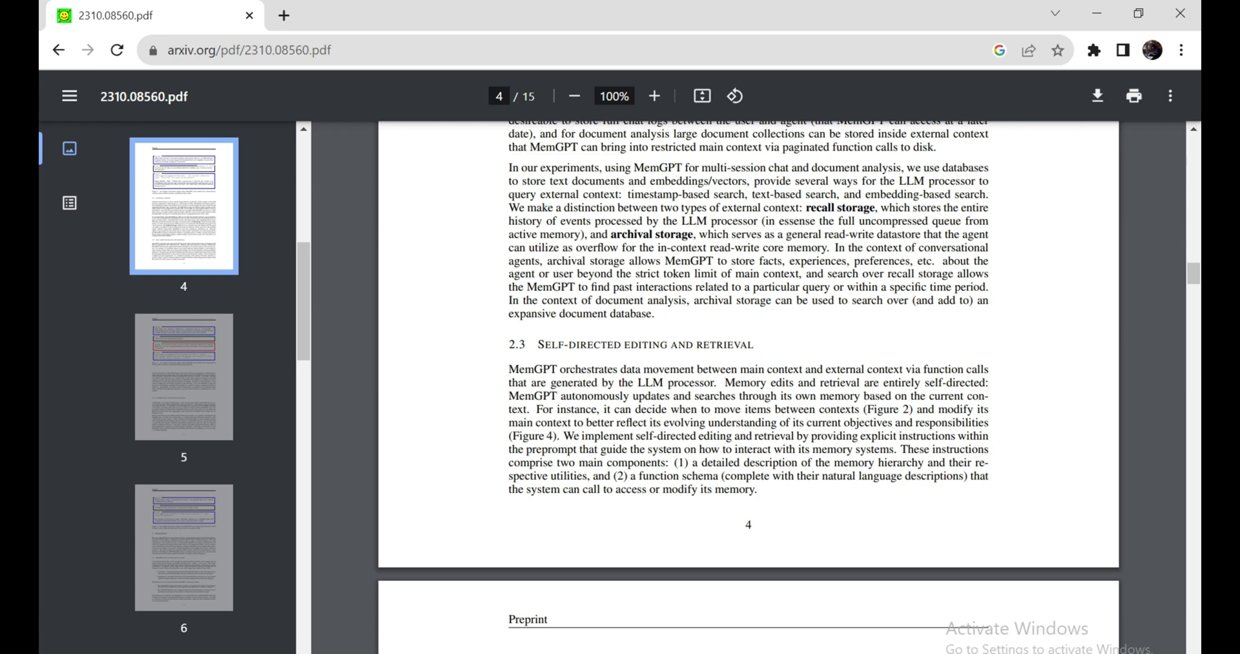
pyautogui.scroll(-3)
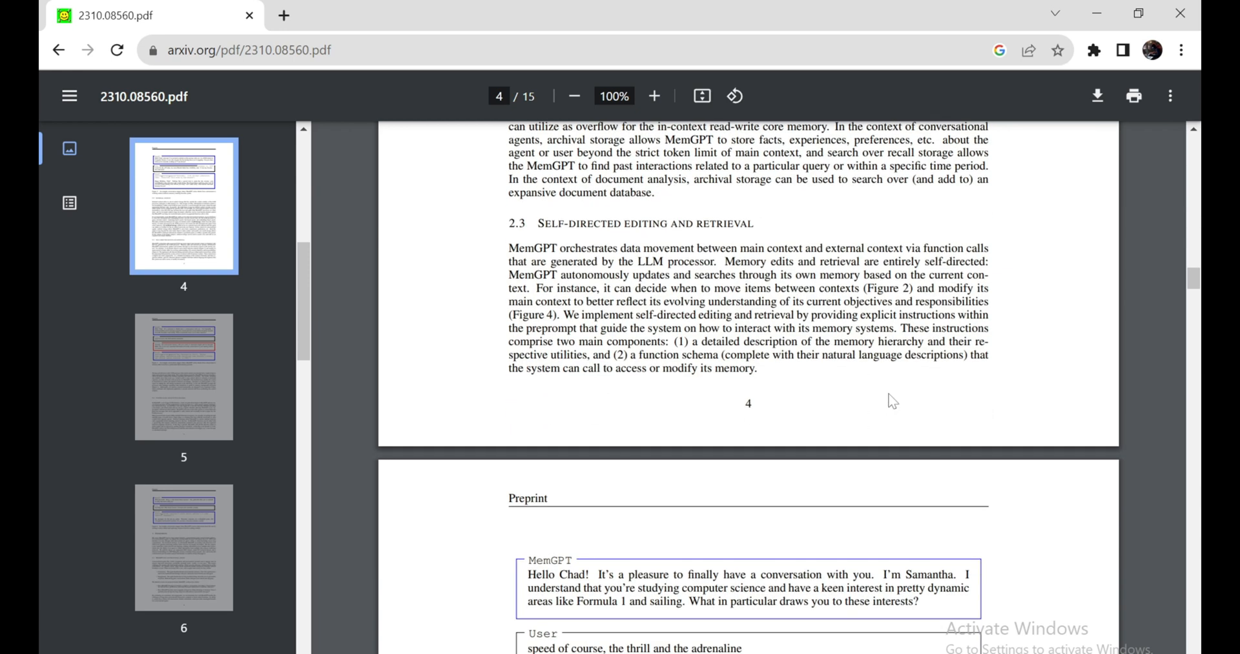
pyautogui.moveTo(1186, 287)
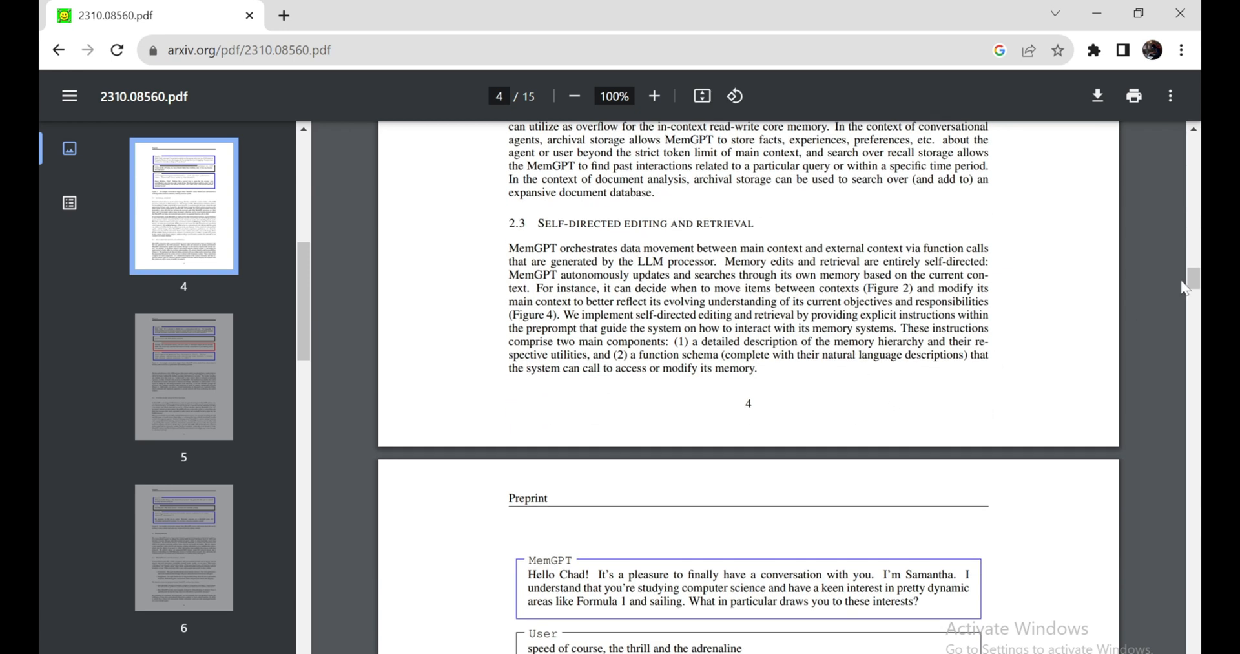
pyautogui.scroll(-3)
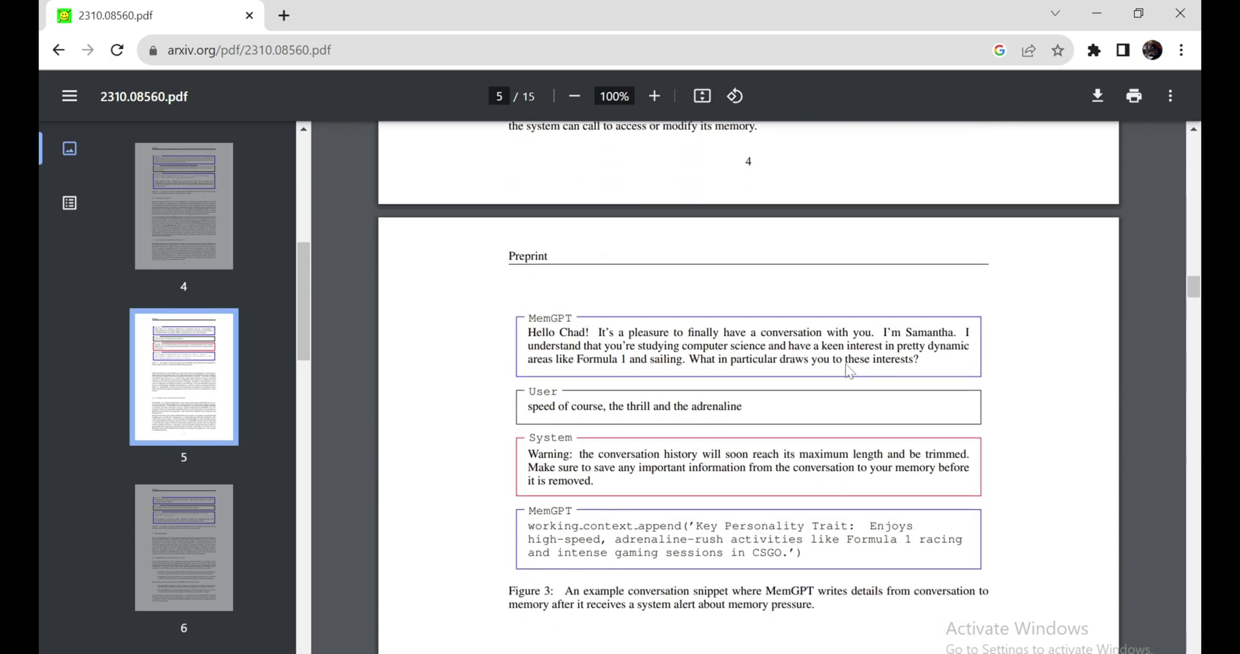
pyautogui.moveTo(849, 372)
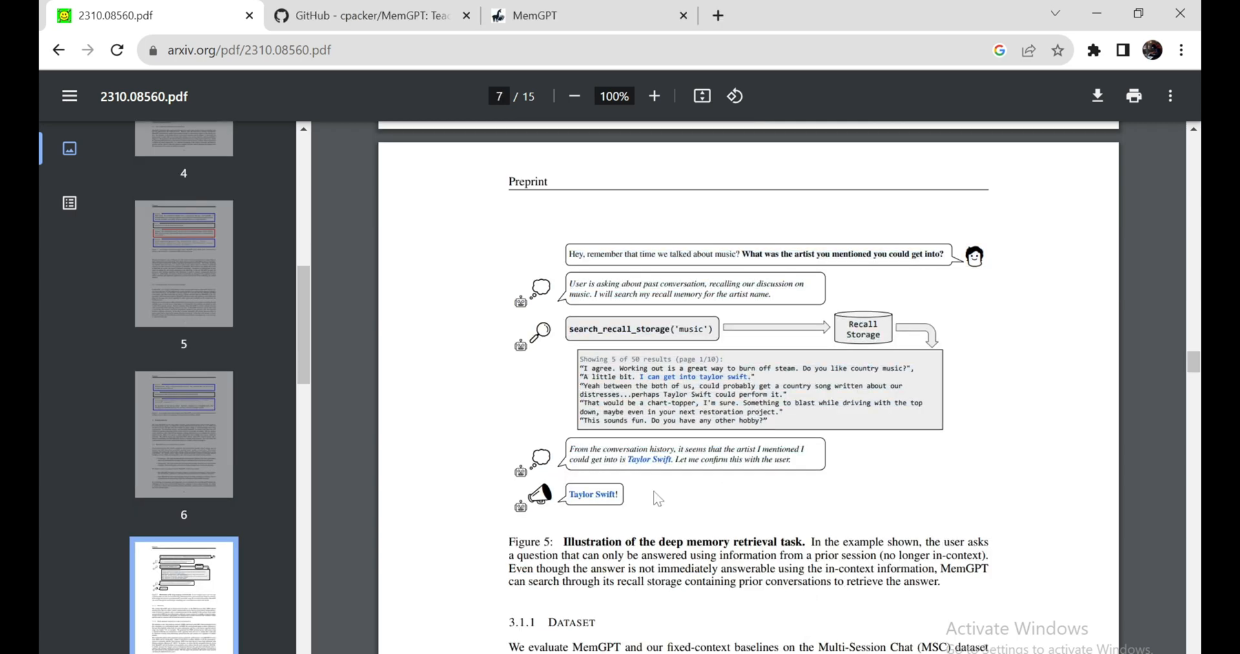
pyautogui.moveTo(911, 452)
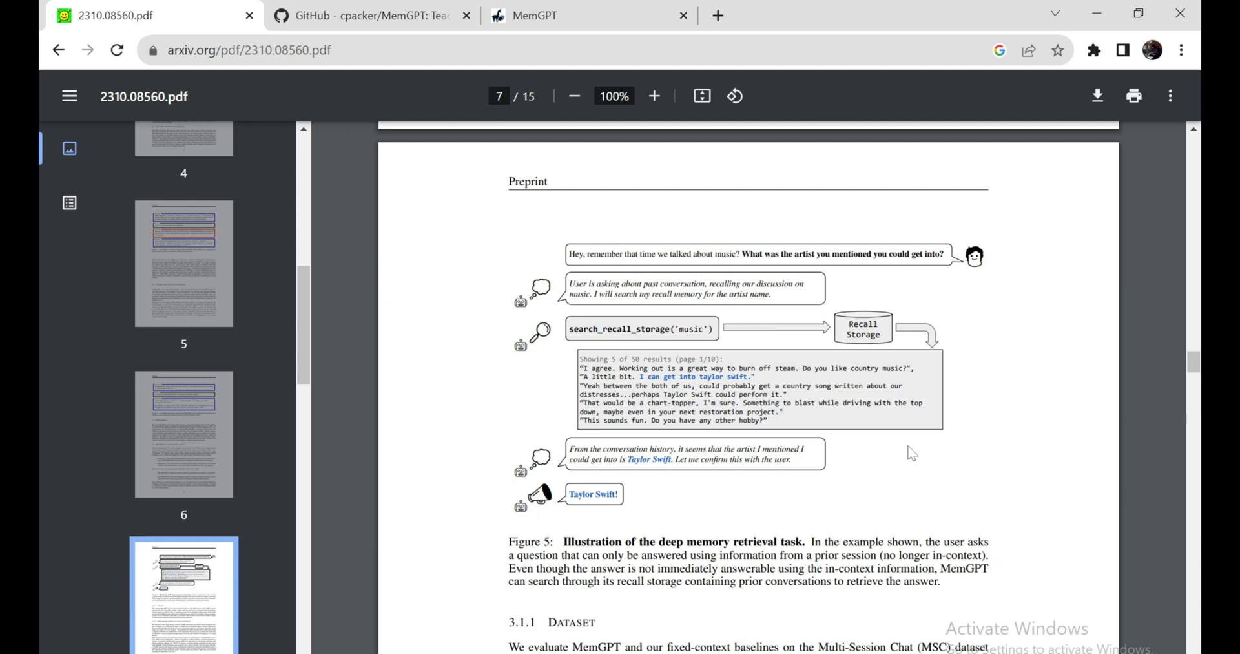
pyautogui.moveTo(908, 463)
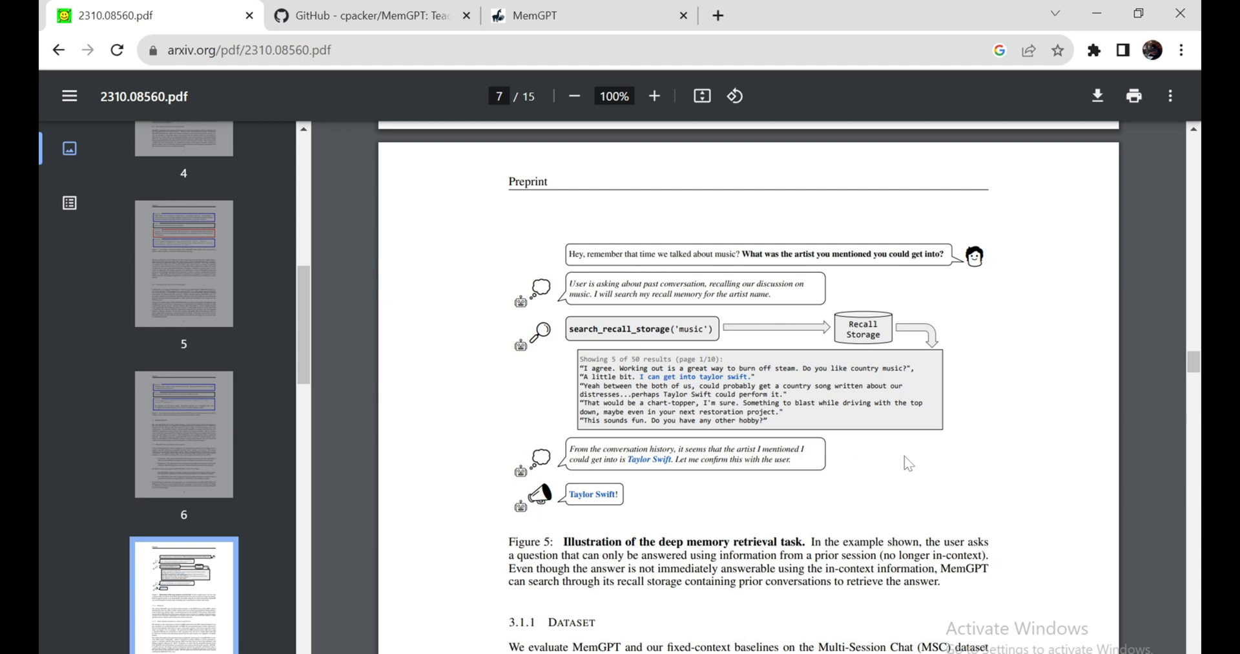
pyautogui.moveTo(904, 465)
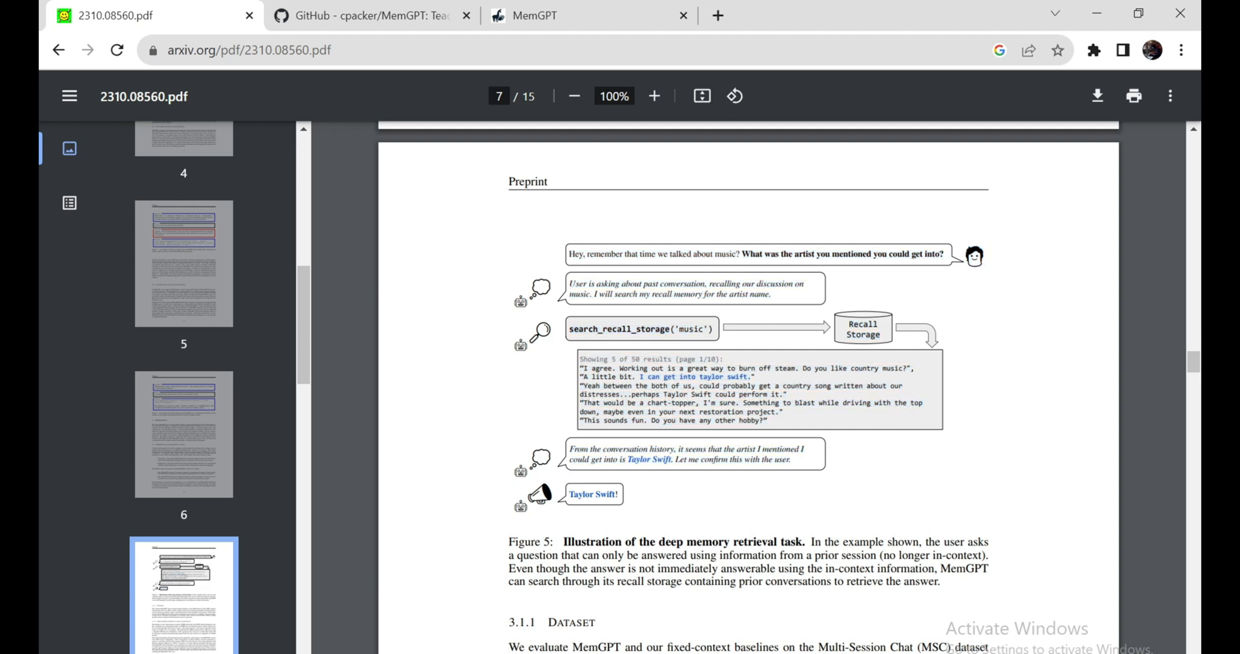
pyautogui.moveTo(840, 453)
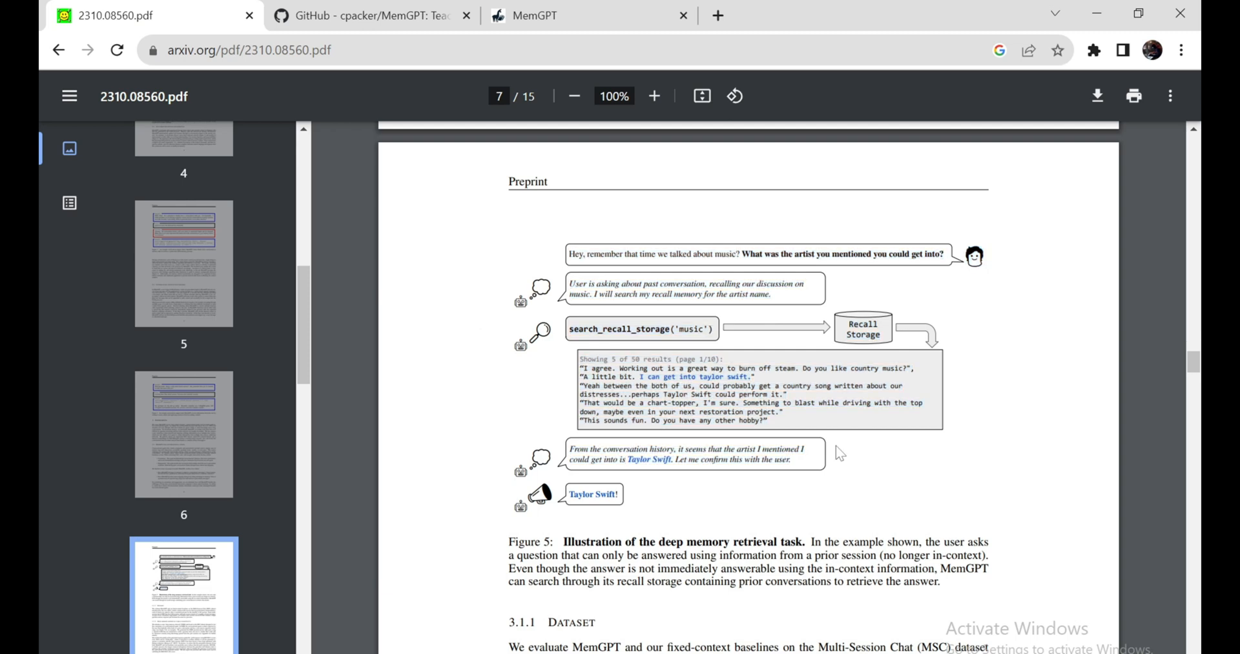
pyautogui.moveTo(909, 463)
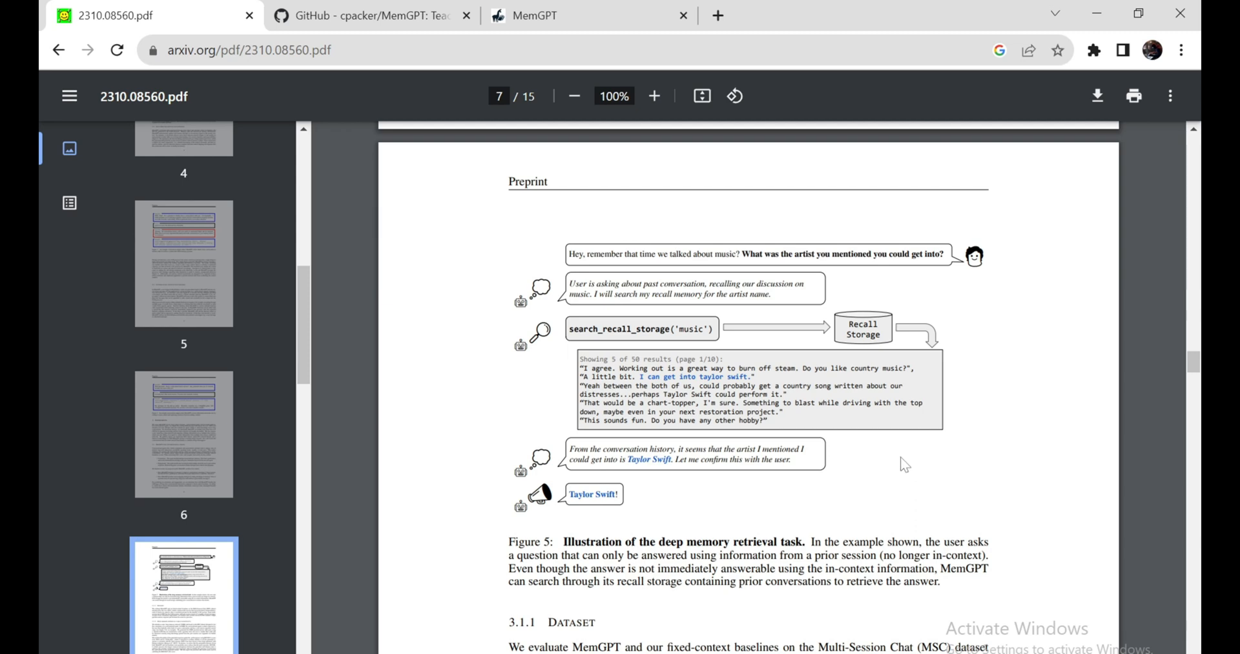
pyautogui.moveTo(811, 481)
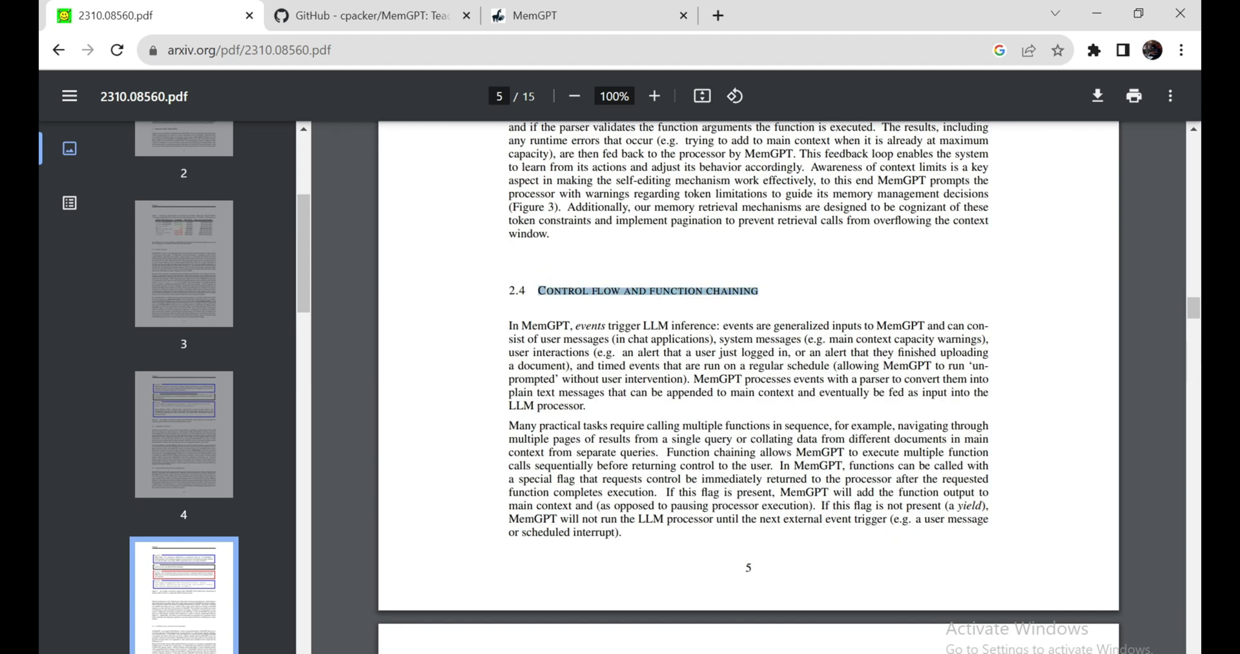
# - Read Section 2.4 Control flow and function chaining to the end of page 5
pyautogui.scroll(3)
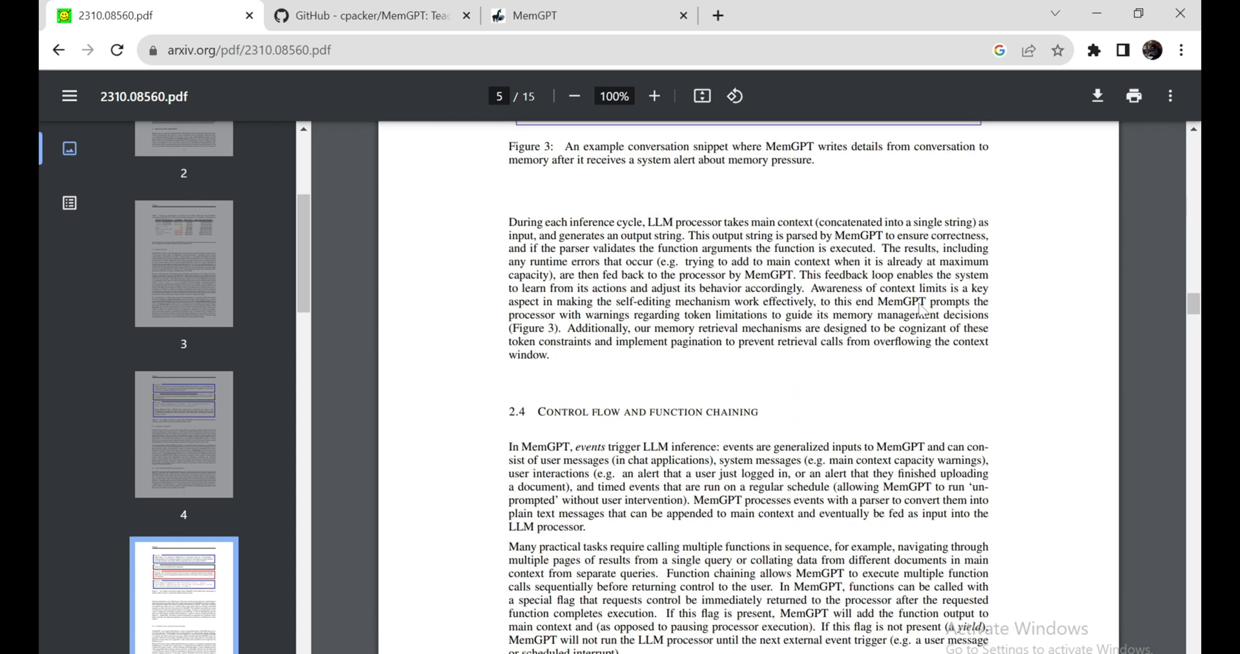
pyautogui.scroll(3)
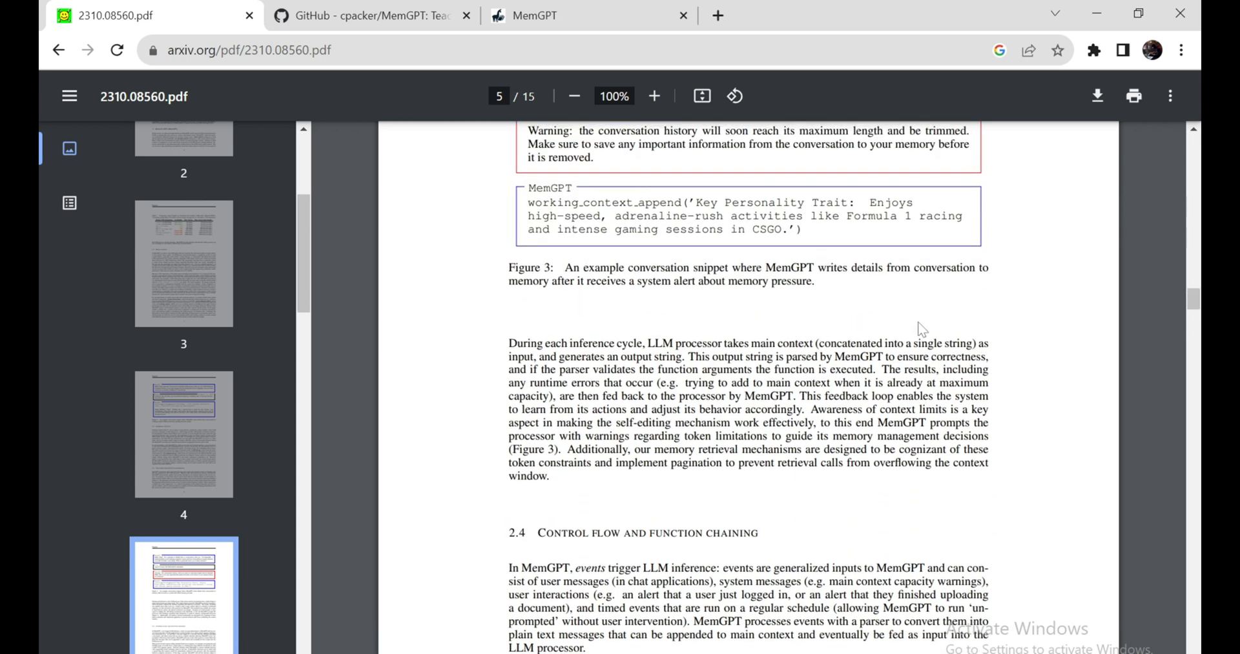
pyautogui.scroll(-3)
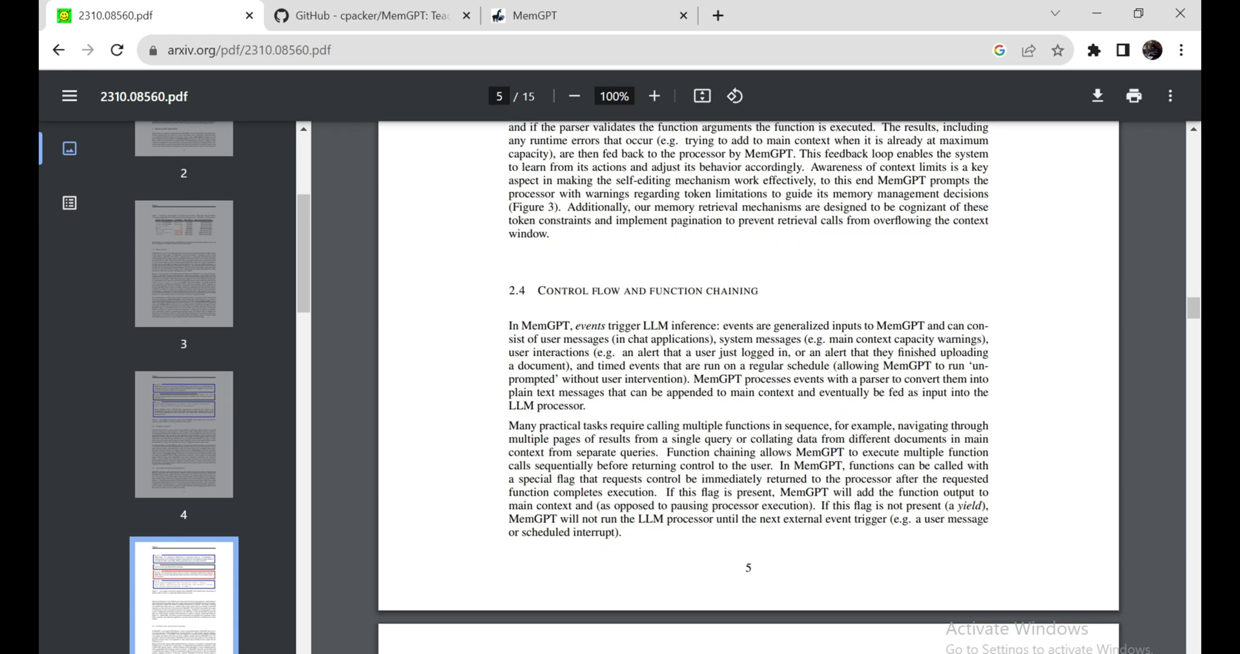
pyautogui.scroll(-3)
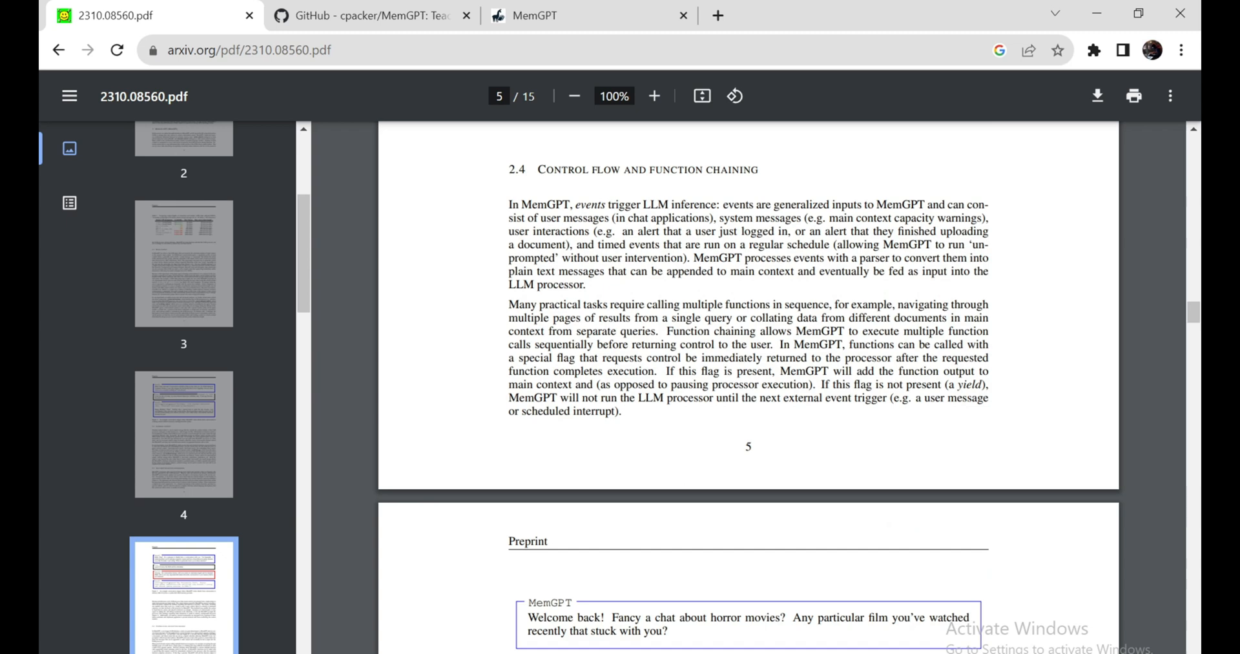
# - View page 6's Figure 4 horror-movie conversation and the start of Section 3 Experiments
pyautogui.scroll(-3)
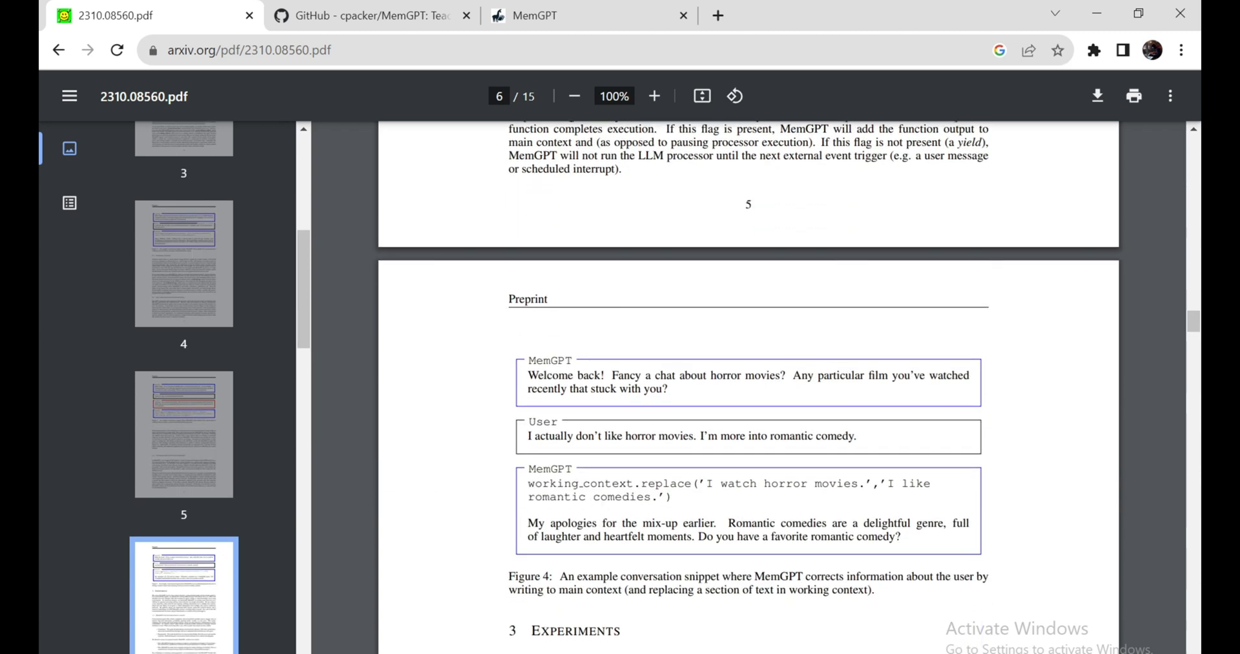
pyautogui.moveTo(811, 407)
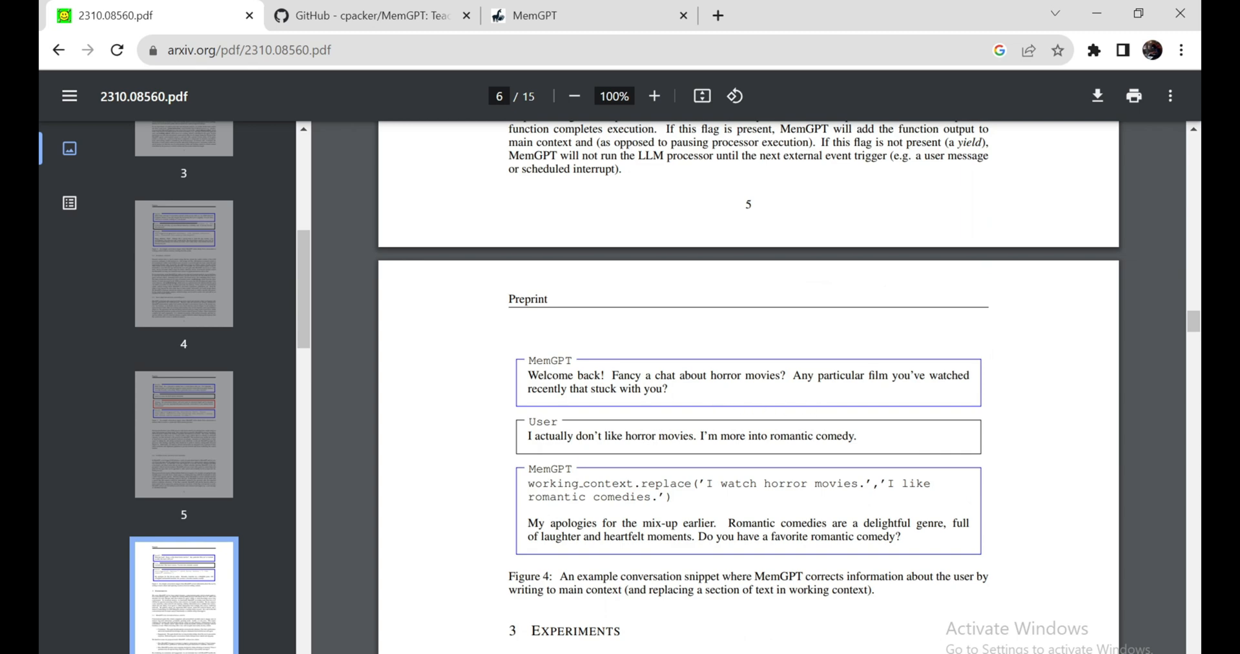
pyautogui.moveTo(693, 419)
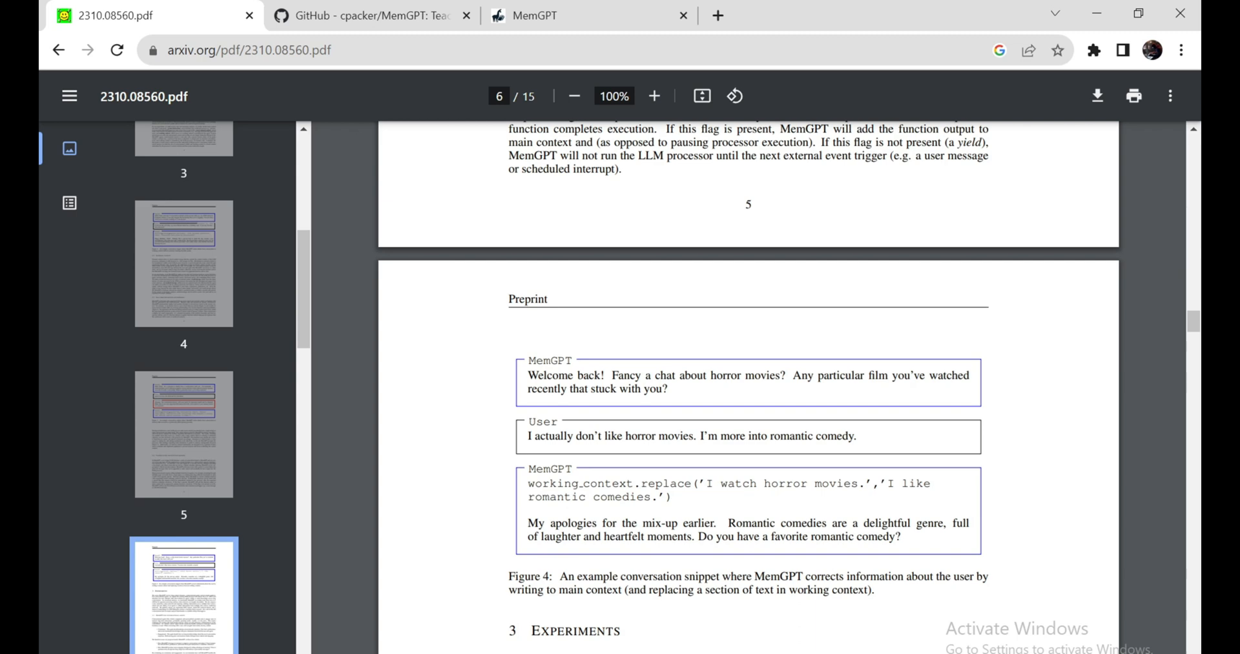
pyautogui.moveTo(970, 279)
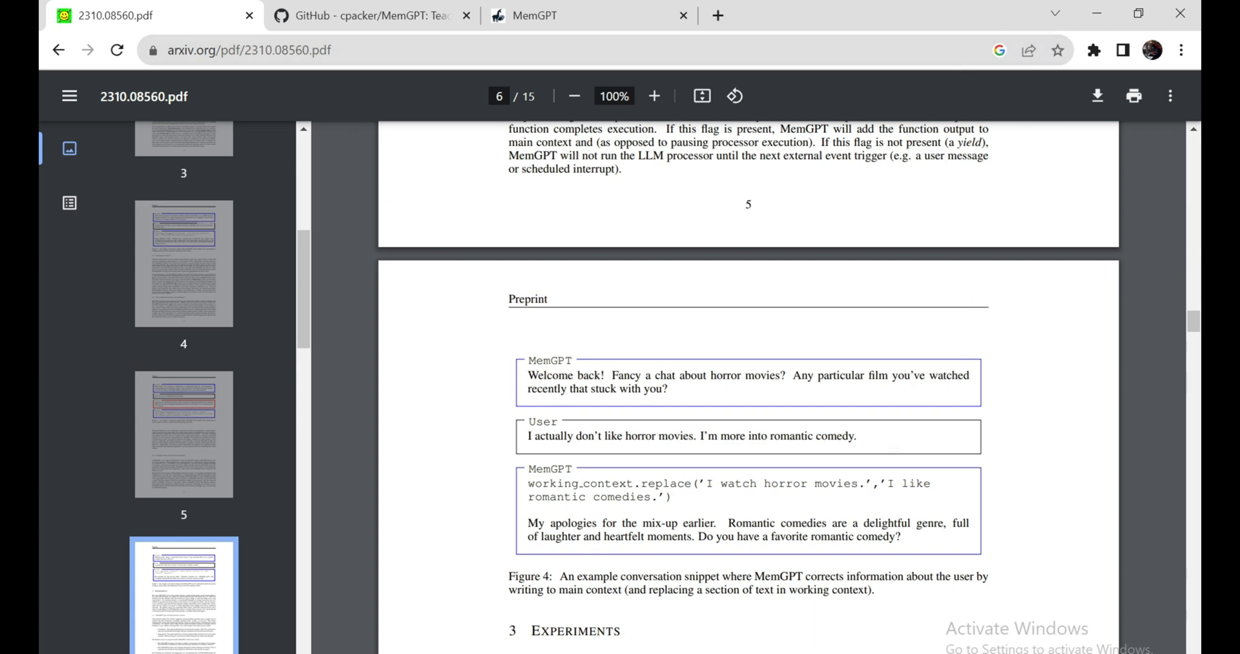
pyautogui.moveTo(928, 510)
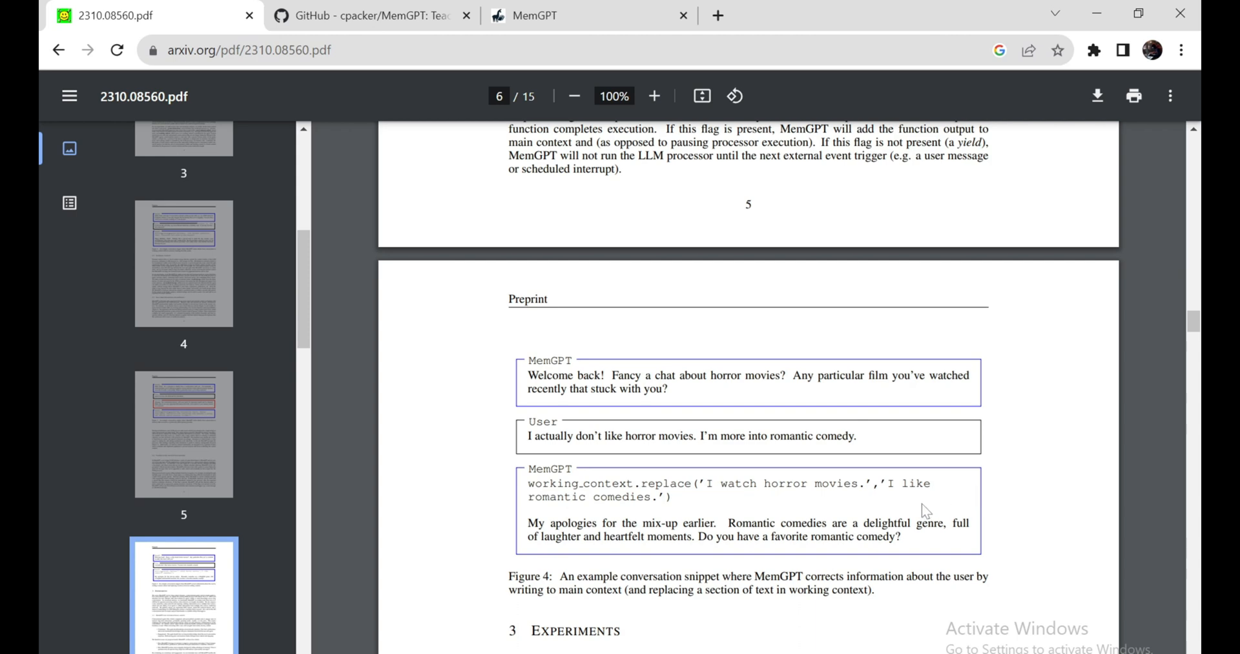
pyautogui.scroll(-3)
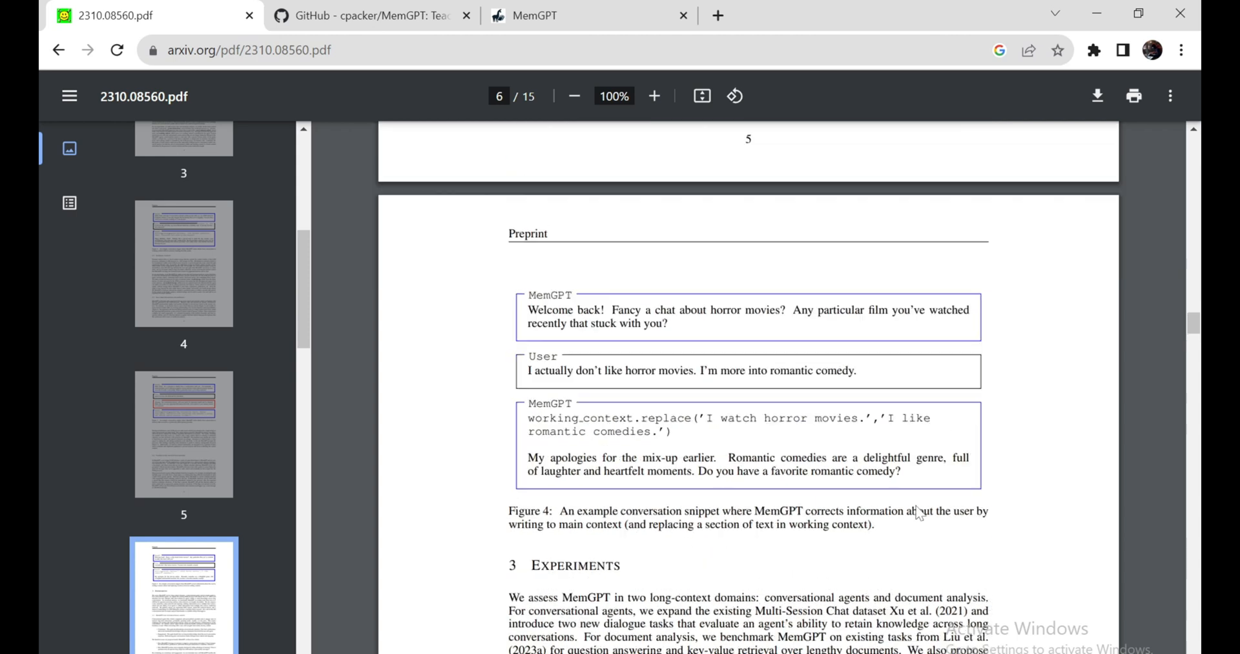
pyautogui.scroll(3)
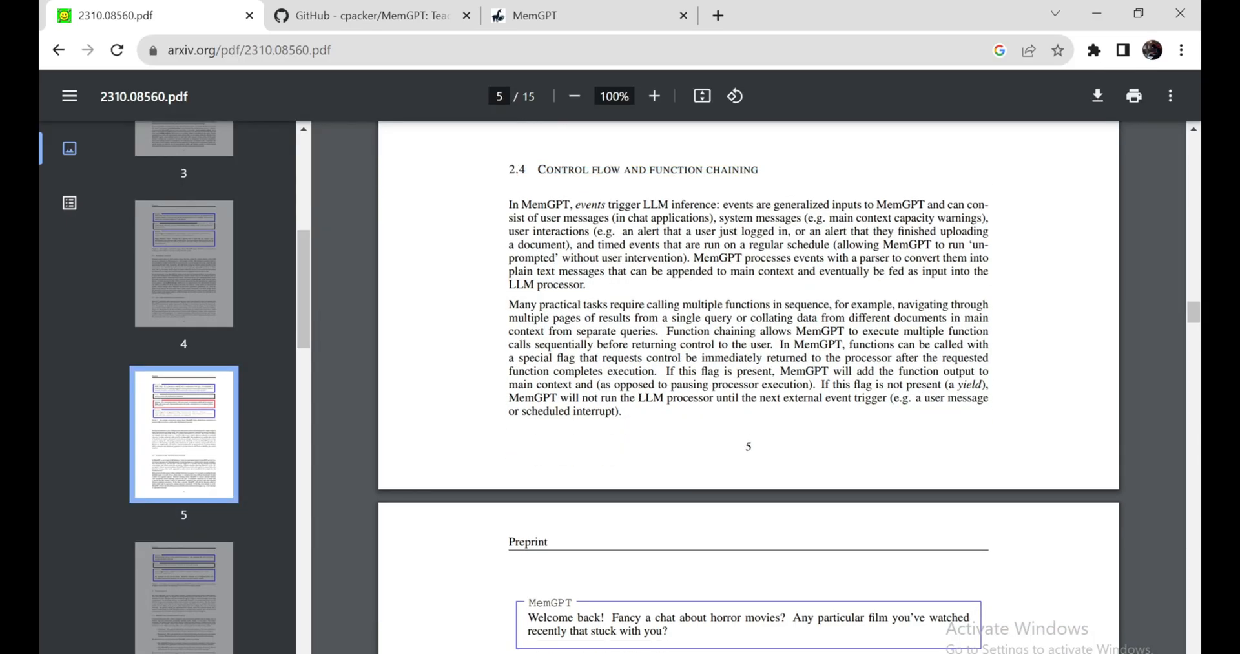
# - Revisit Figure 3 and Section 2.4 on page 5
pyautogui.scroll(-3)
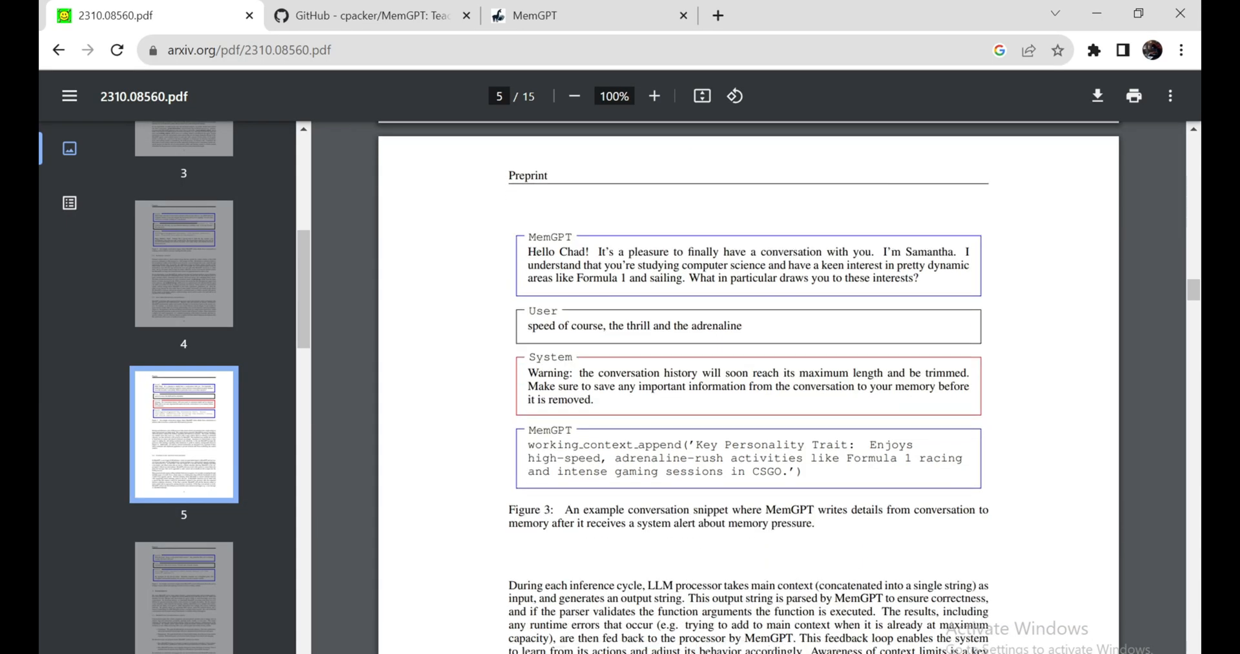
pyautogui.scroll(-3)
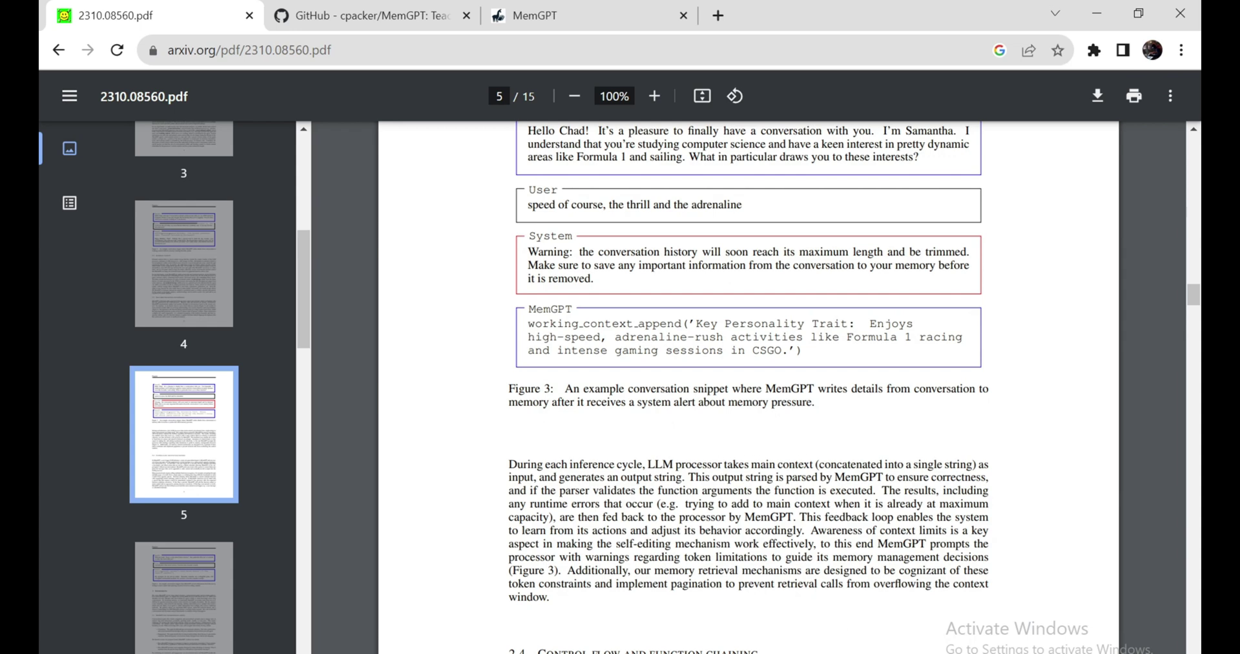
pyautogui.moveTo(806, 501)
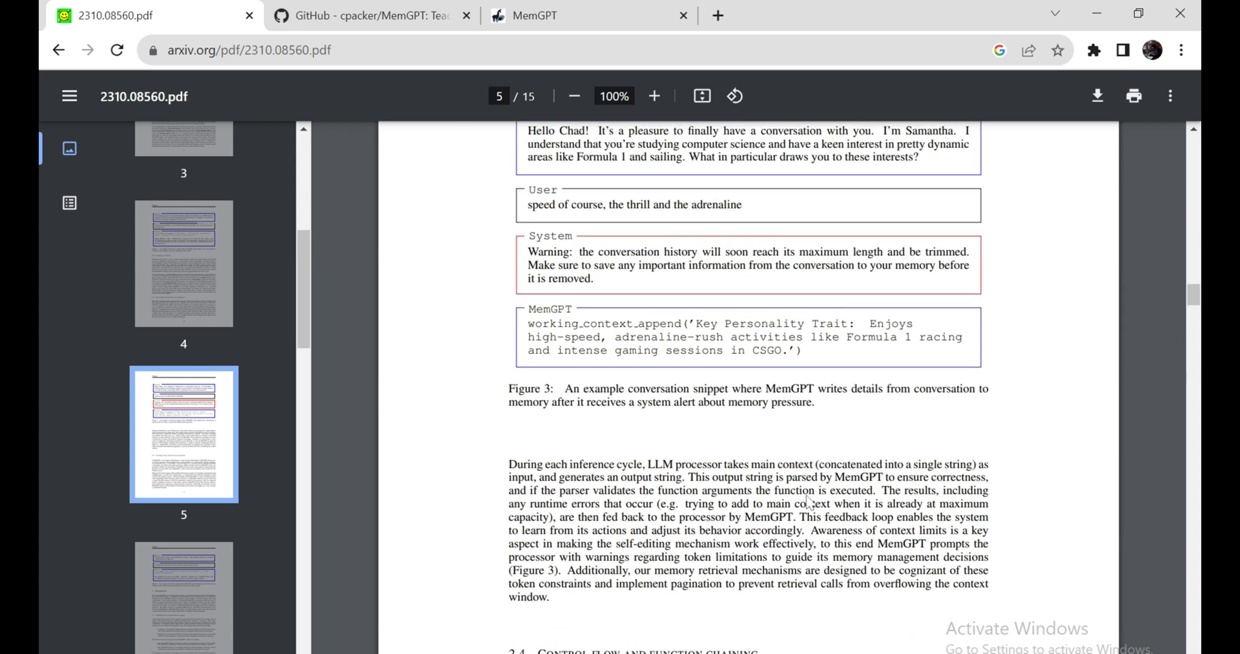
pyautogui.scroll(3)
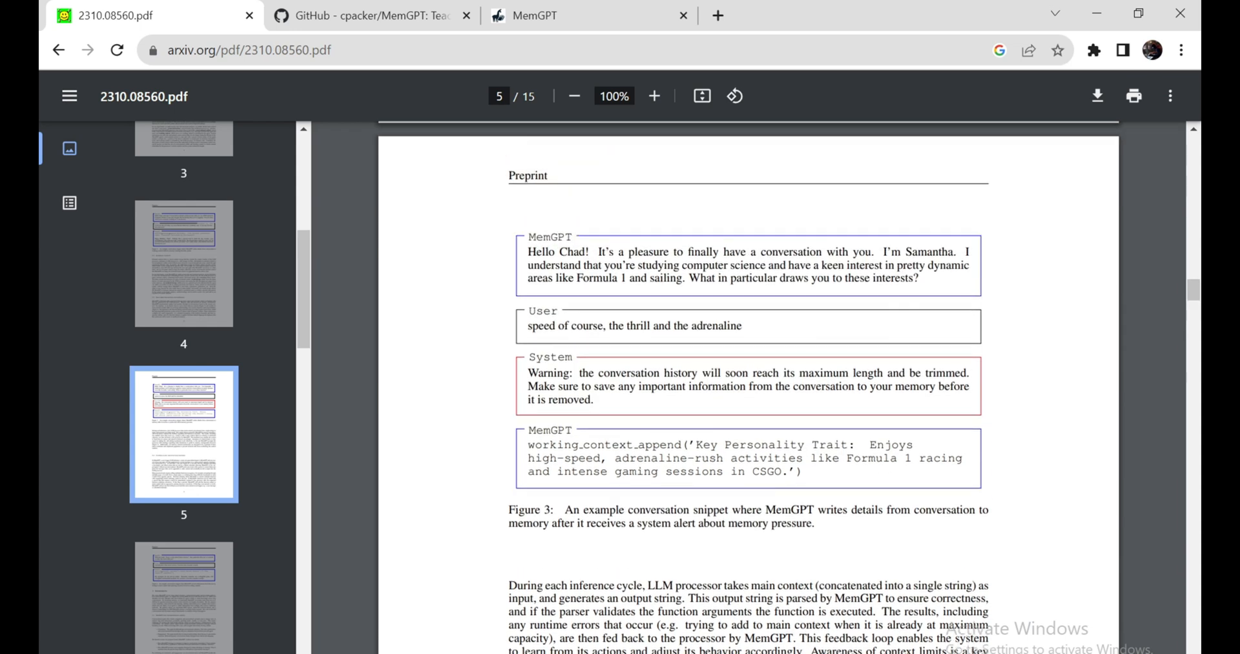
pyautogui.scroll(-3)
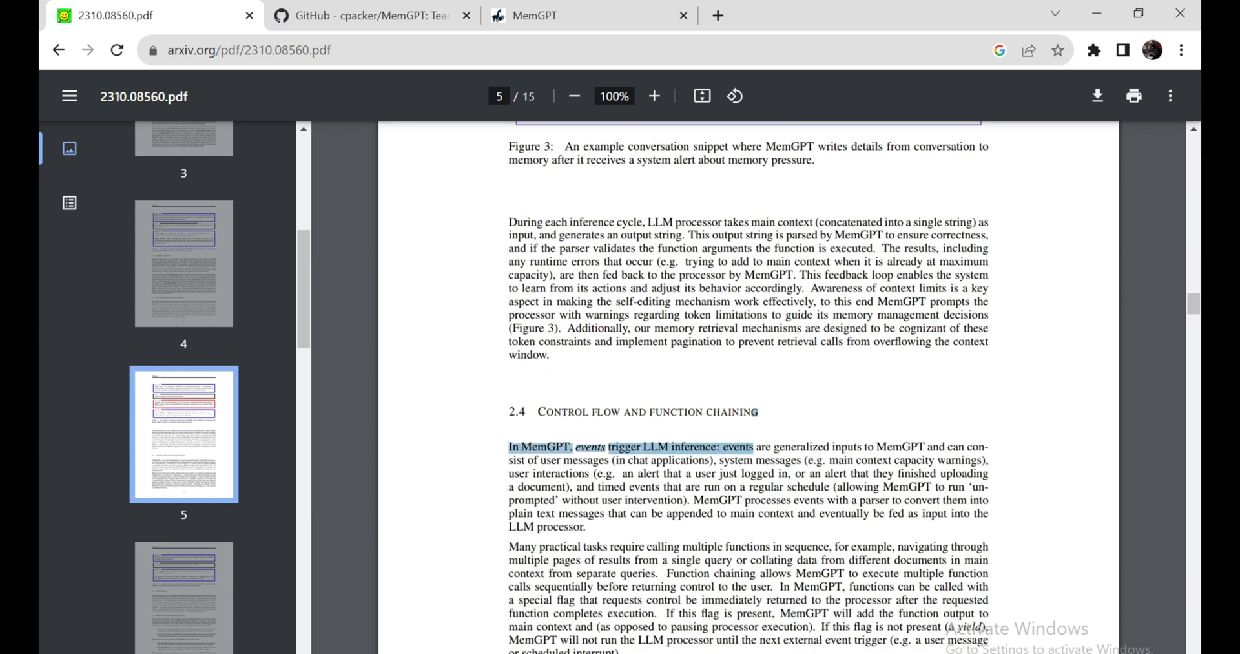
pyautogui.scroll(-3)
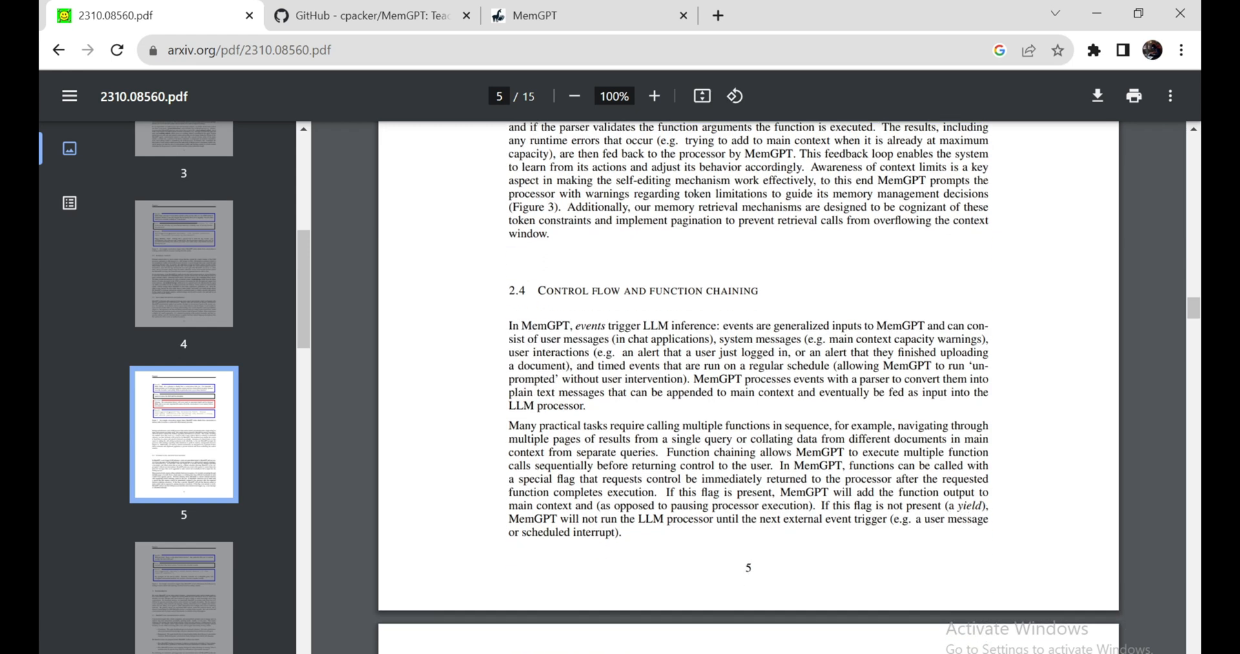
pyautogui.scroll(-3)
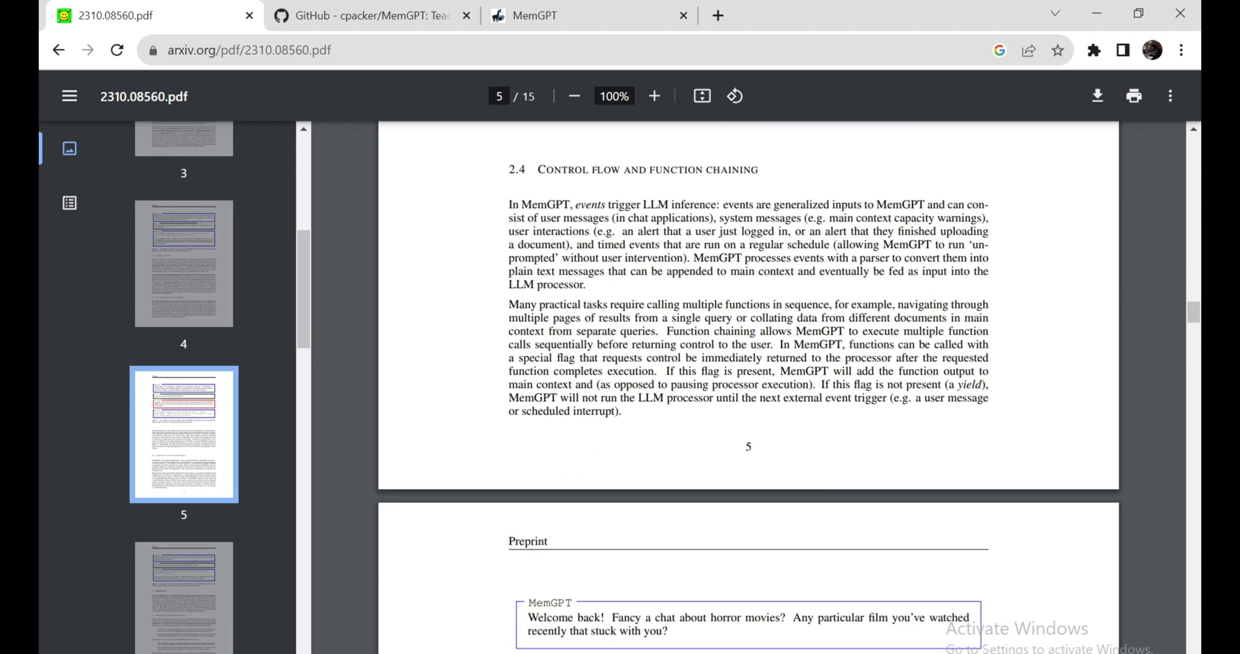
# - Return to Figure 4 on page 6 and read Section 3 to the start of 3.1
pyautogui.scroll(3)
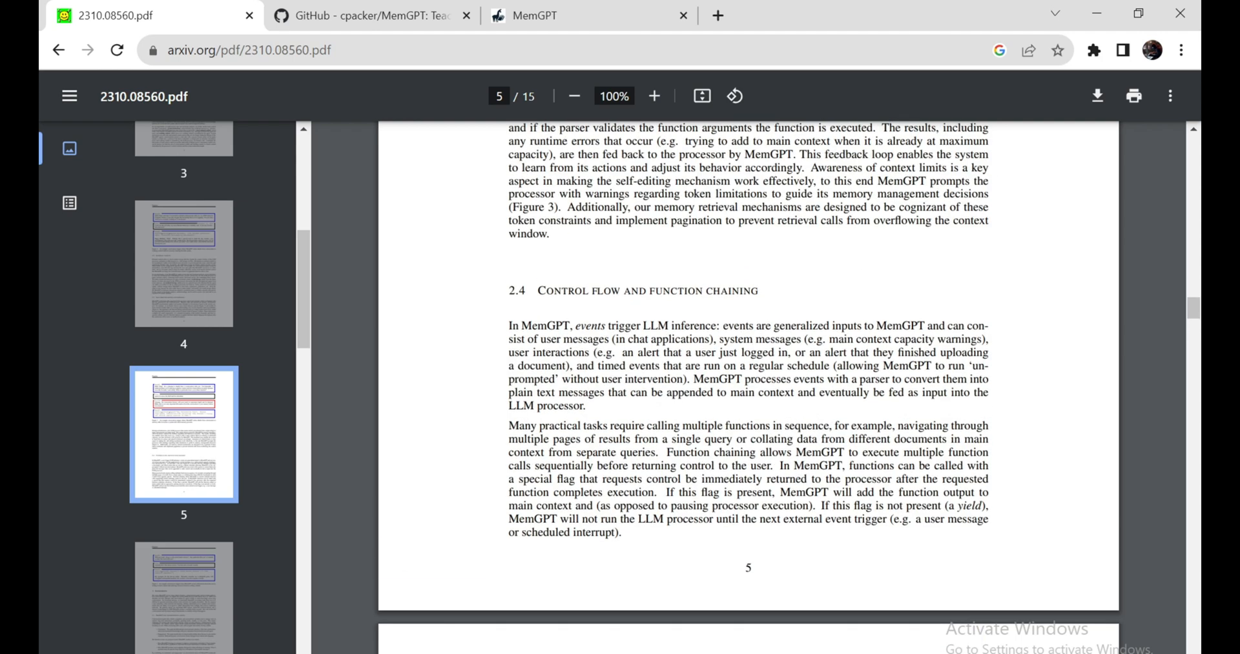
pyautogui.scroll(-3)
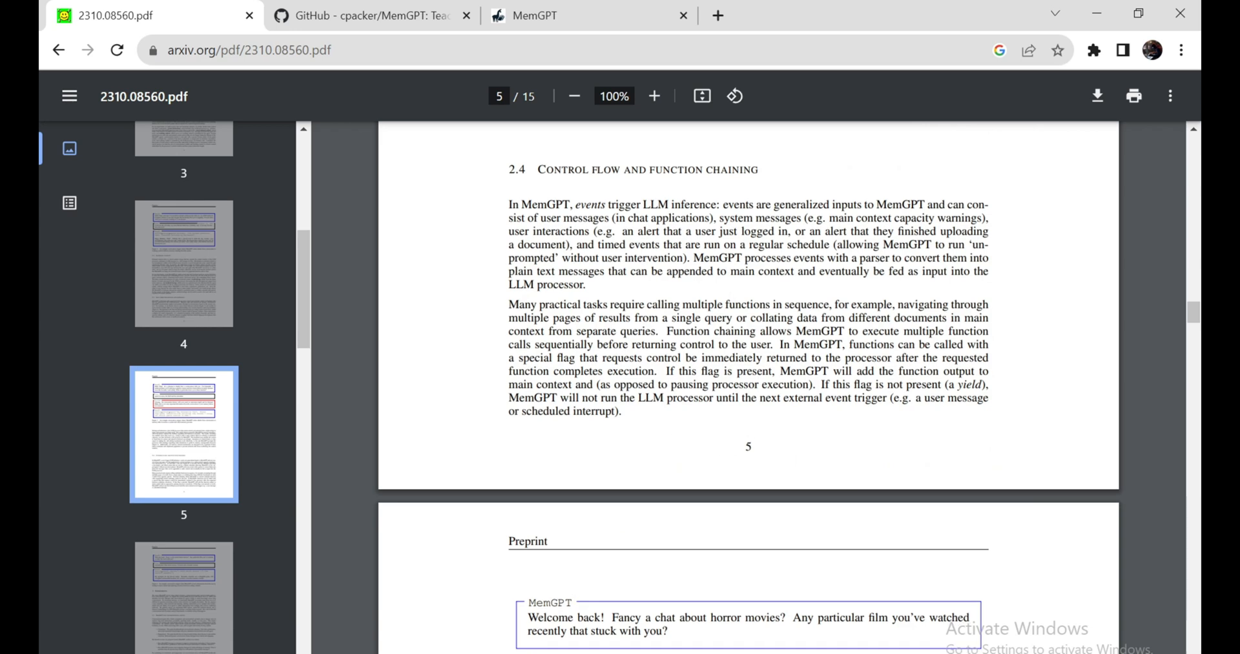
pyautogui.scroll(-3)
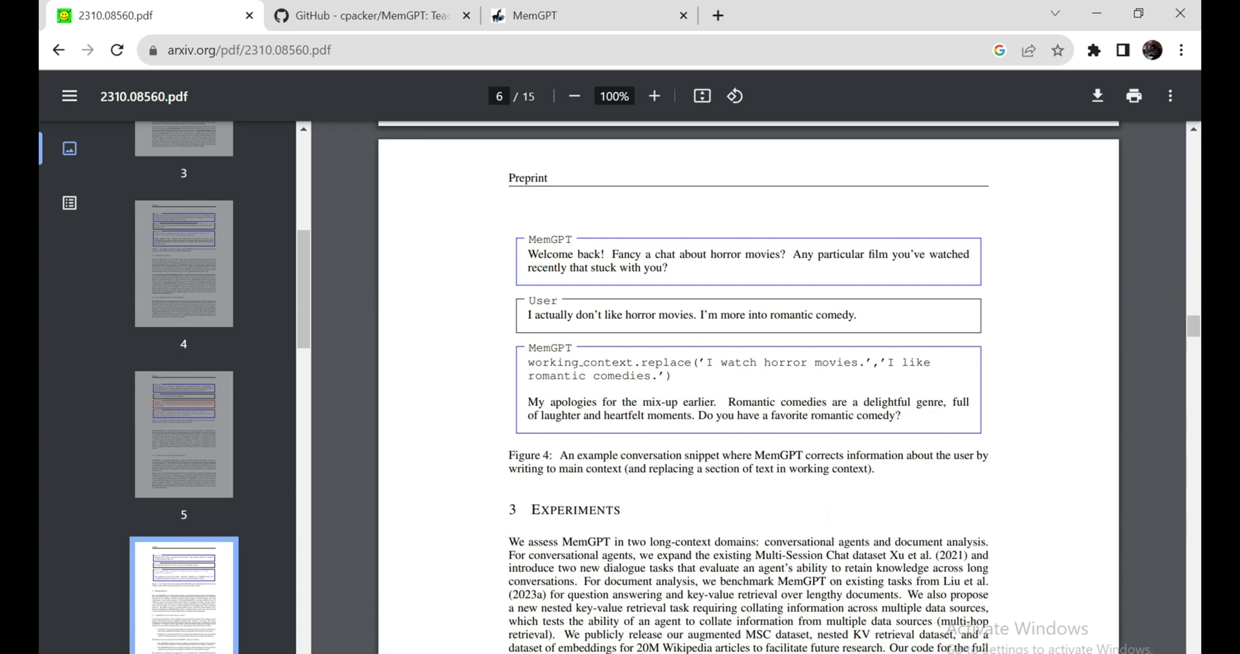
pyautogui.moveTo(934, 270)
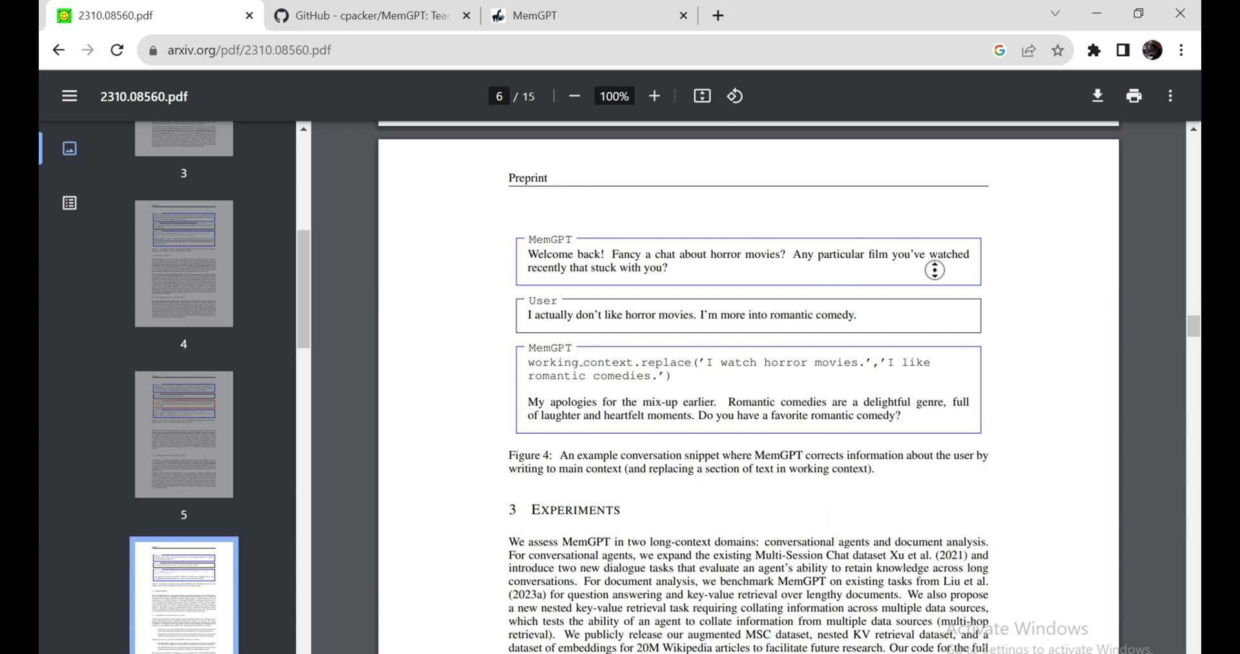
pyautogui.scroll(3)
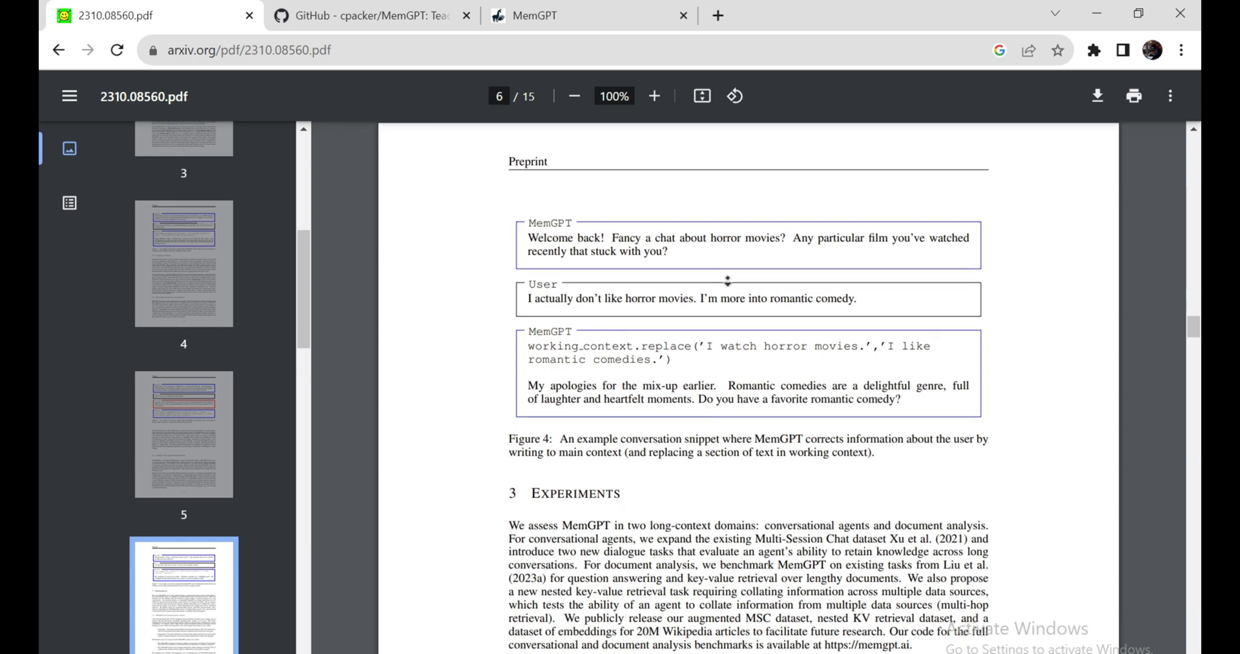
pyautogui.scroll(-3)
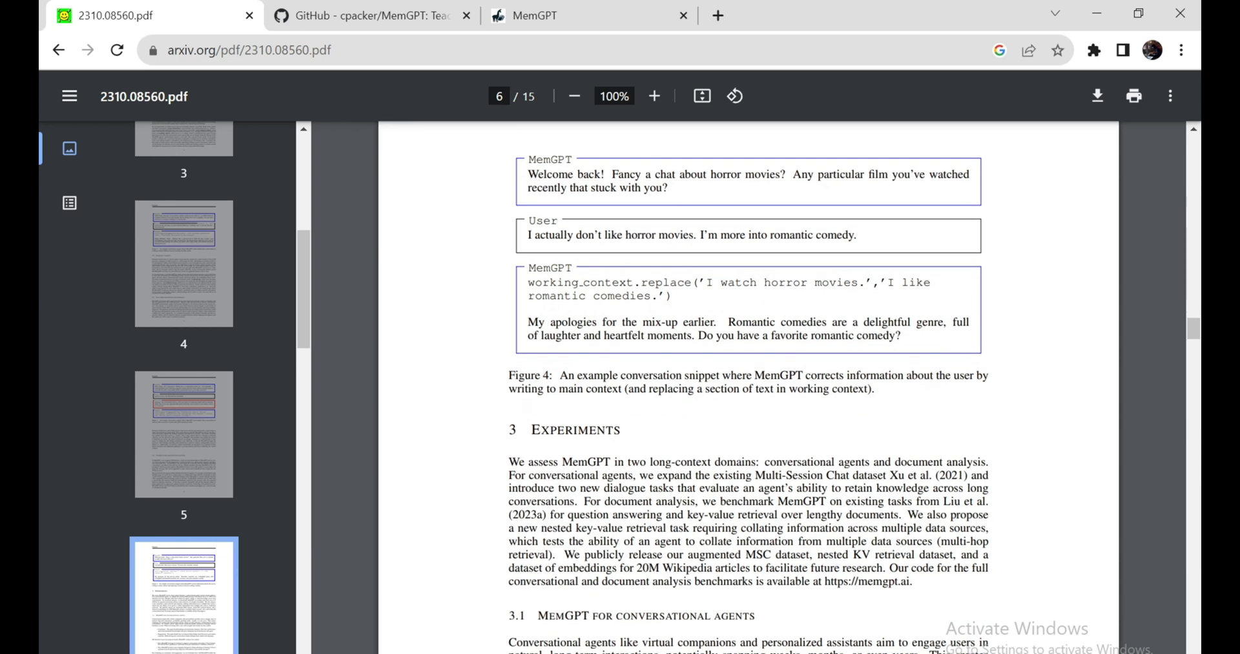
pyautogui.scroll(3)
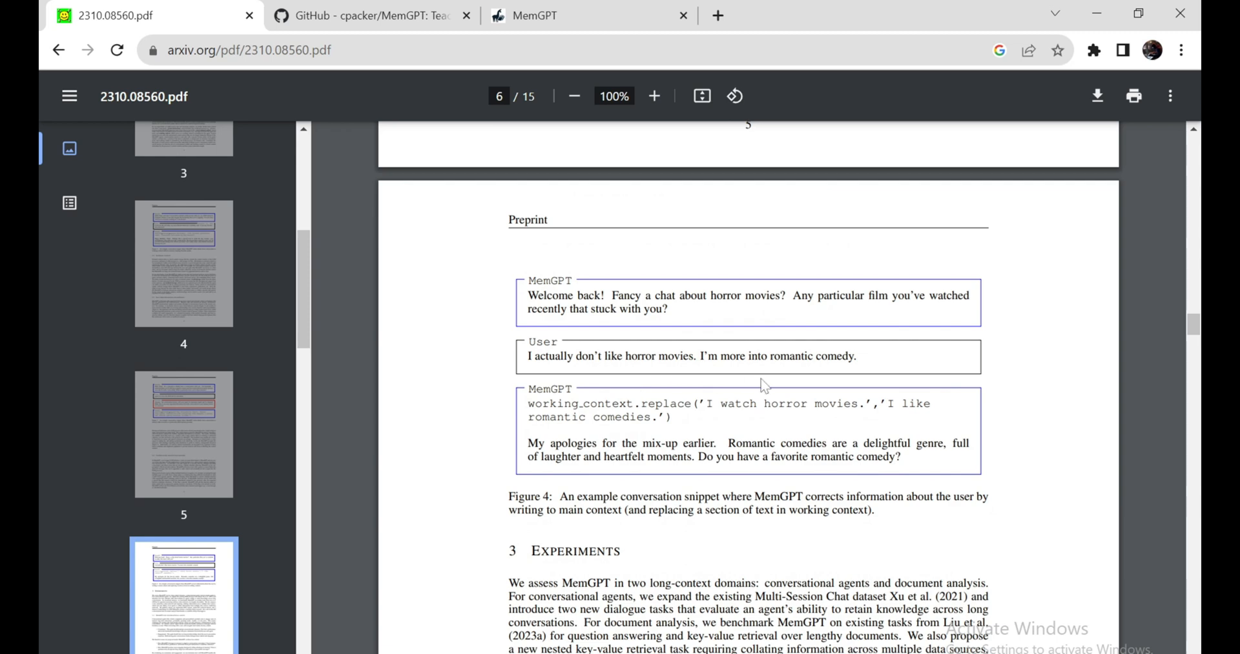
pyautogui.scroll(-3)
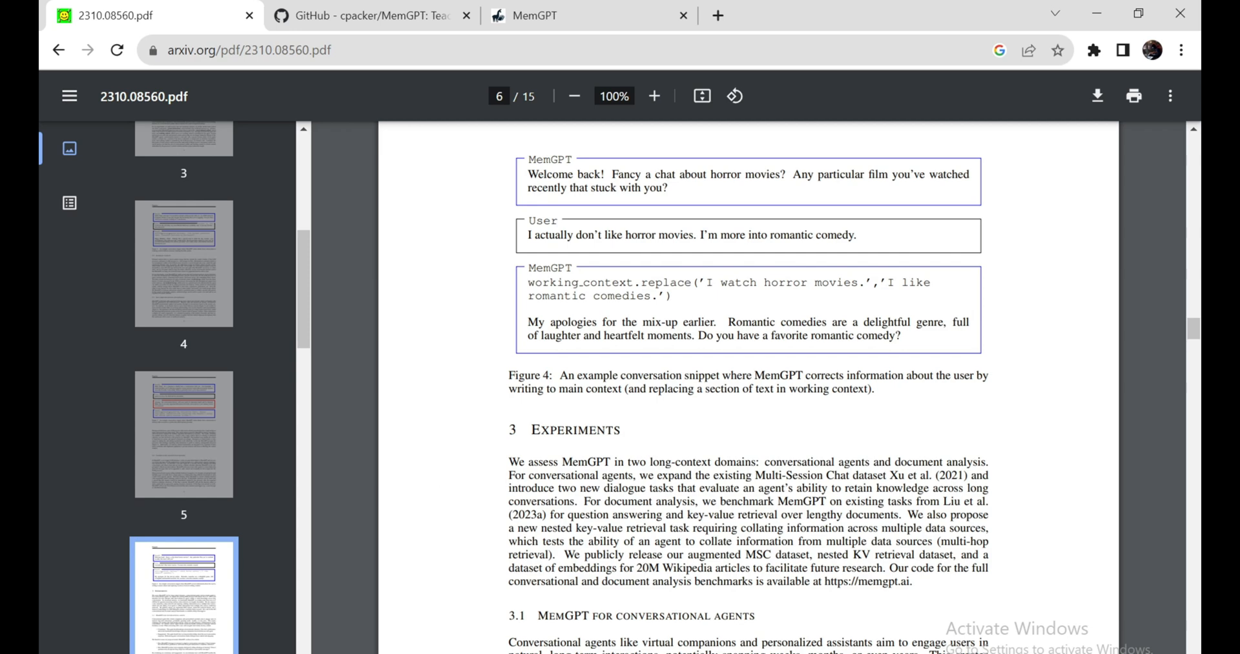
pyautogui.moveTo(833, 411)
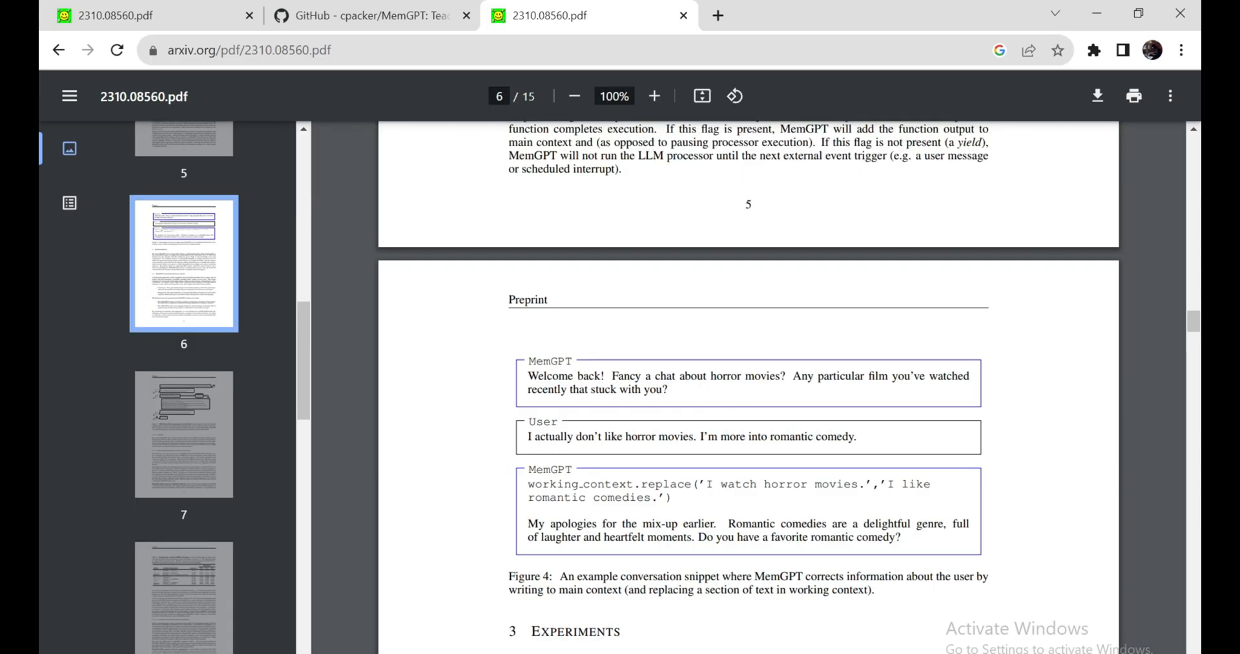
# - Read page 7's Figure 5 and Section 3.1.2 Deep memory retrieval, reaching Table 2
pyautogui.scroll(-3)
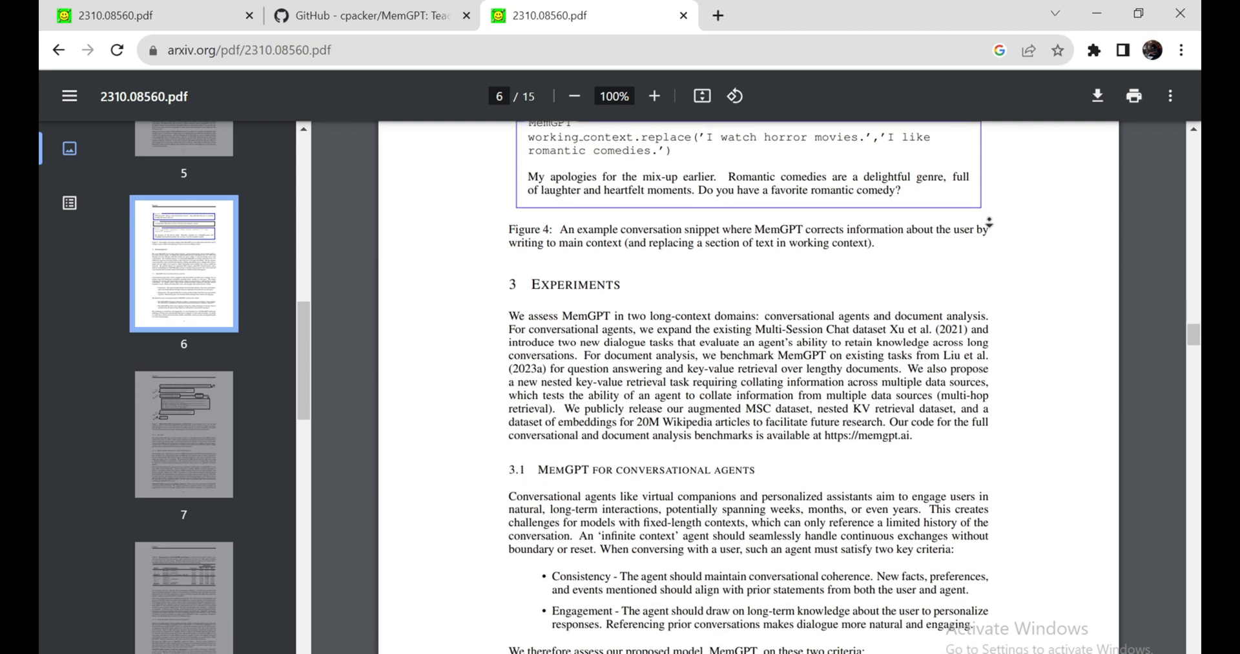
pyautogui.scroll(-3)
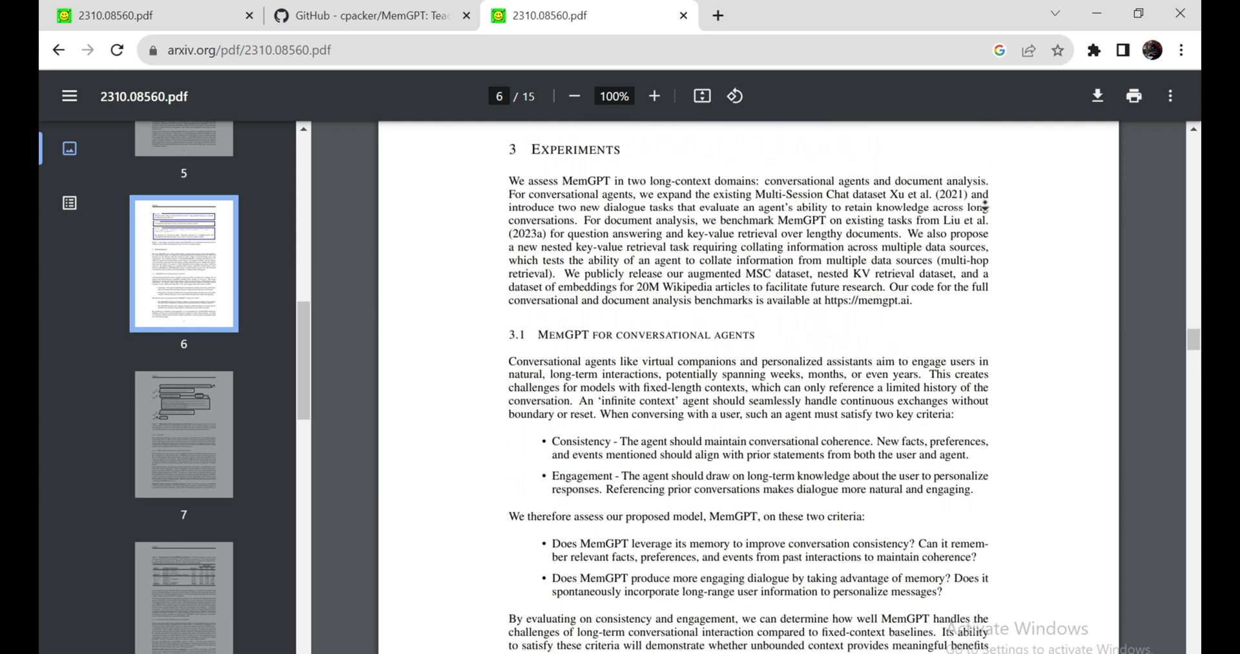
pyautogui.scroll(-3)
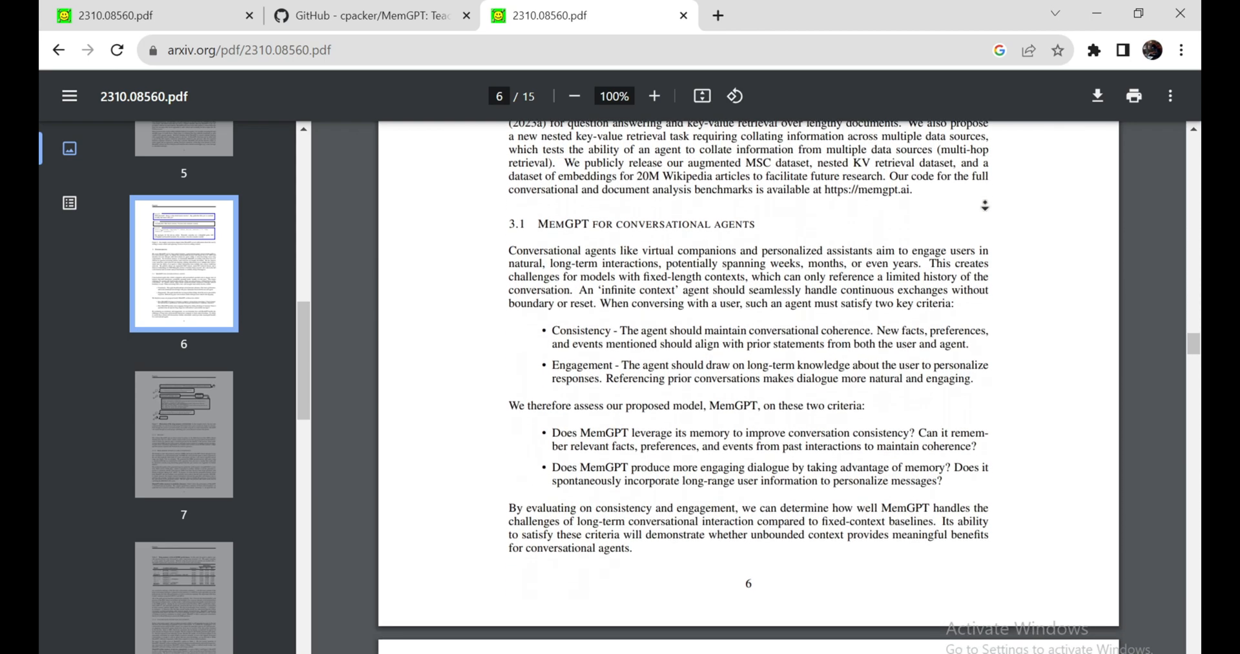
pyautogui.scroll(-3)
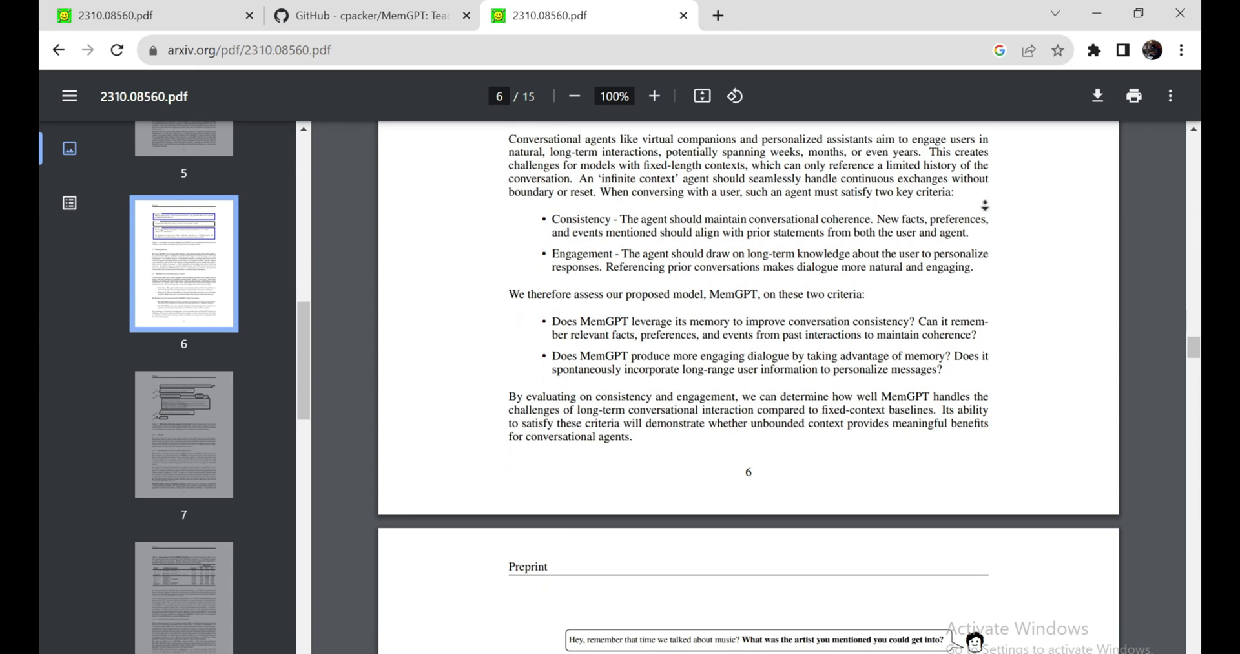
pyautogui.scroll(-3)
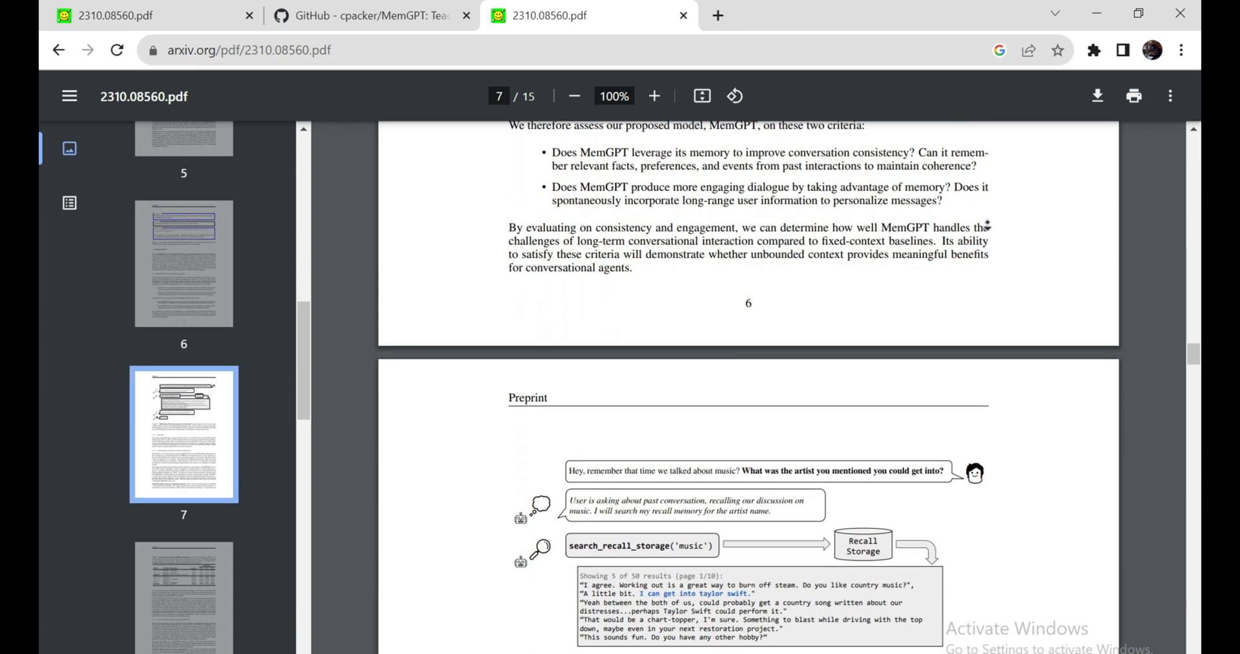
pyautogui.scroll(-3)
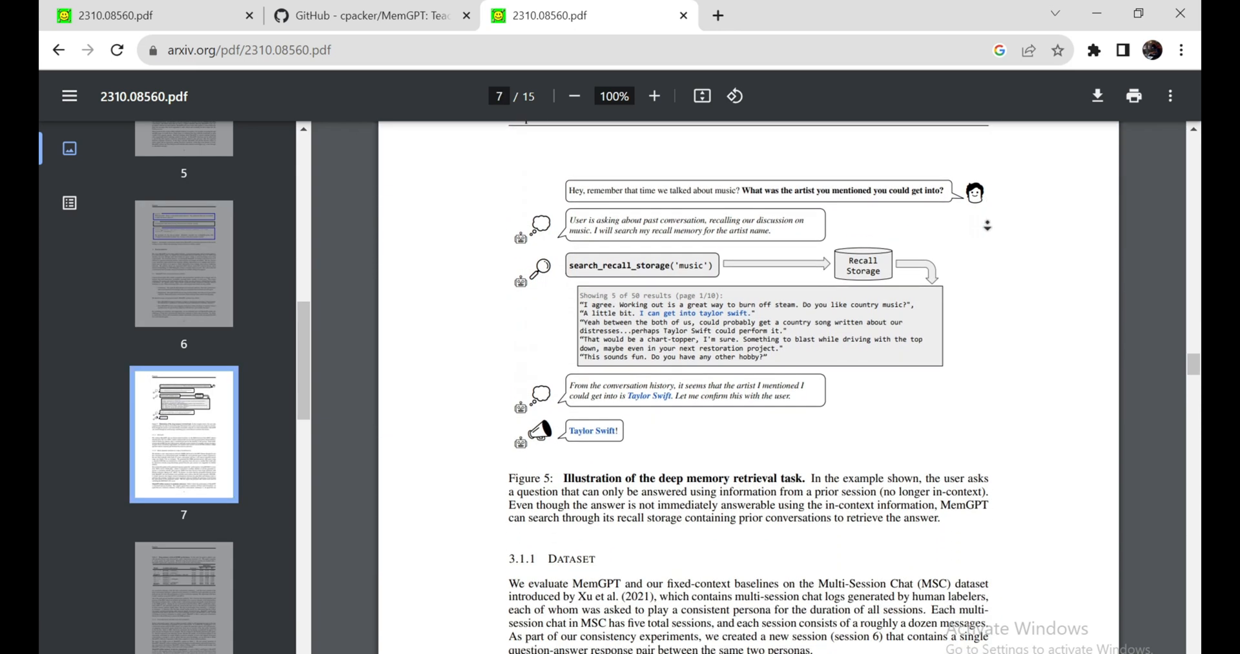
pyautogui.scroll(-3)
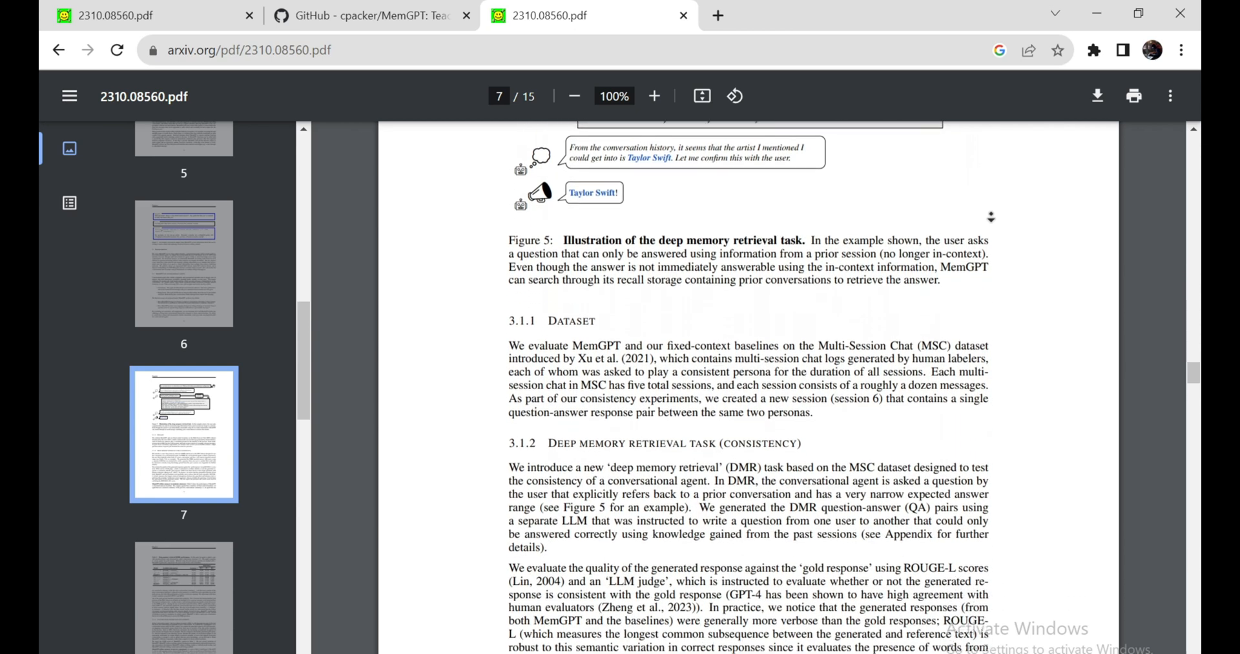
pyautogui.scroll(-3)
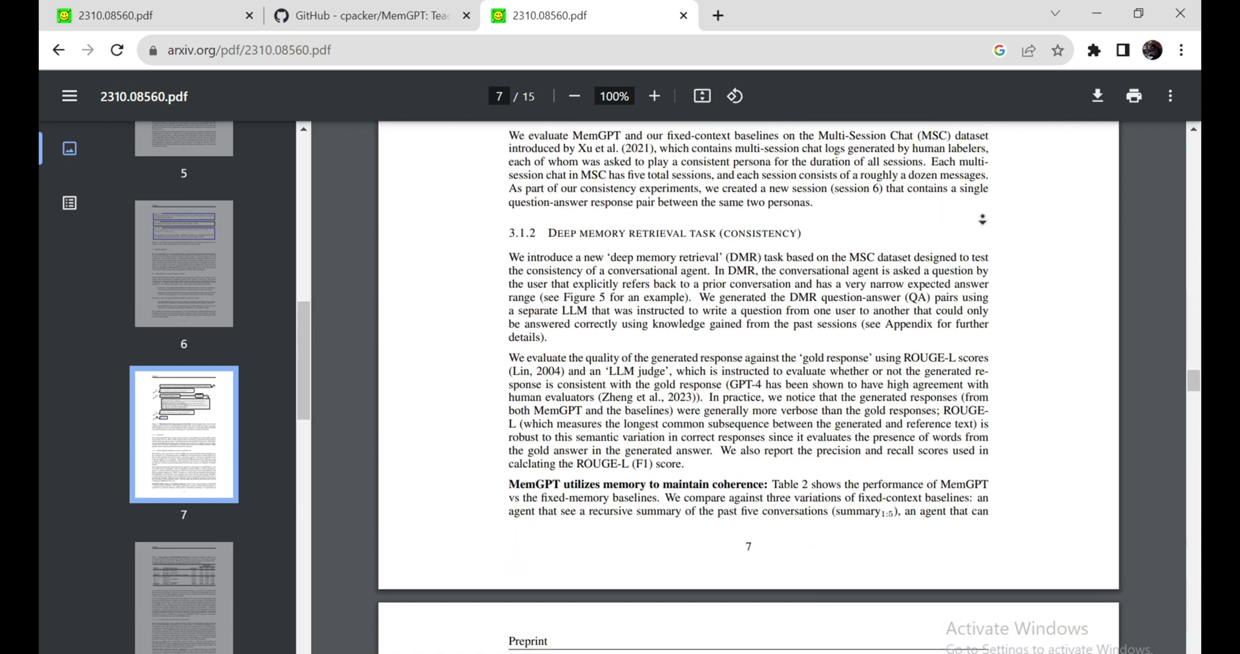
pyautogui.scroll(-3)
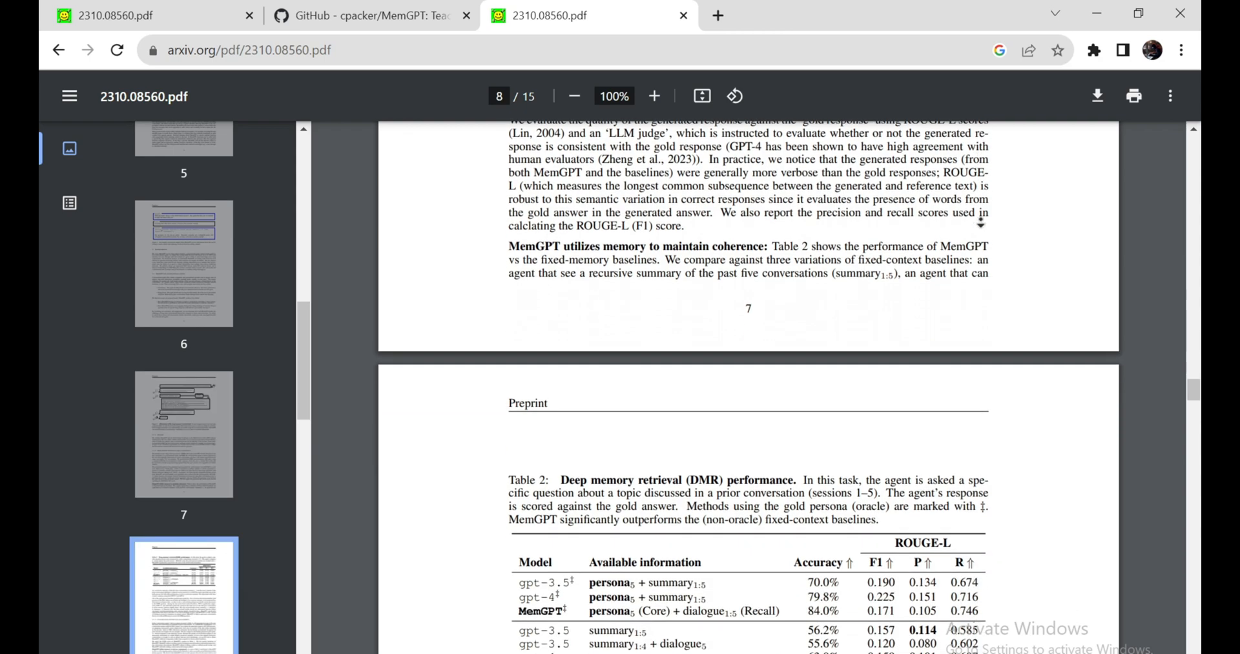
# - Read the deep memory retrieval results in Table 2 on page 8
pyautogui.scroll(-3)
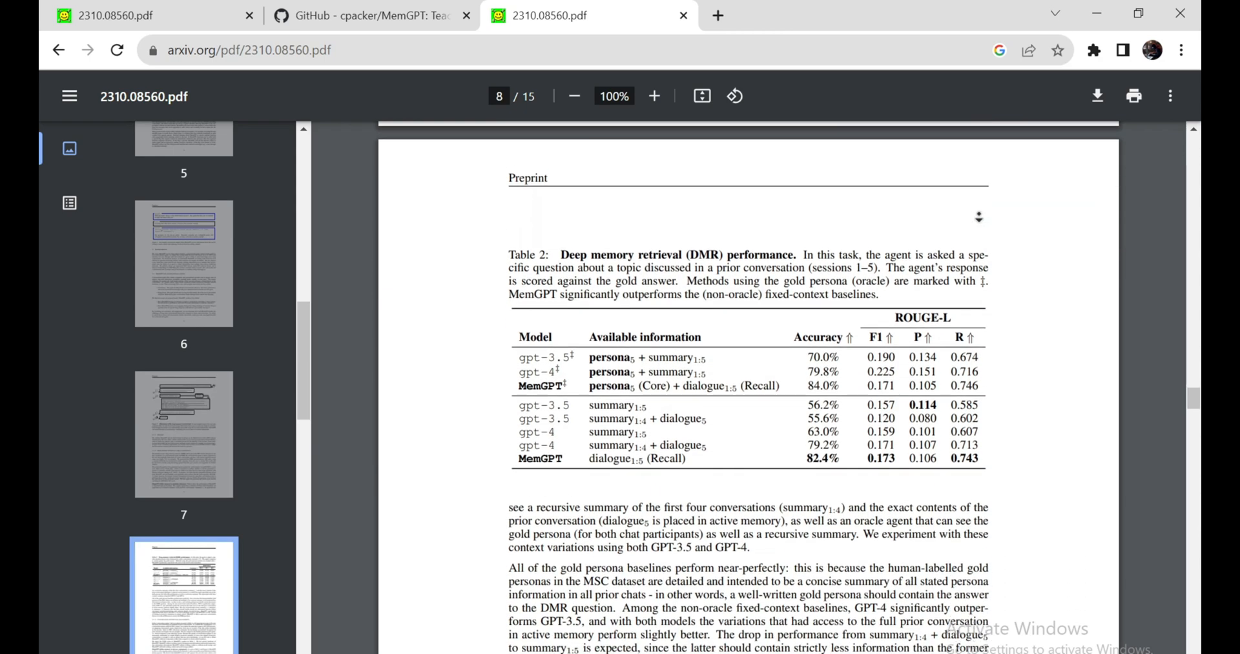
pyautogui.scroll(-3)
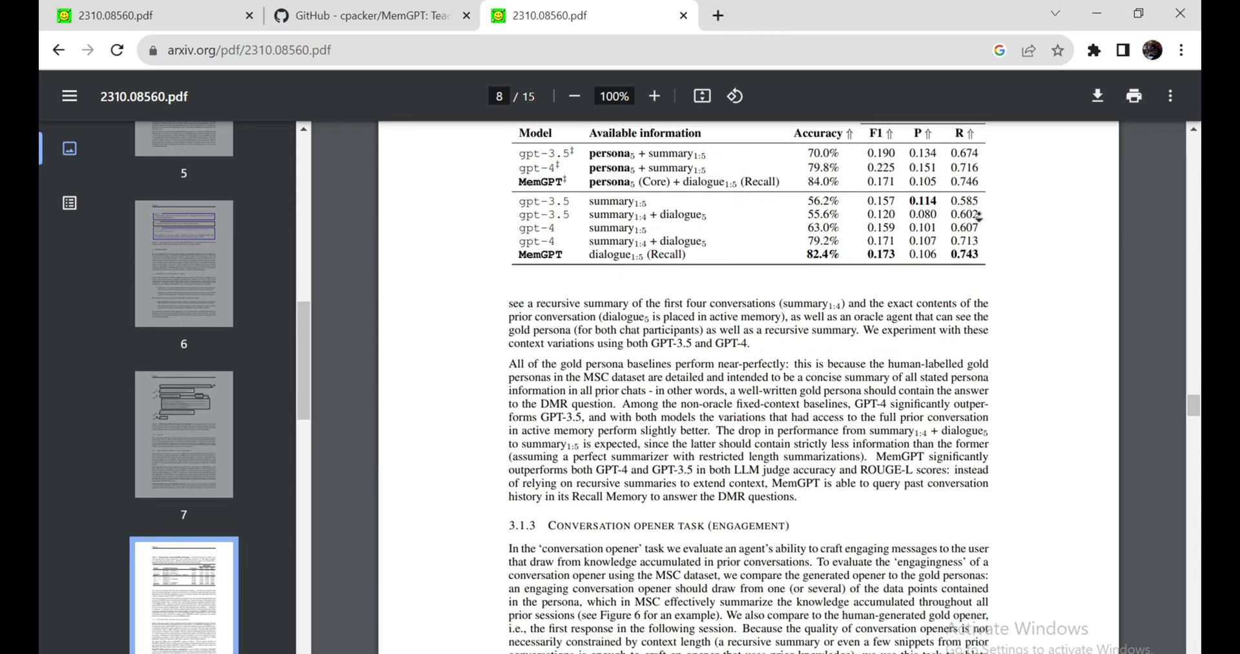
pyautogui.scroll(-3)
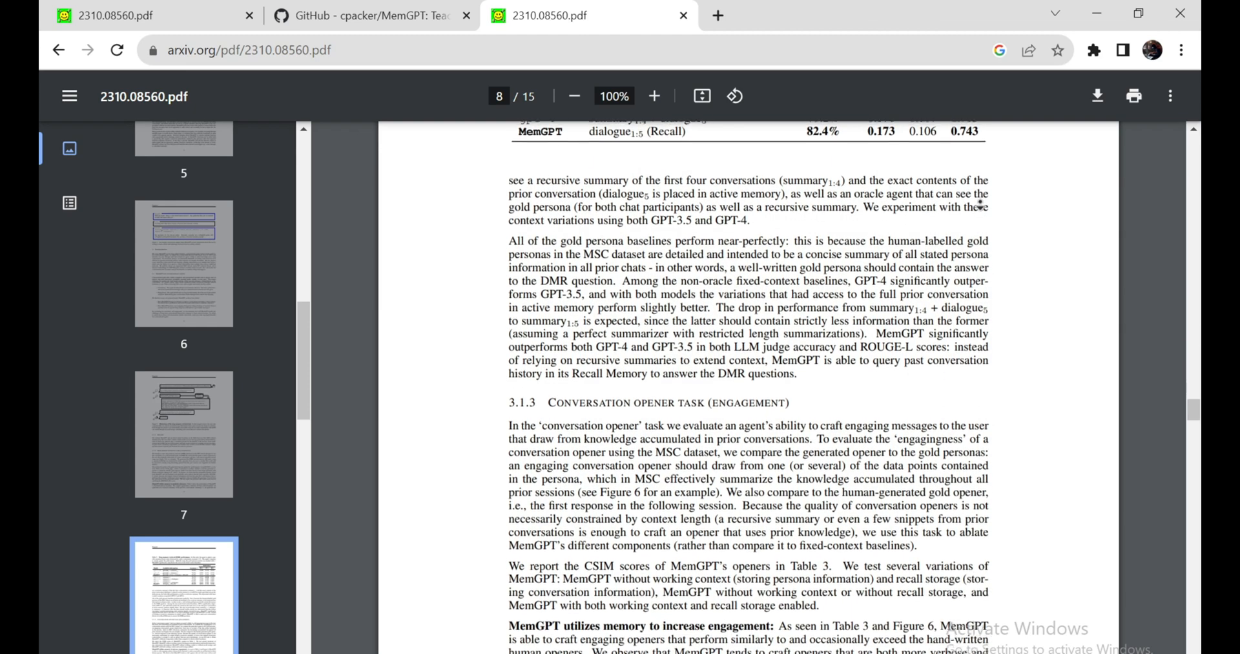
pyautogui.scroll(-3)
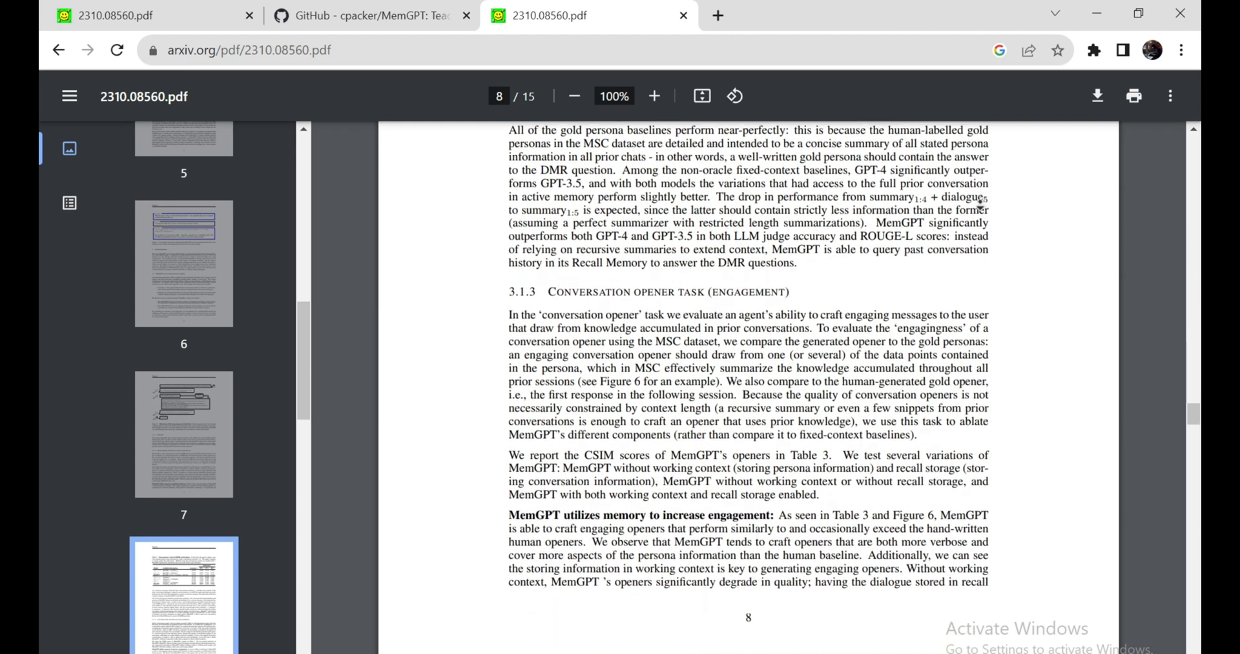
pyautogui.scroll(-3)
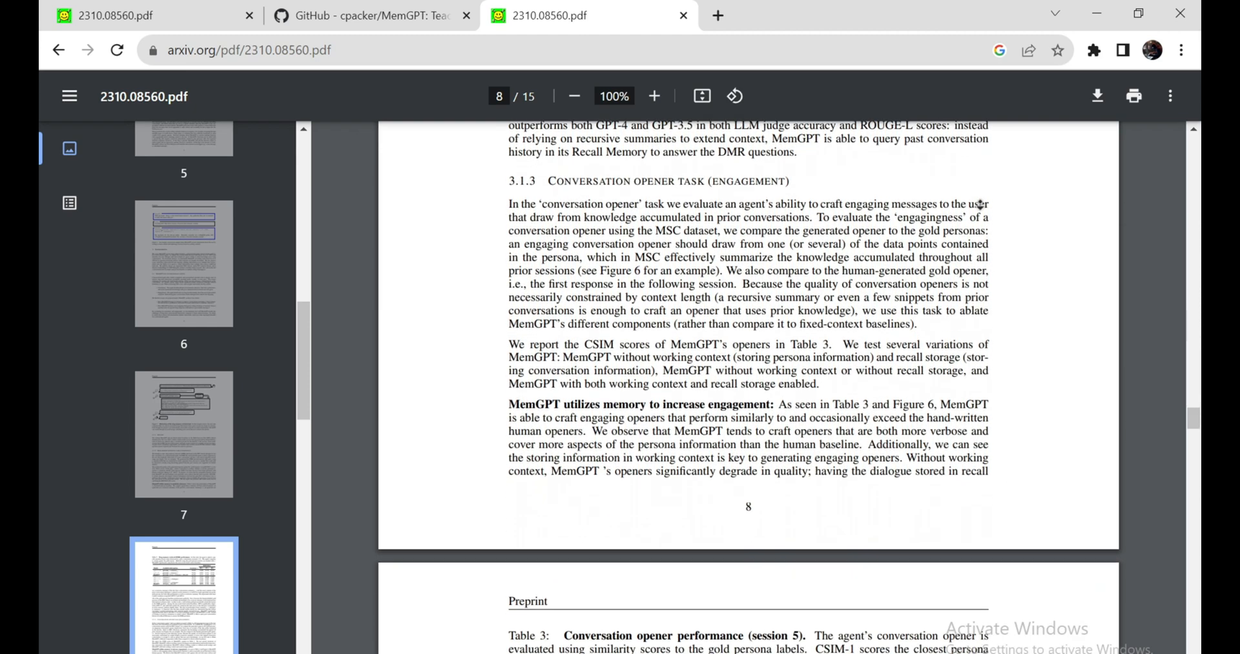
pyautogui.scroll(-3)
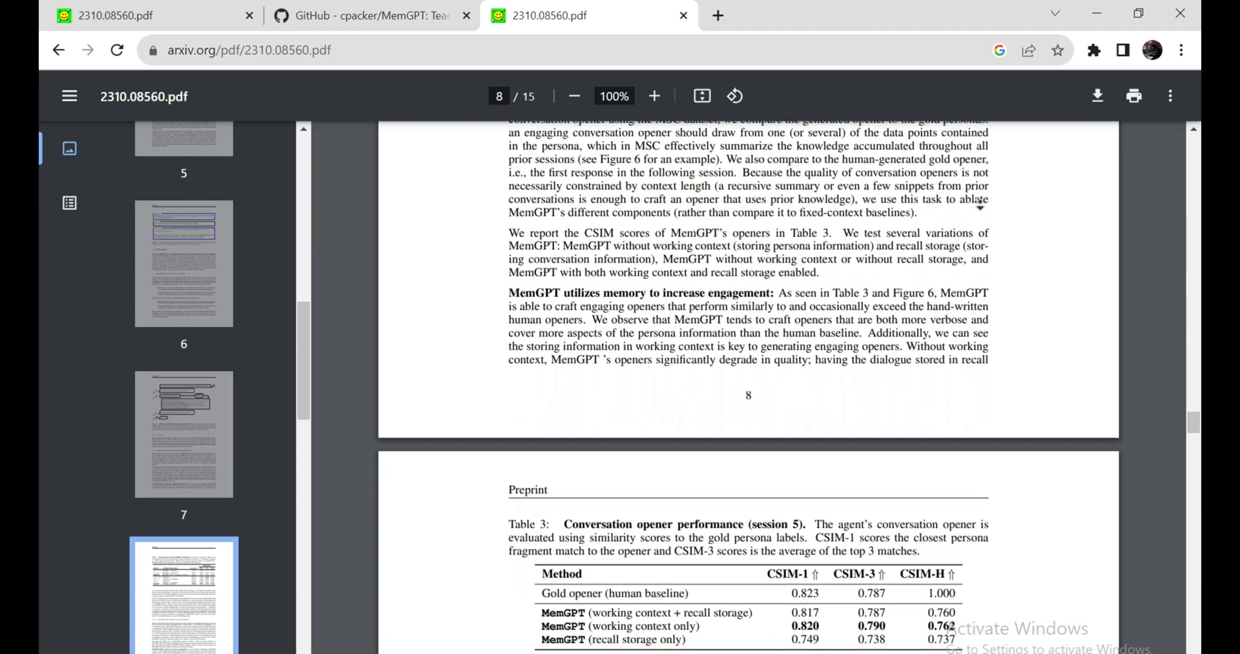
pyautogui.scroll(-3)
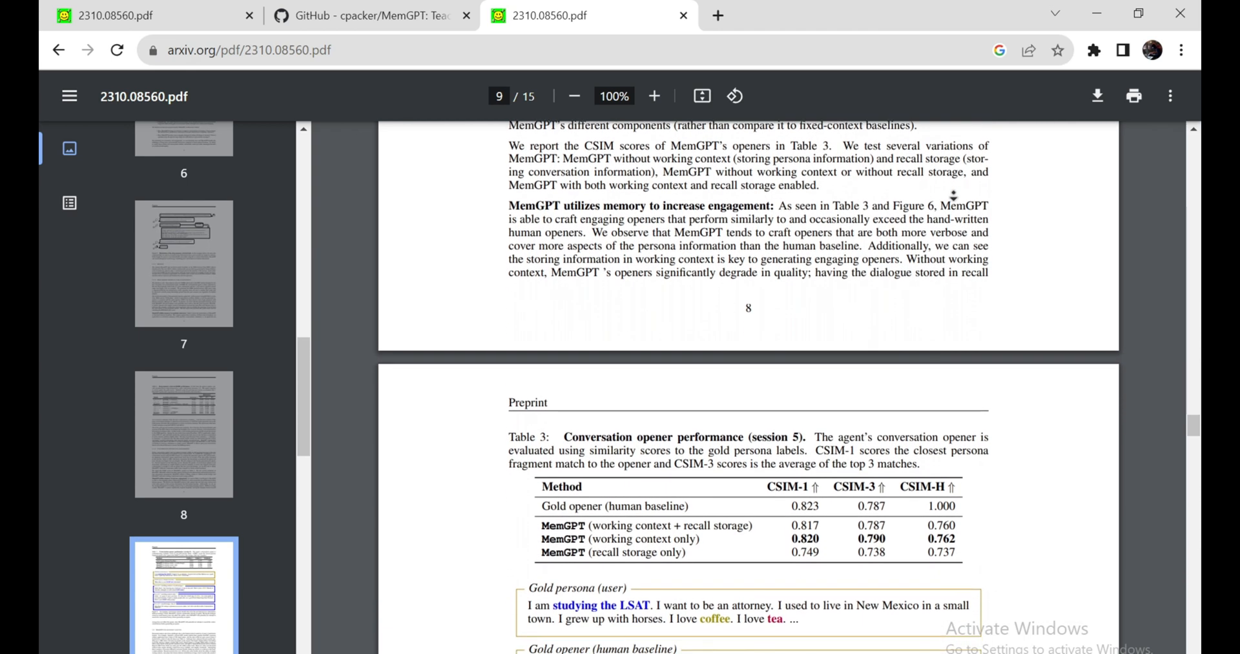
pyautogui.scroll(-3)
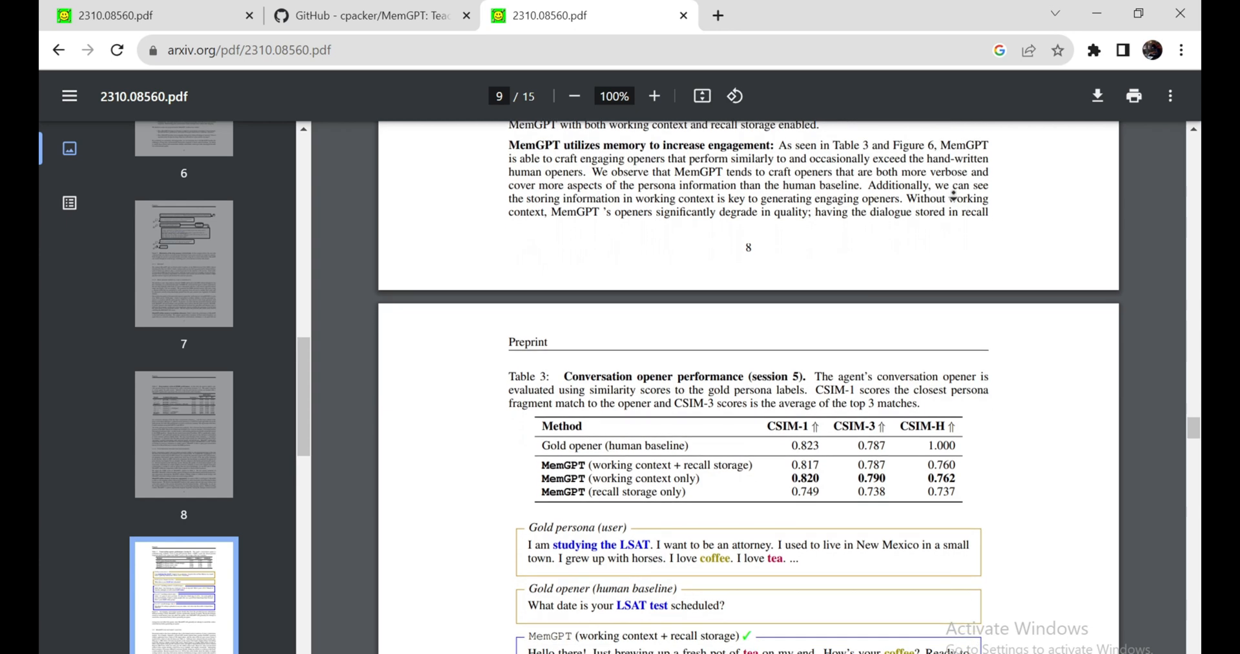
# - Read Table 3 and Figure 6's conversation openers down to Section 3.2 on page 9
pyautogui.scroll(-3)
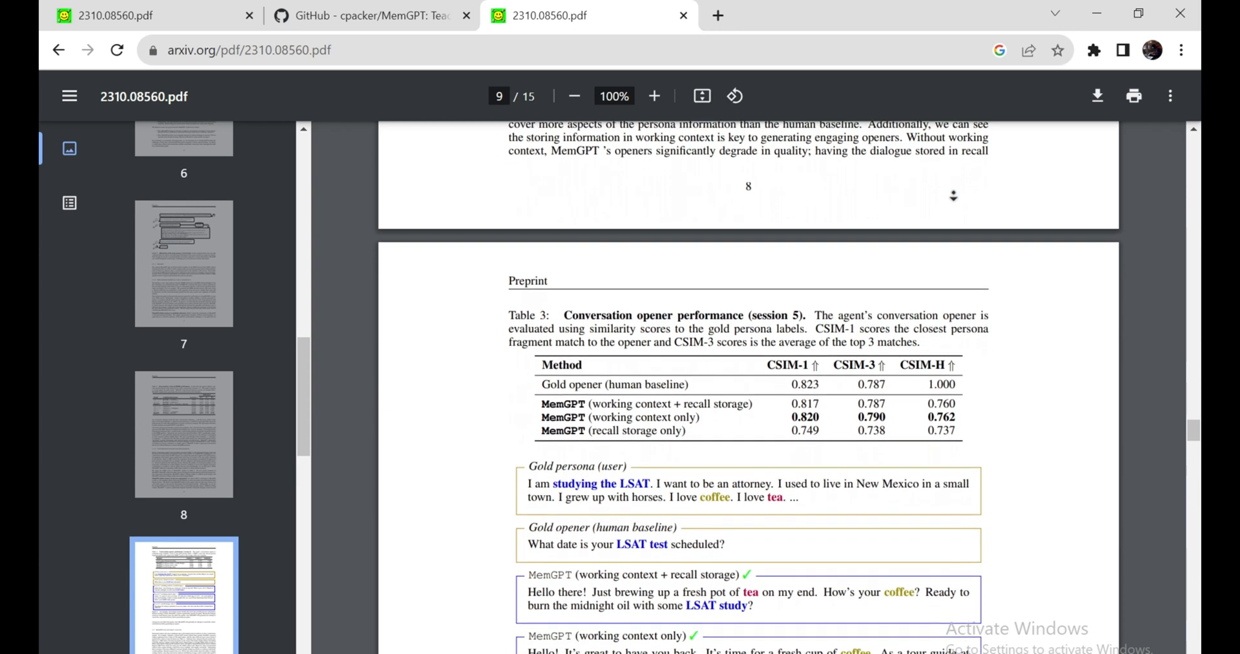
pyautogui.scroll(-3)
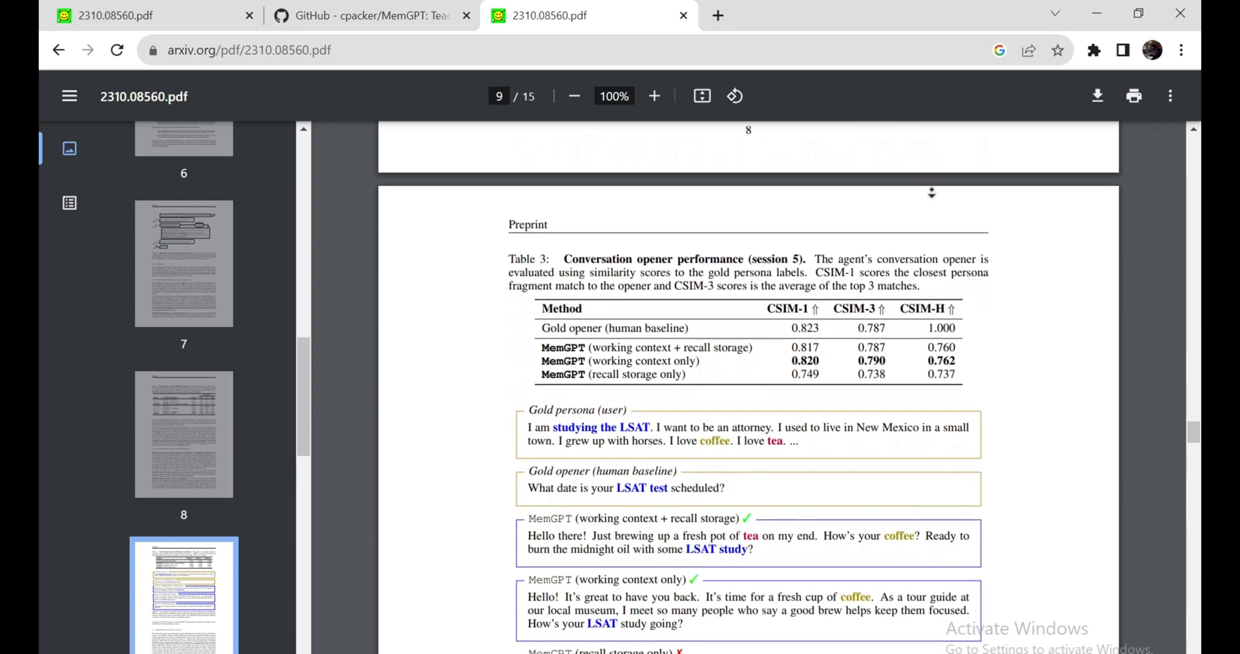
pyautogui.scroll(-3)
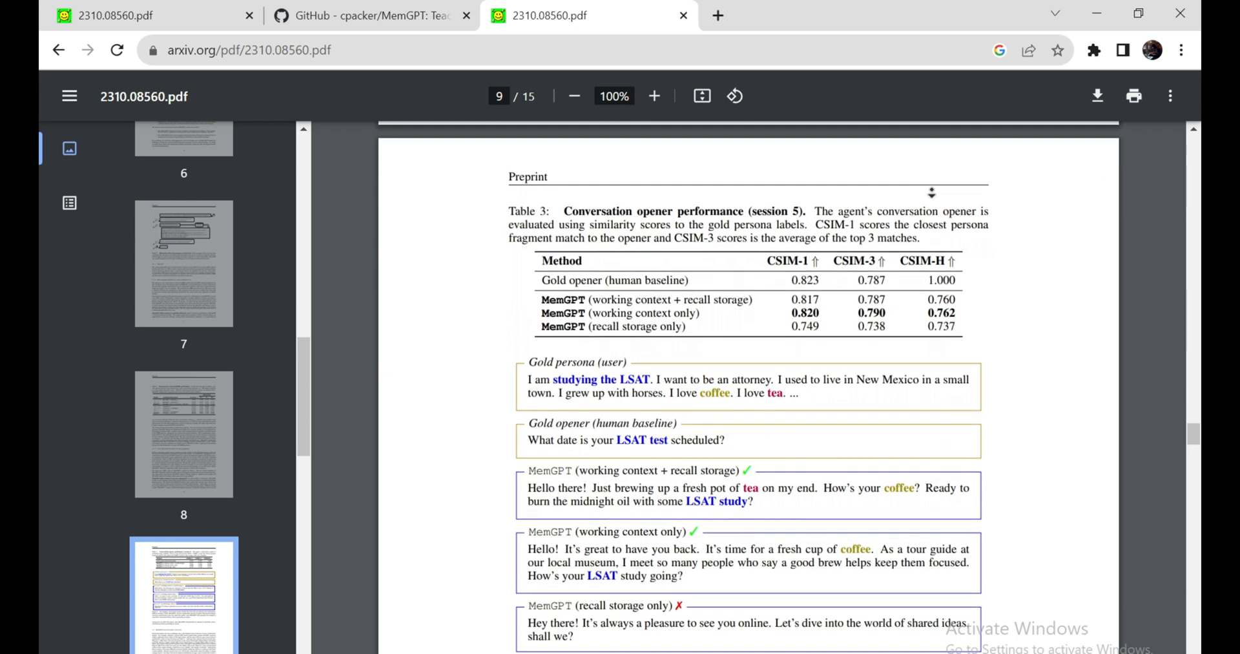
pyautogui.scroll(-3)
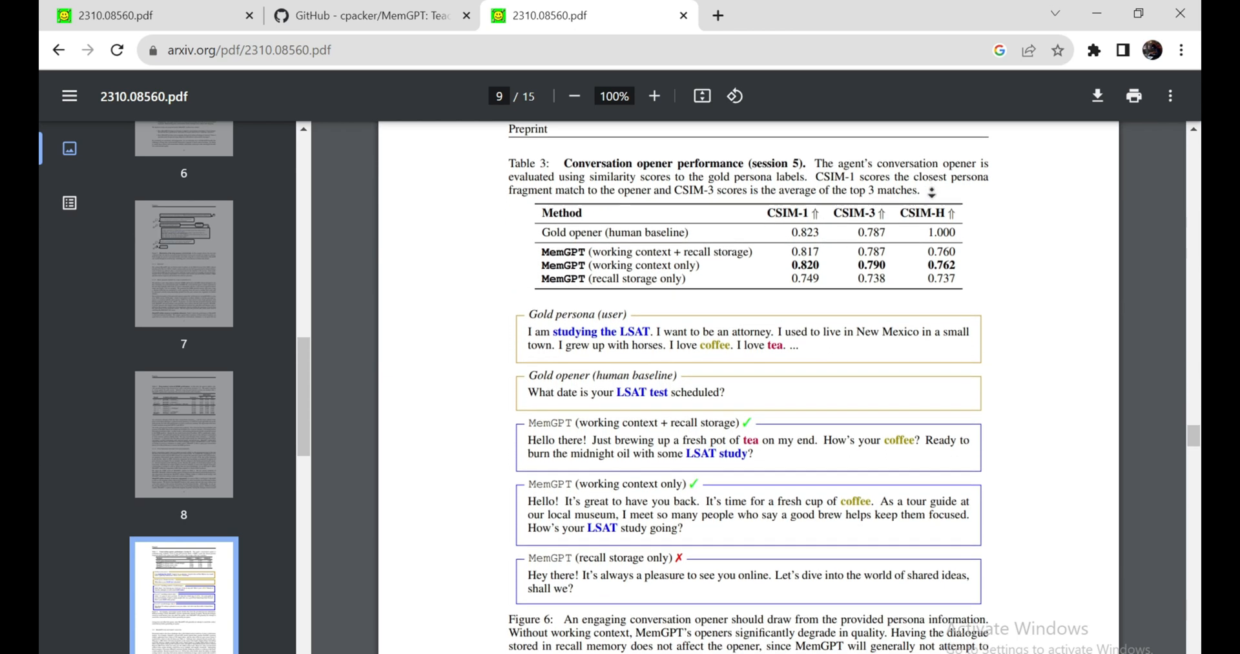
pyautogui.scroll(-3)
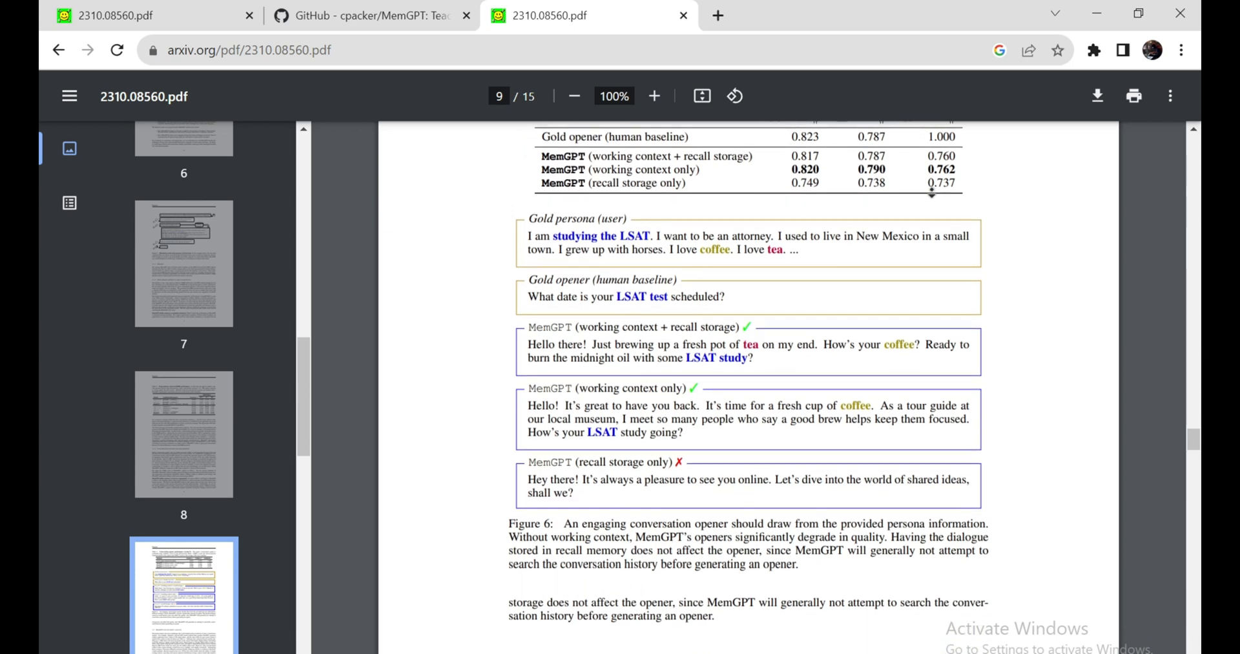
pyautogui.scroll(-3)
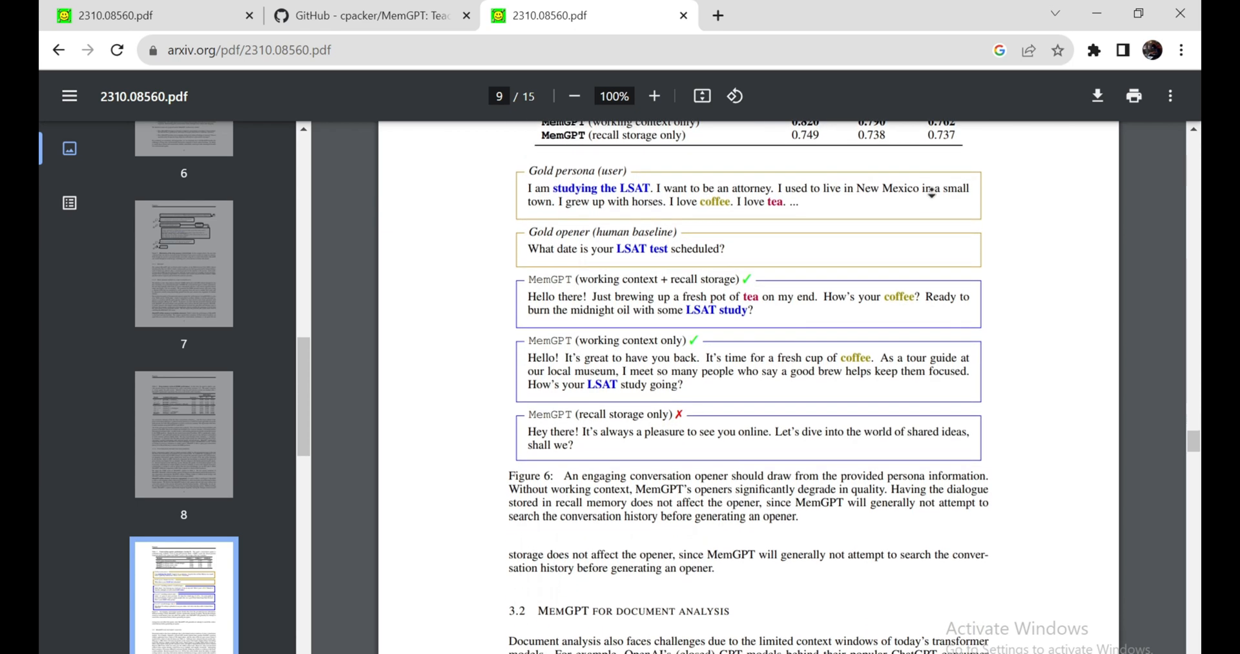
pyautogui.scroll(-3)
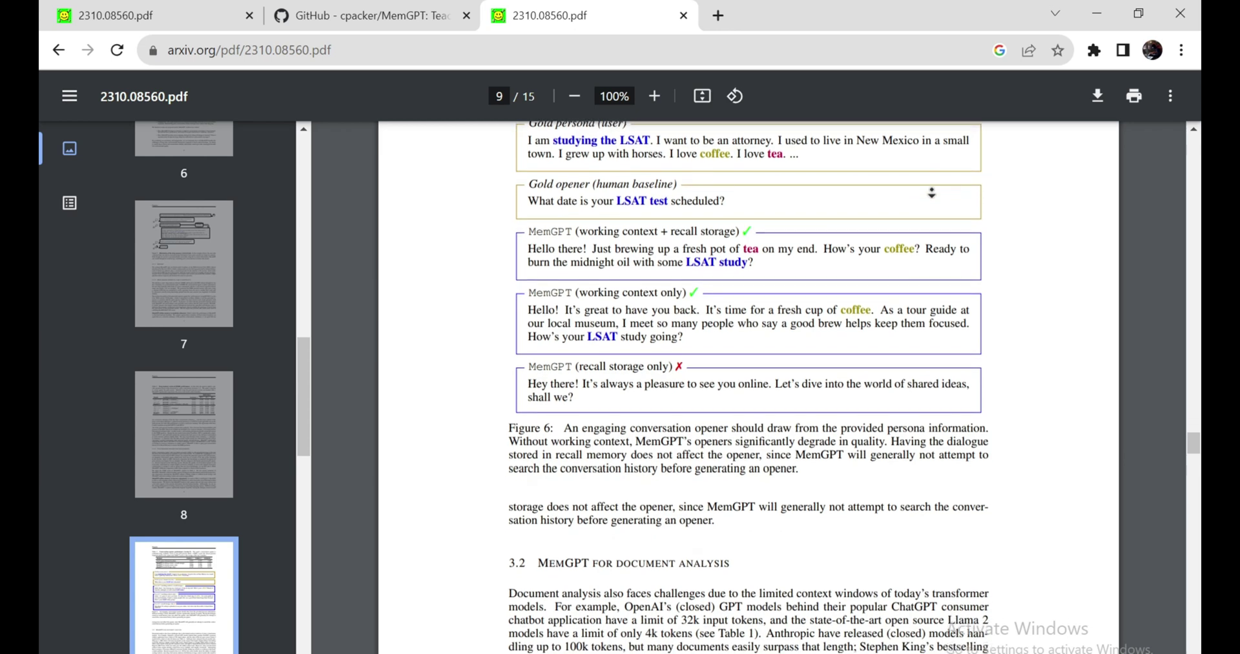
pyautogui.scroll(-3)
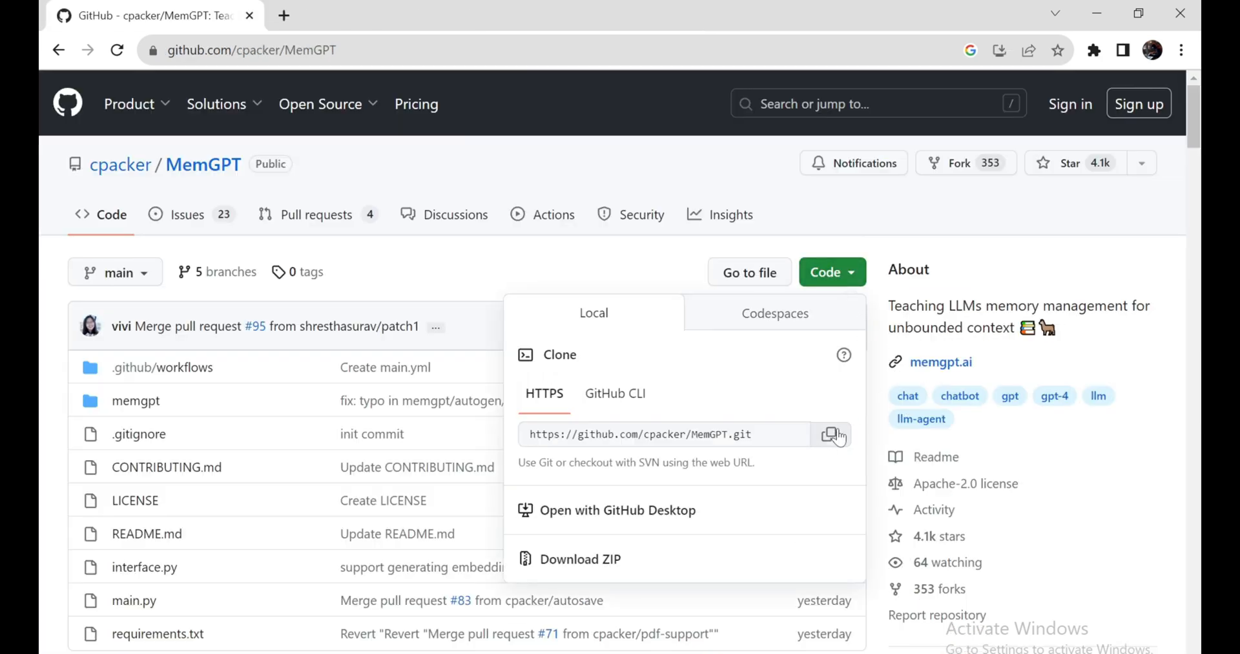
# - Copy the MemGPT HTTPS clone URL and activate memgpt_virtual_env in Command Prompt
pyautogui.click(831, 433)
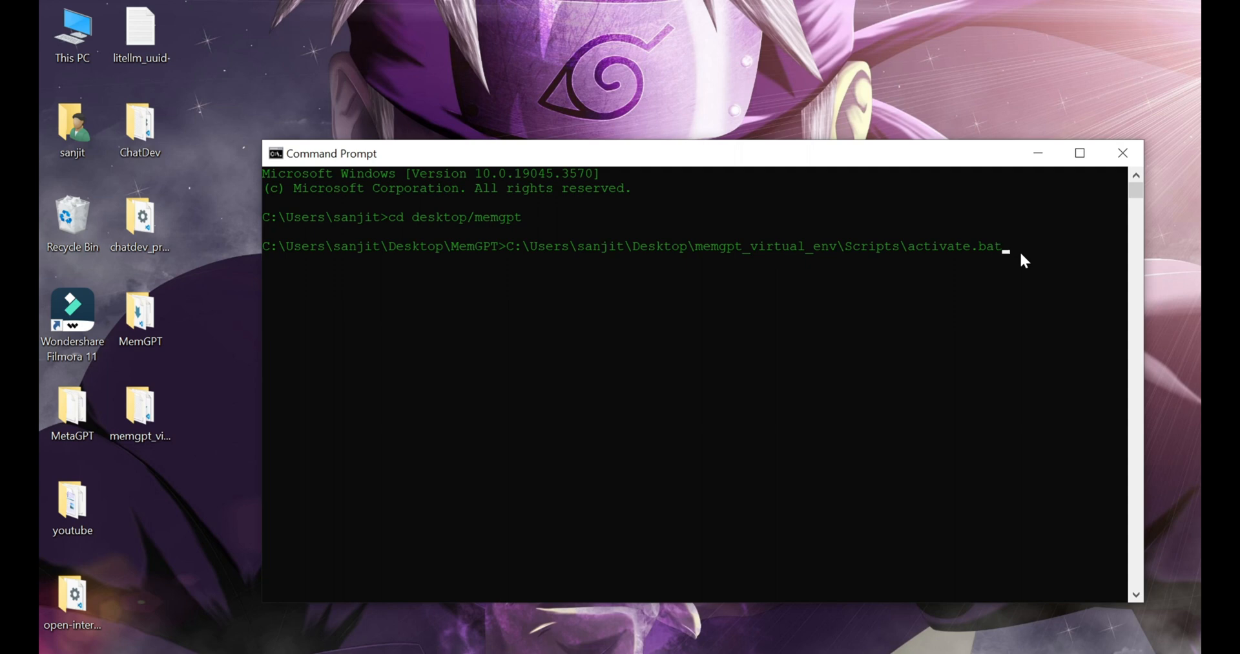
pyautogui.press('Return')
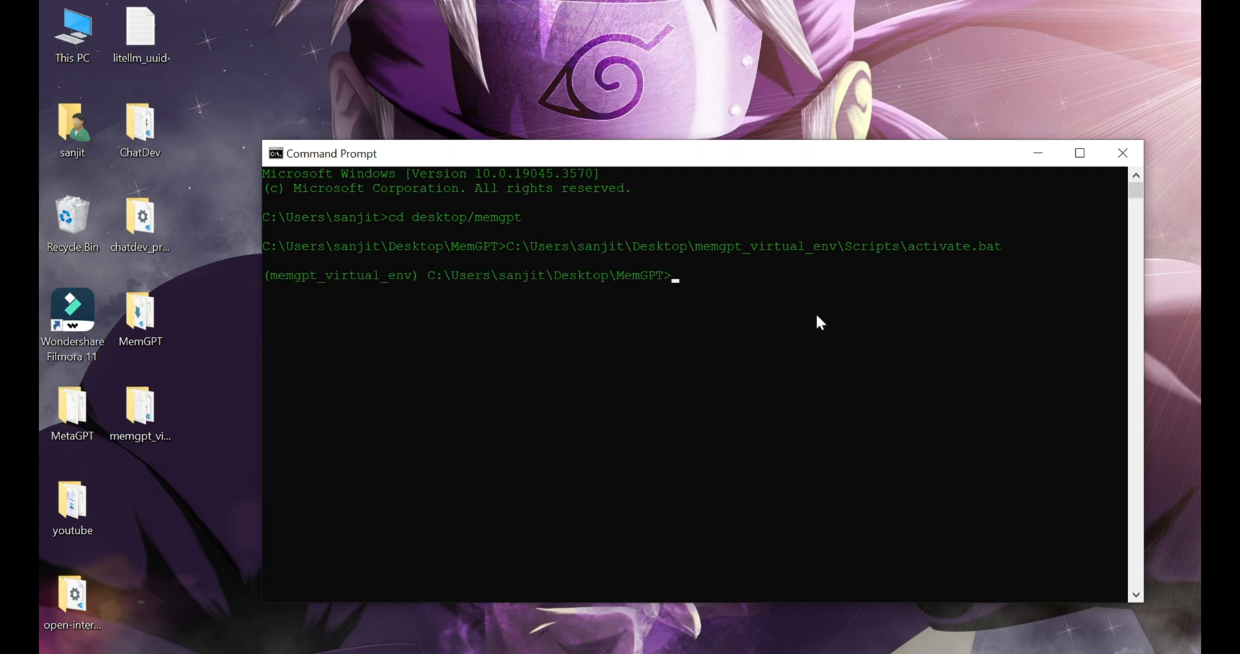
pyautogui.moveTo(807, 299)
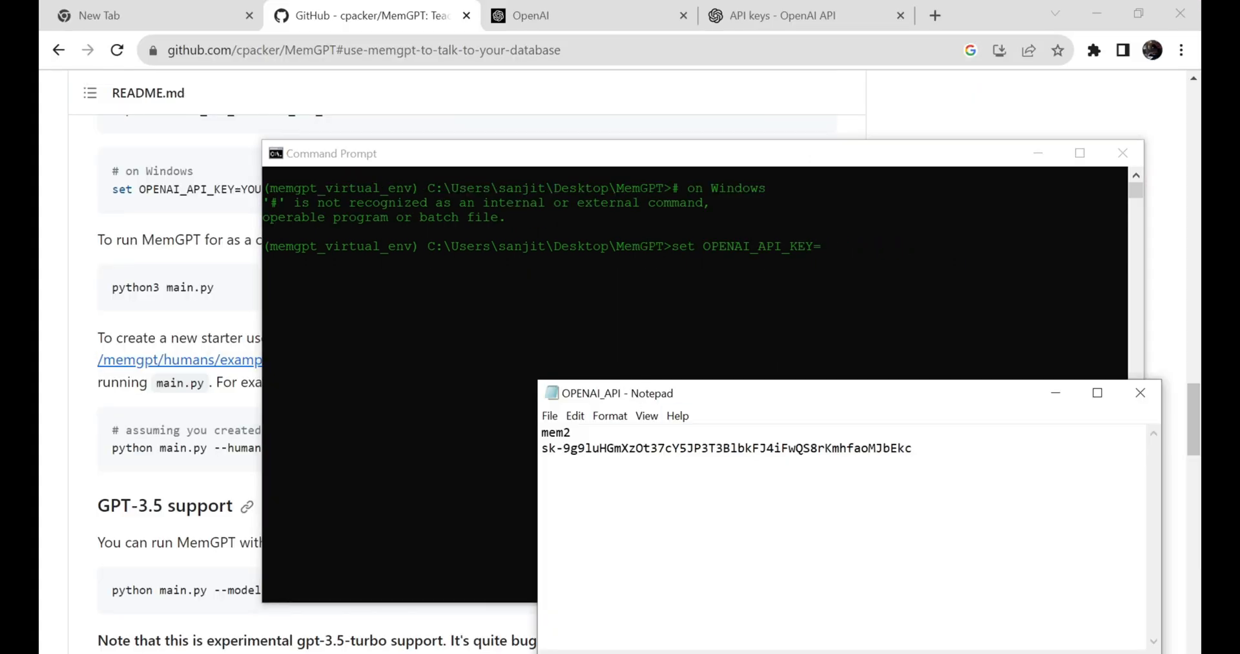
# - Select the saved OpenAI API key line in the OPENAI_API notes file
pyautogui.doubleClick(736, 447)
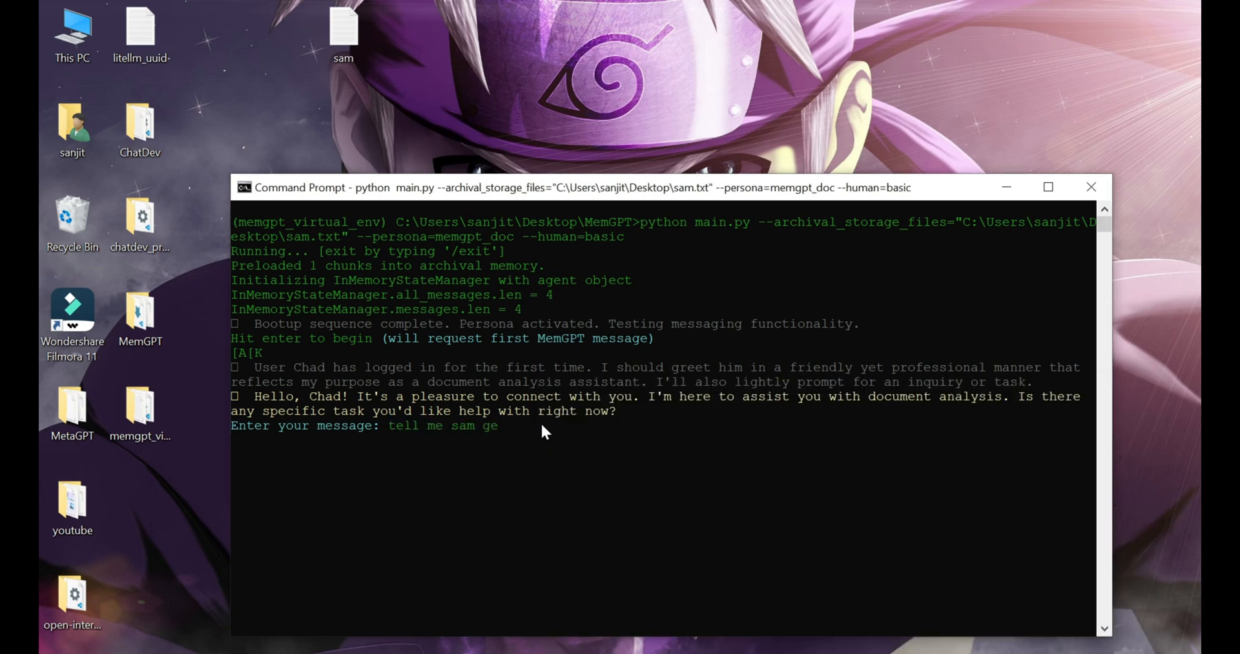
# - Ask MemGPT about Sam's gender, then tell it Sam's birthday is 25 Jan 2003
pyautogui.press('Return')
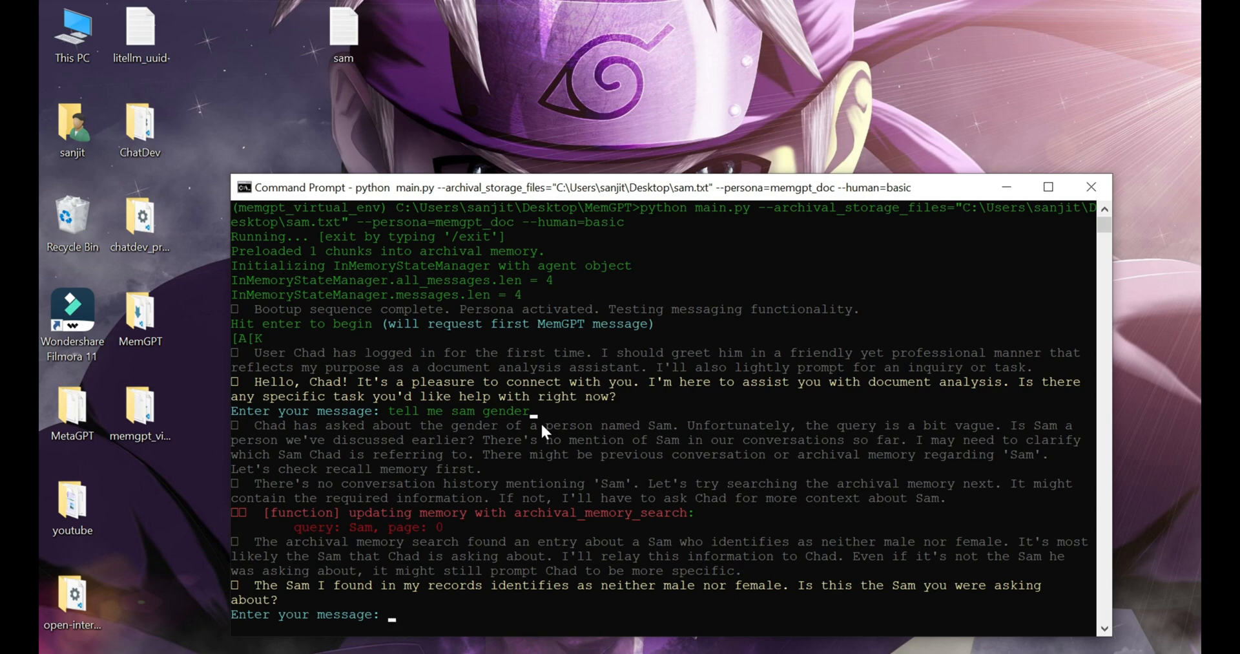
pyautogui.write('remember sam birthday is 25 jan 2003')
pyautogui.write('tell me sam birthday')
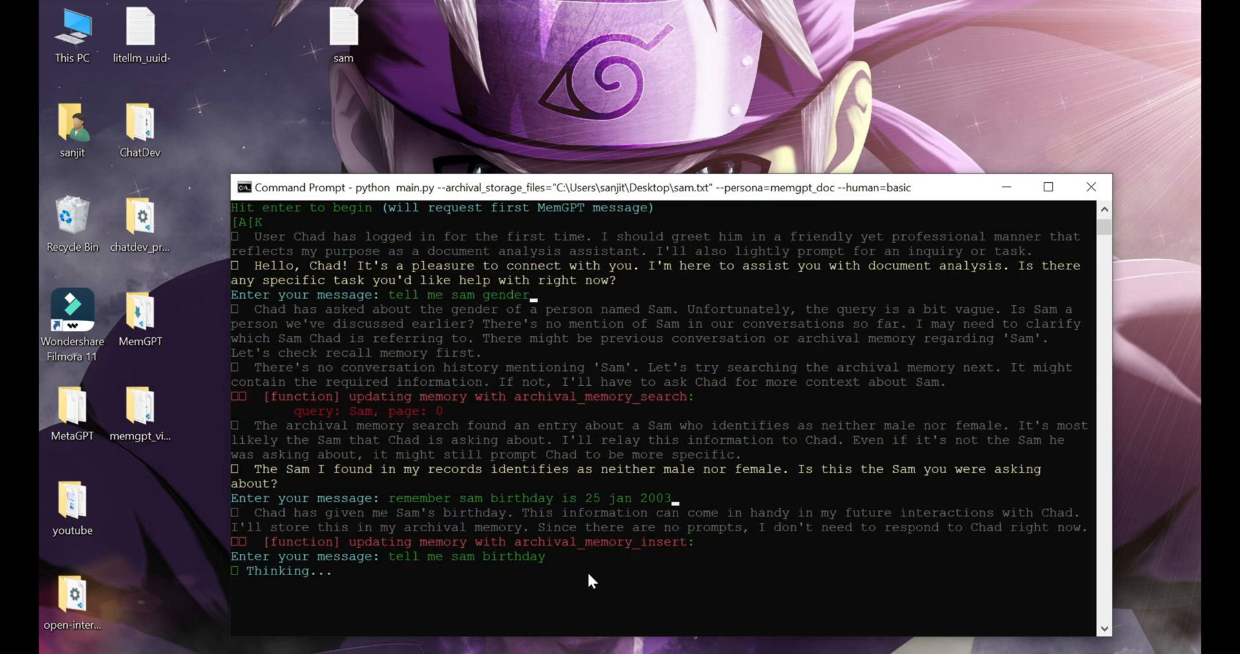
pyautogui.scroll(-3)
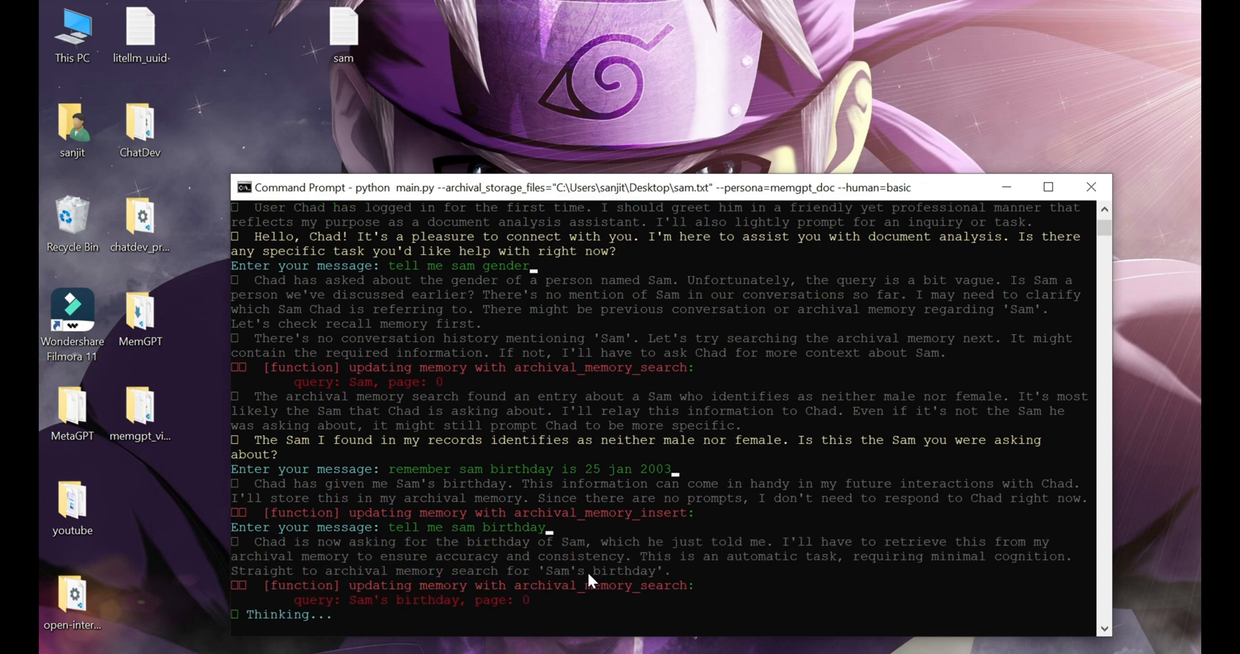
pyautogui.scroll(-3)
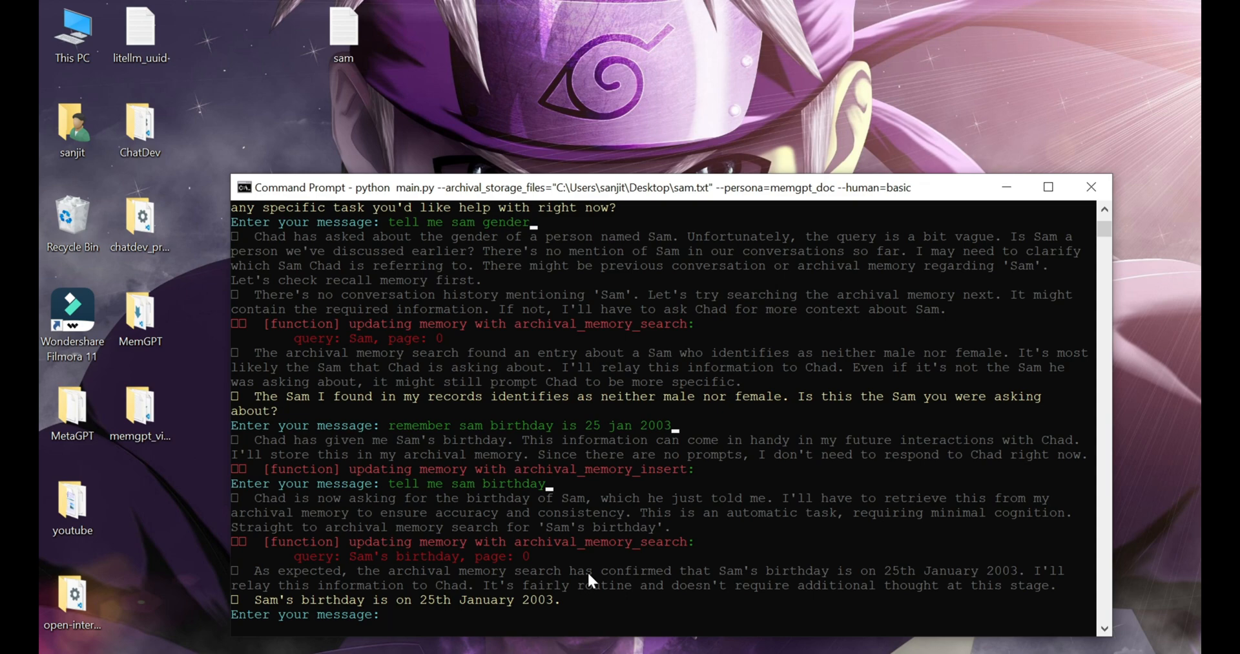